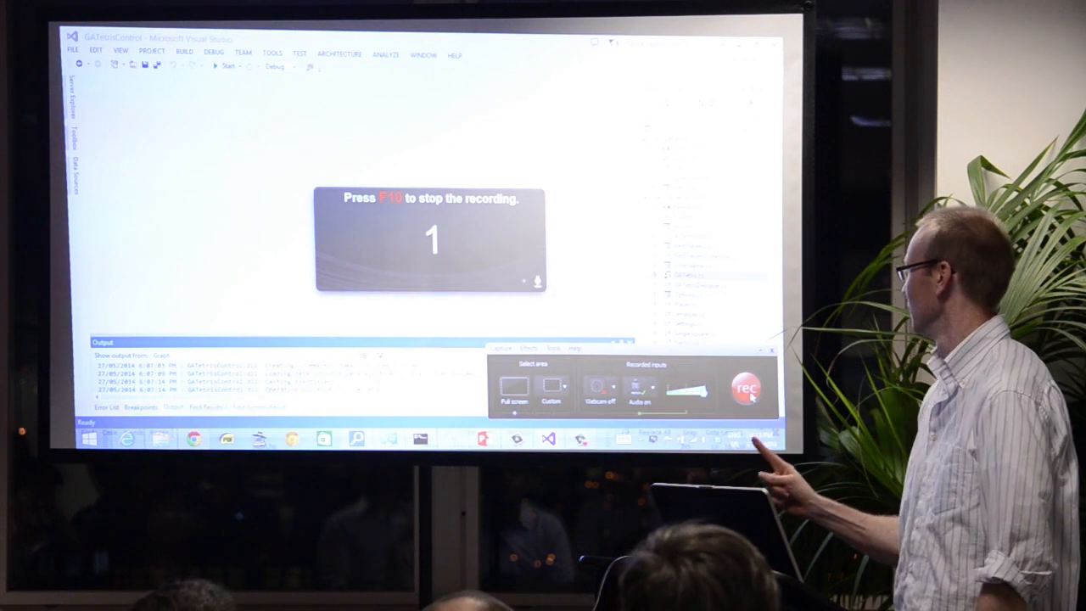
# Step: Generate AssemblyDependencies1.dgml for the solution via Architecture > Generate Dependency Graph
pyautogui.click(745, 389)
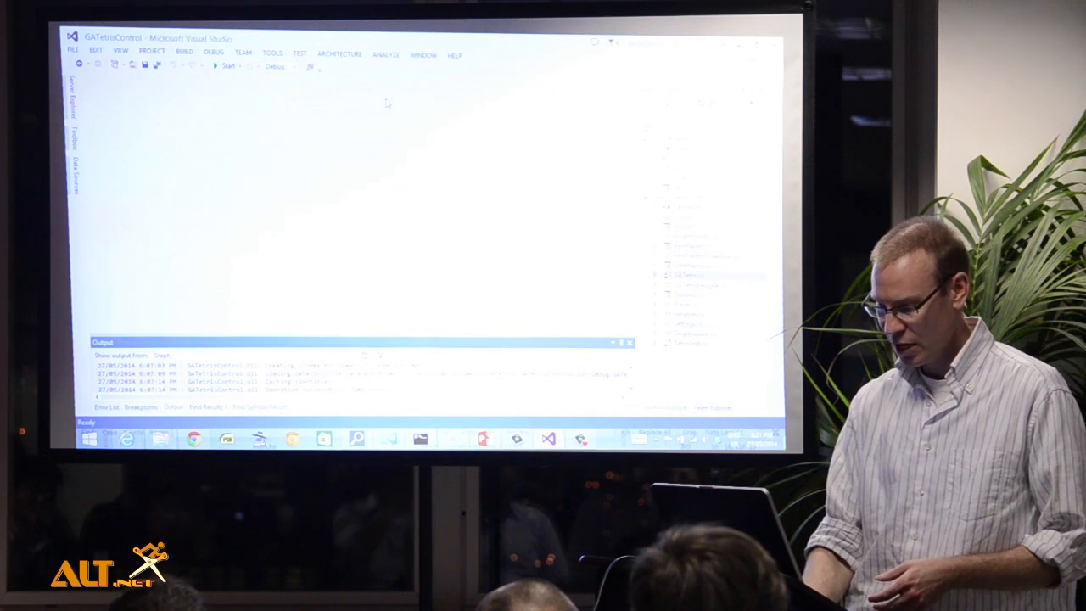
pyautogui.click(340, 54)
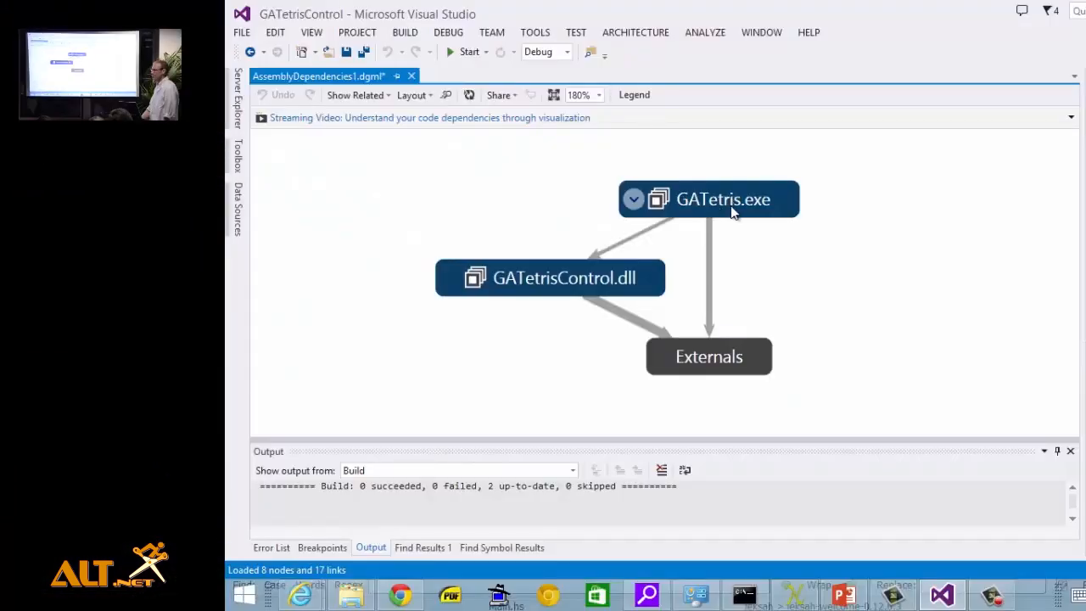
pyautogui.moveTo(734, 211)
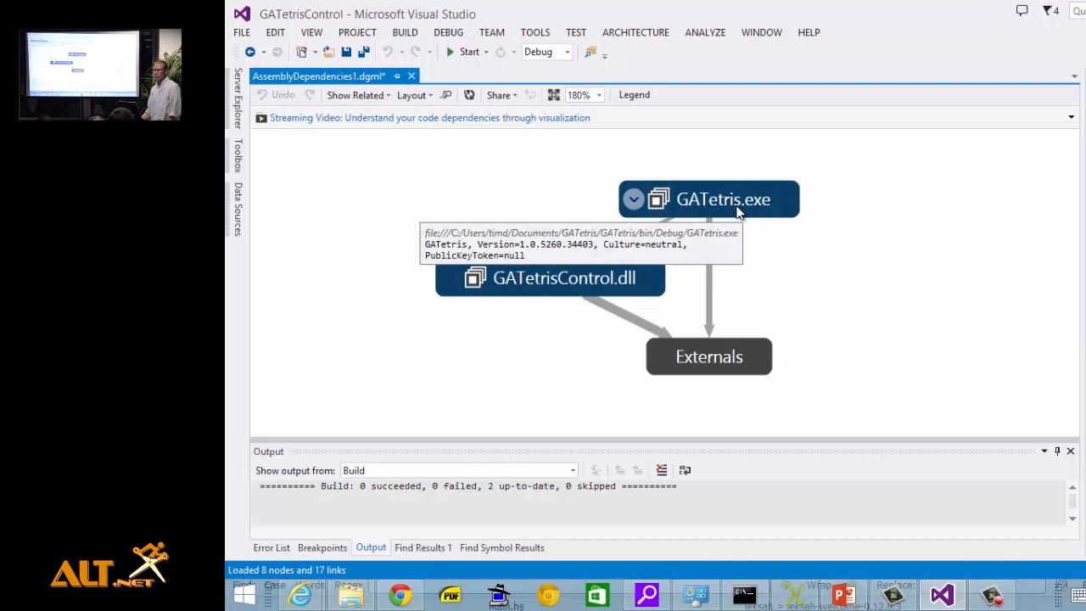
pyautogui.moveTo(750, 226)
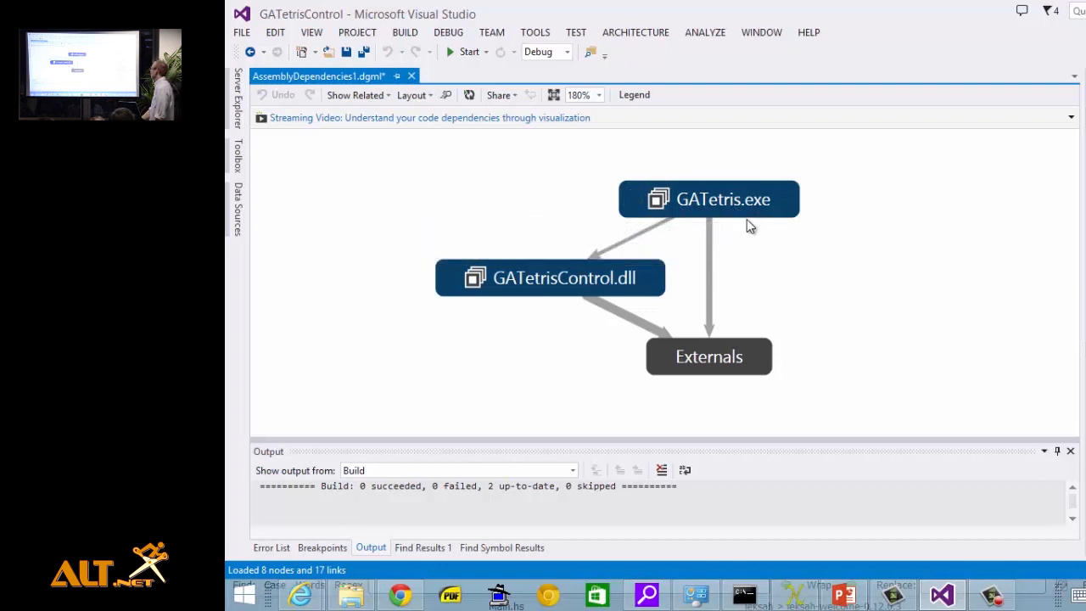
pyautogui.moveTo(620, 304)
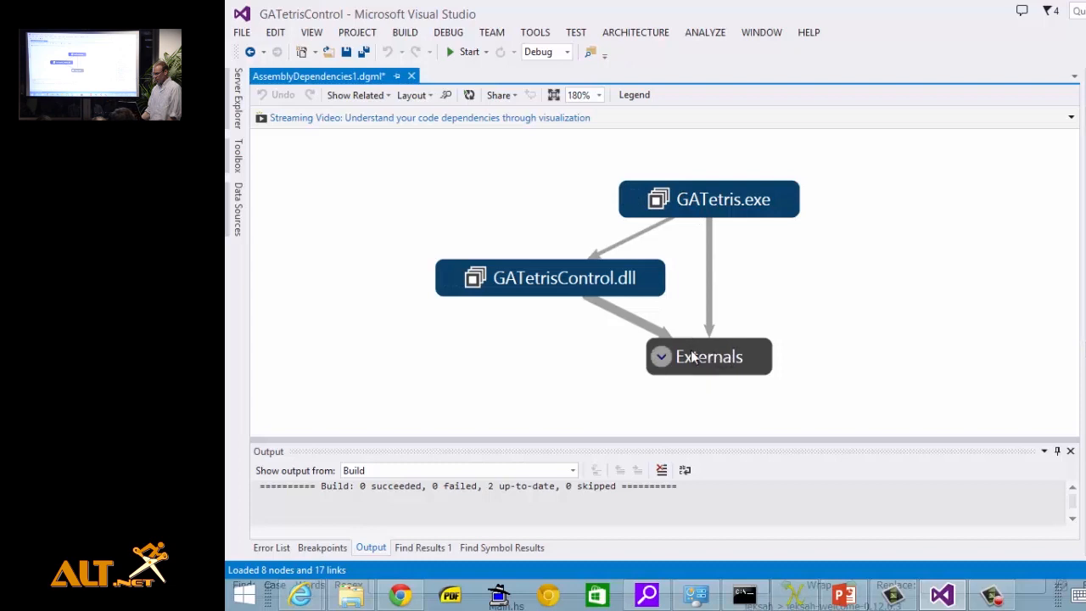
pyautogui.moveTo(662, 357)
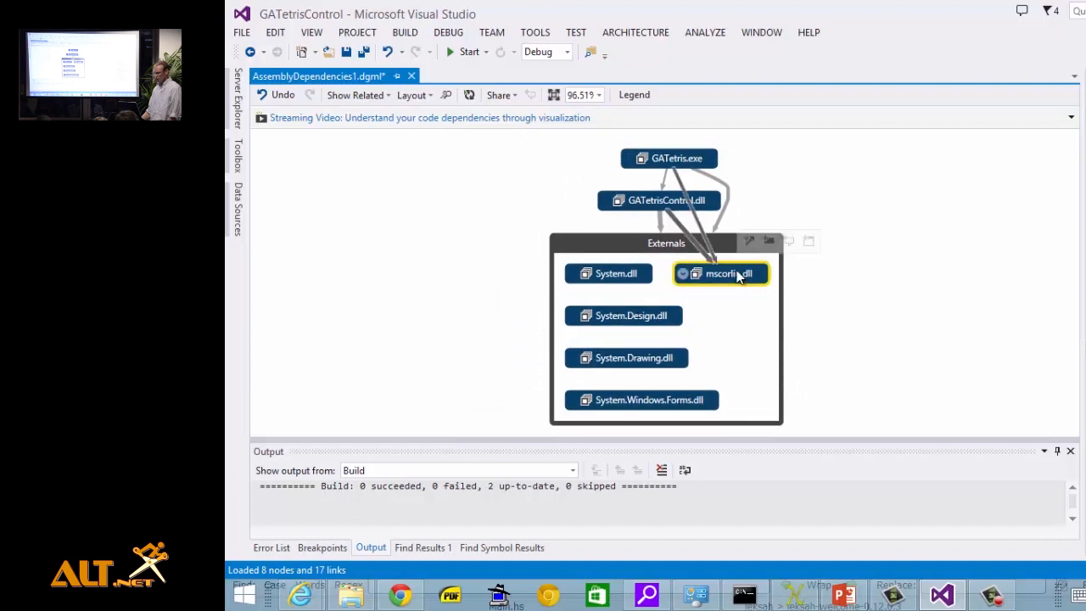
# Step: Browse System.Design.dll inside the Externals group, then collapse Externals back to three nodes
pyautogui.click(623, 314)
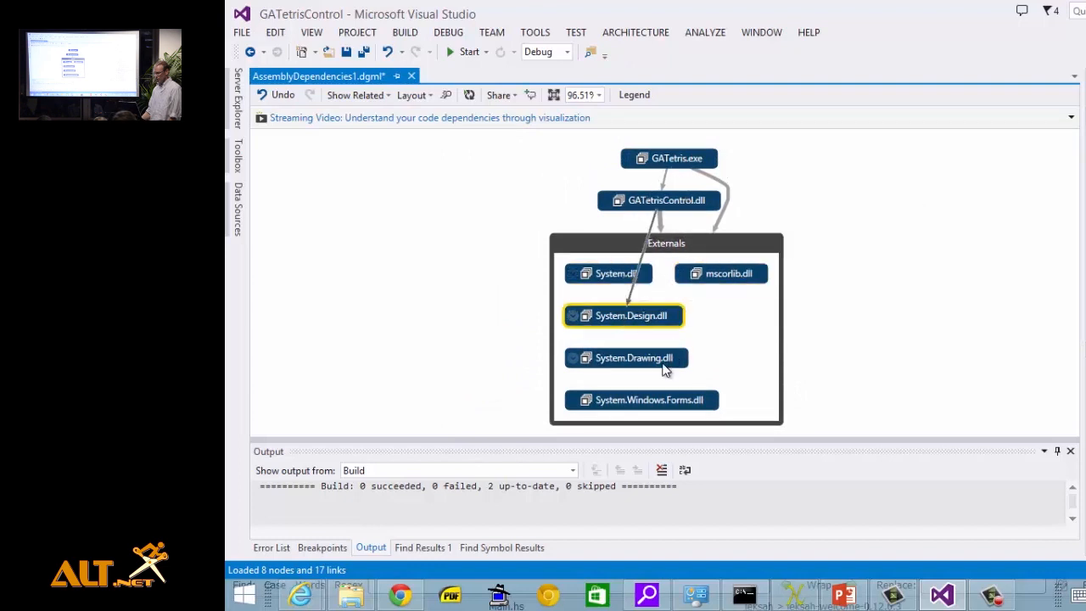
pyautogui.click(641, 401)
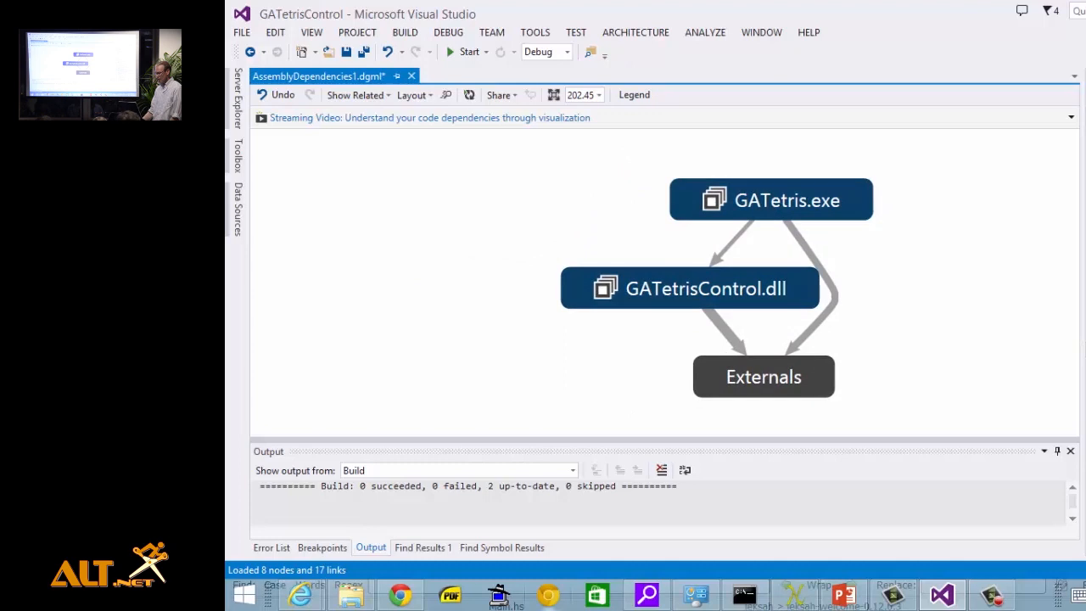
pyautogui.moveTo(499, 594)
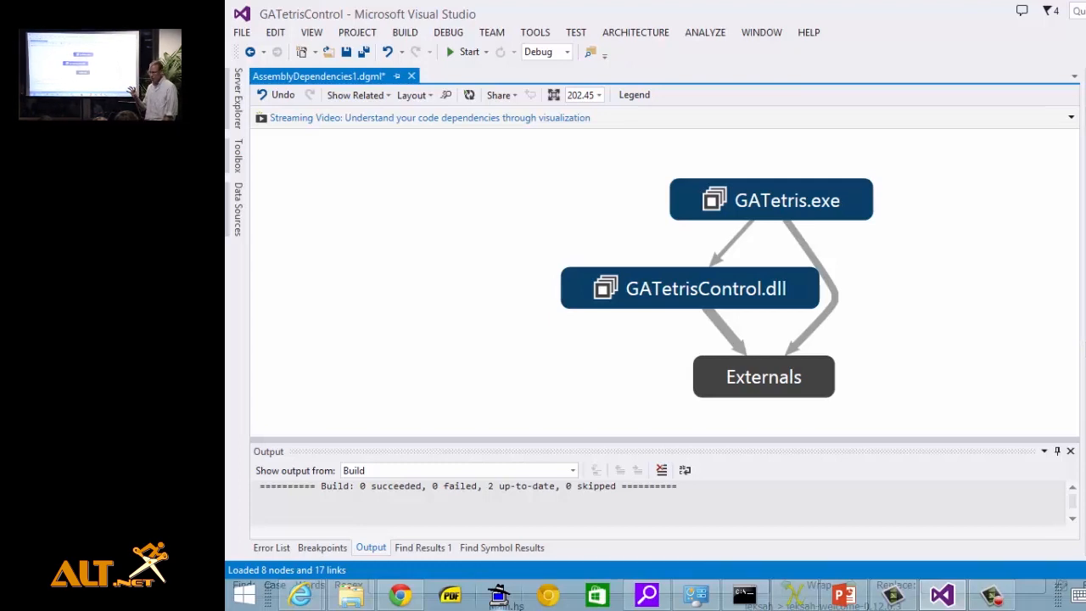
pyautogui.moveTo(475, 346)
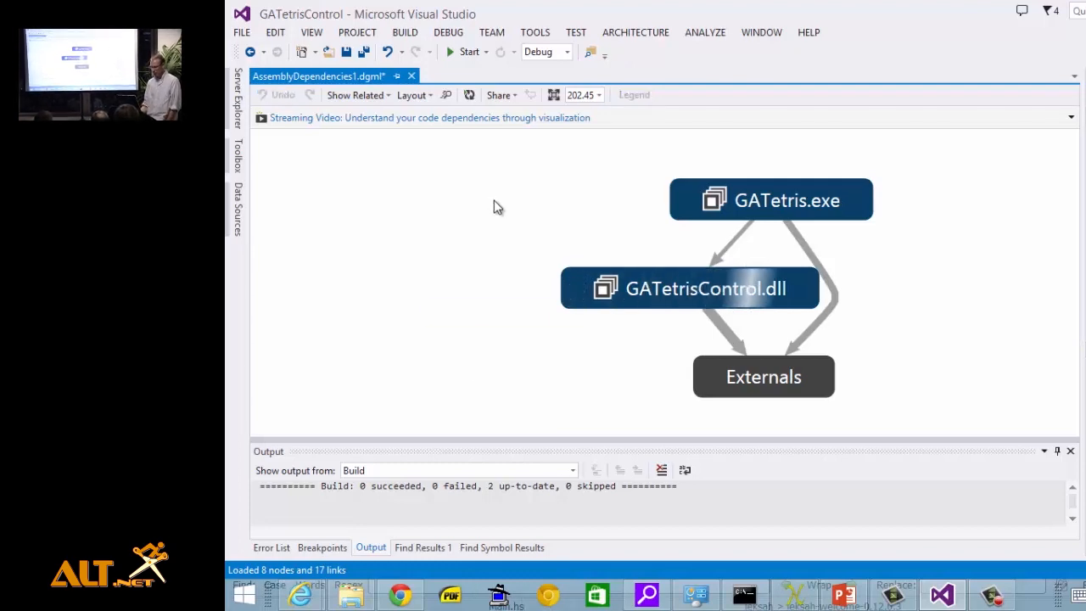
pyautogui.moveTo(705, 312)
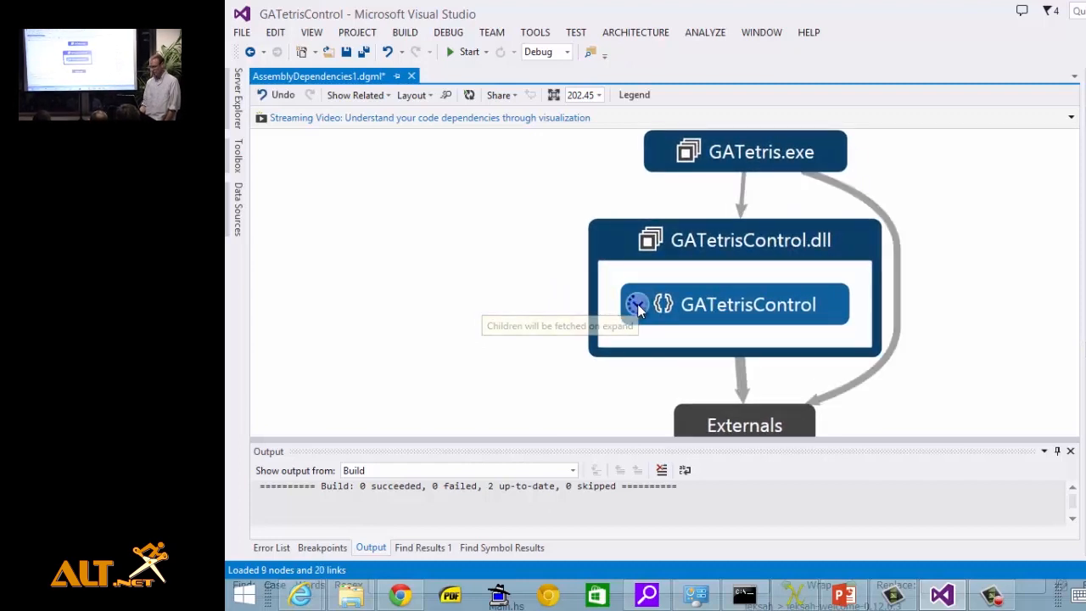
# Step: Expand the GATetrisControl namespace node to reveal its classes and dependency links
pyautogui.click(639, 304)
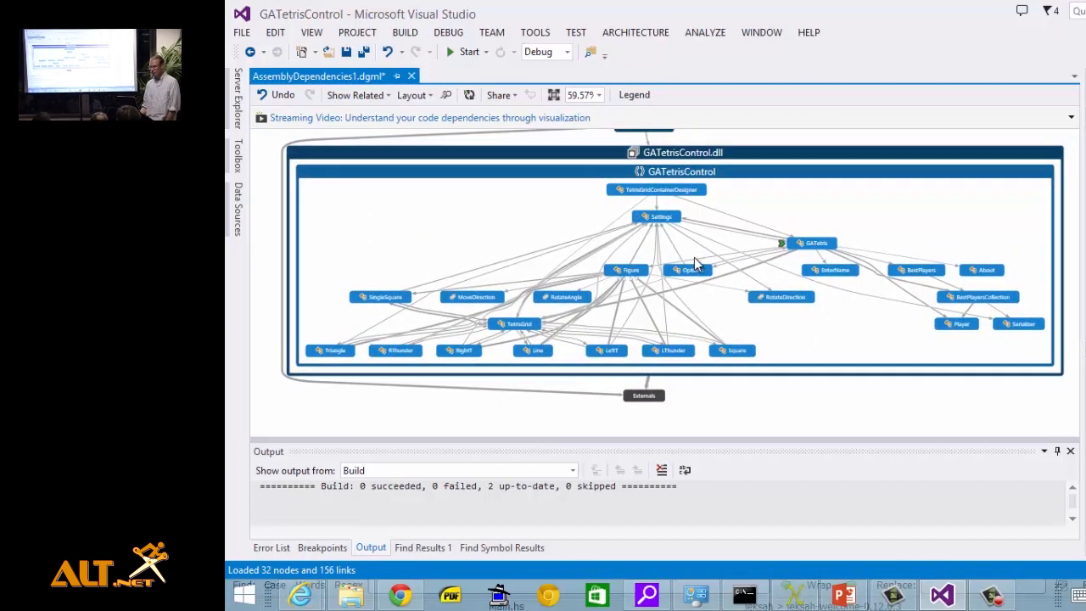
pyautogui.moveTo(637, 220)
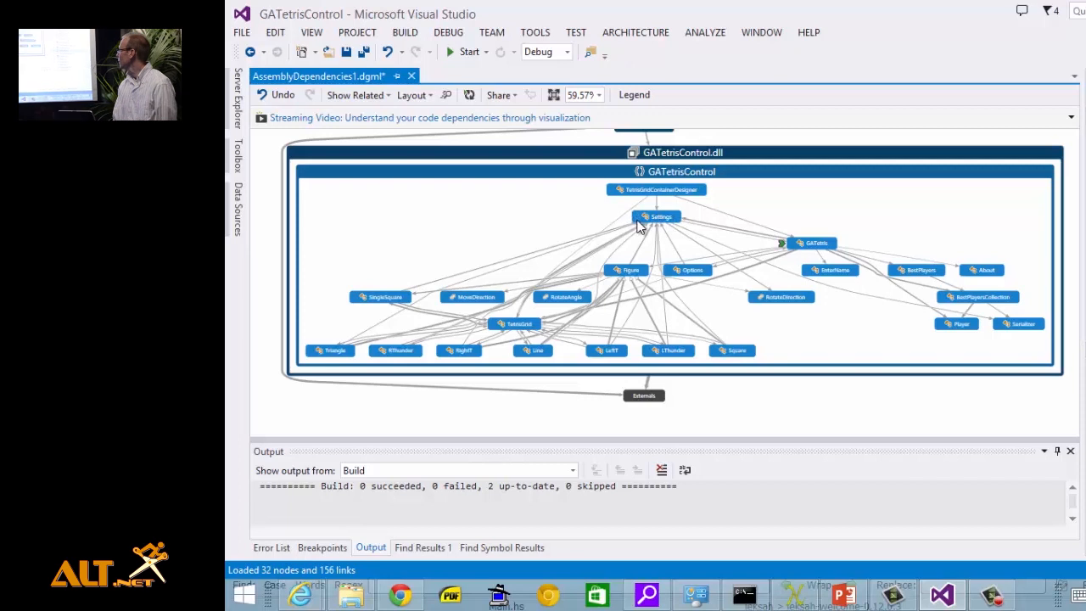
pyautogui.moveTo(660, 217)
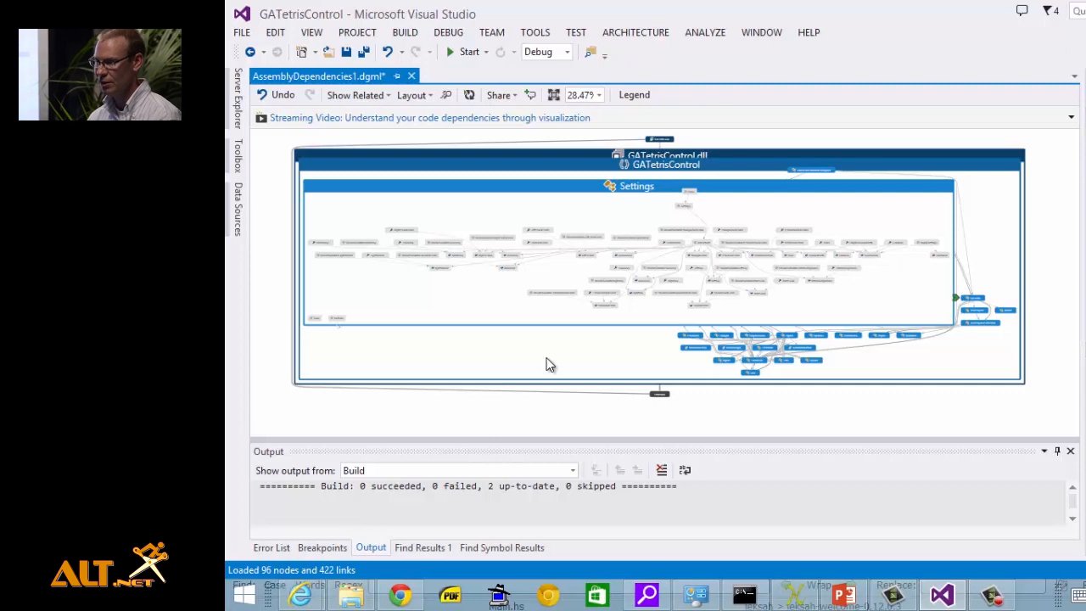
pyautogui.moveTo(615, 180)
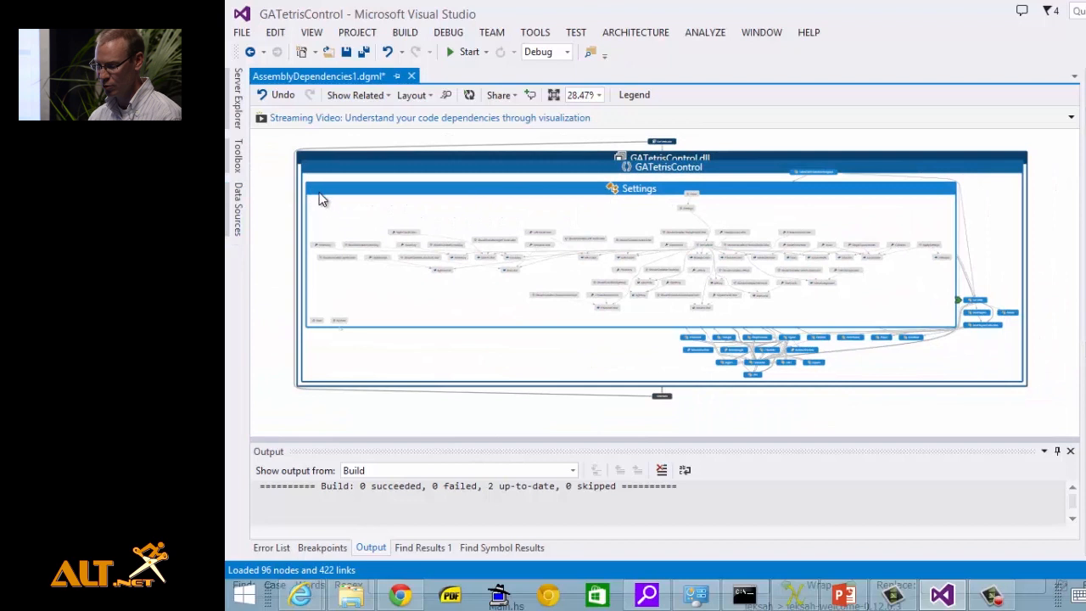
pyautogui.moveTo(313, 190)
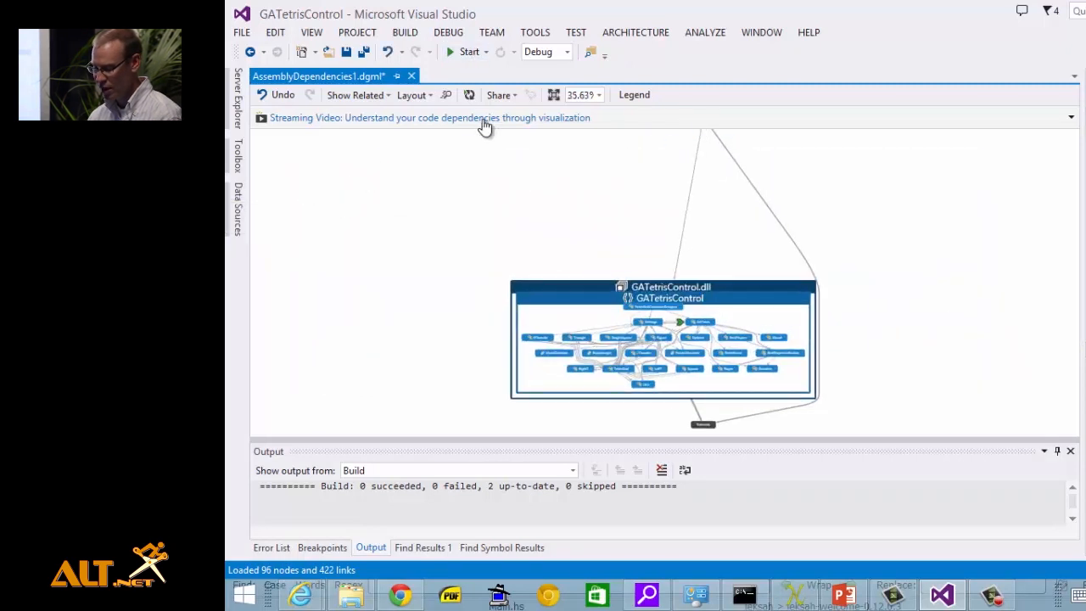
pyautogui.moveTo(597, 163)
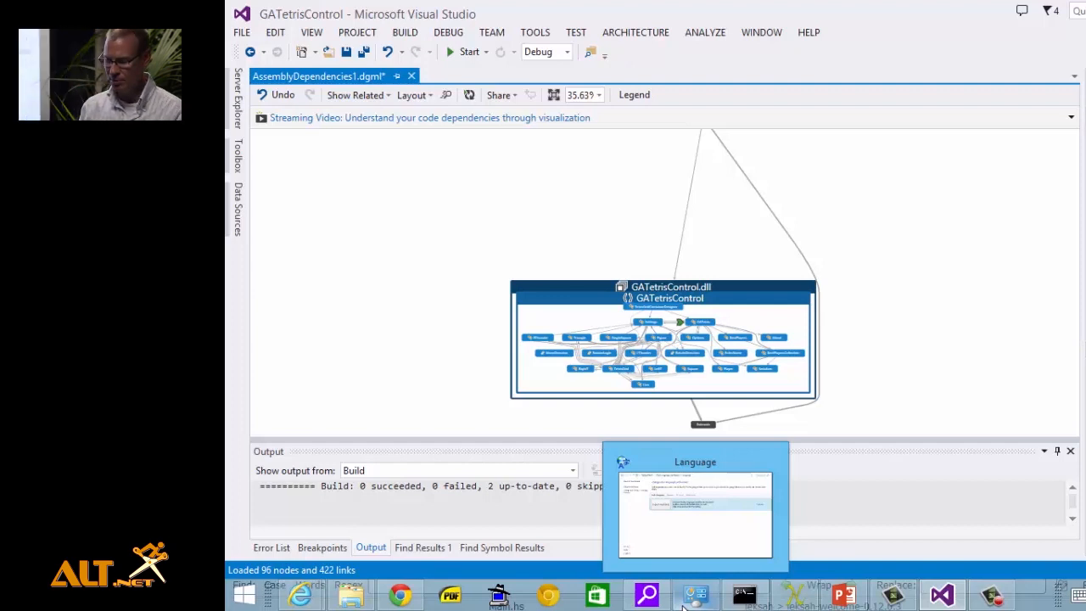
pyautogui.moveTo(683, 587)
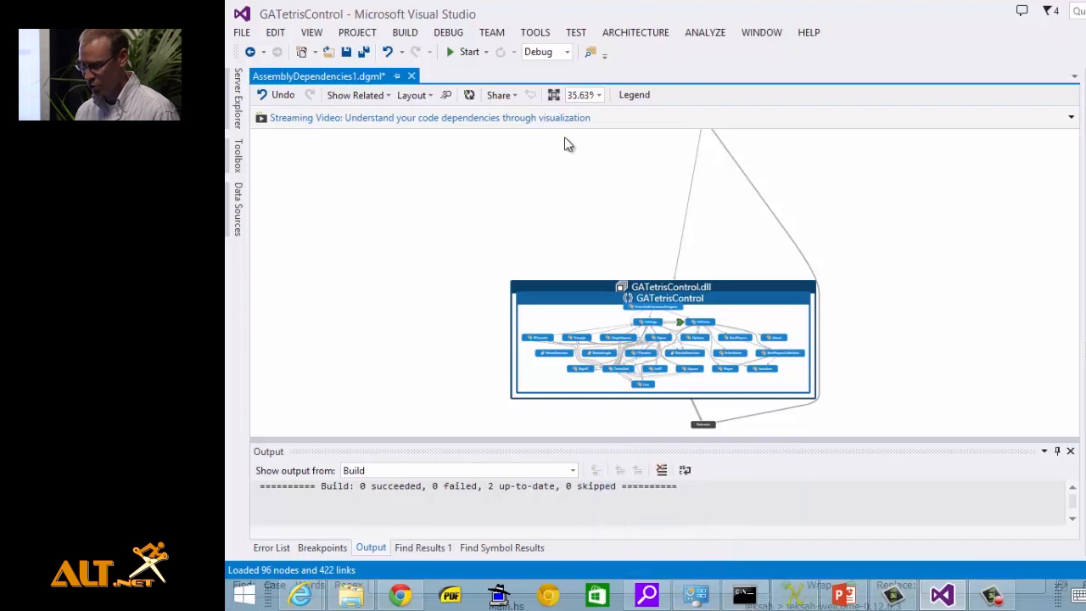
pyautogui.moveTo(601, 295)
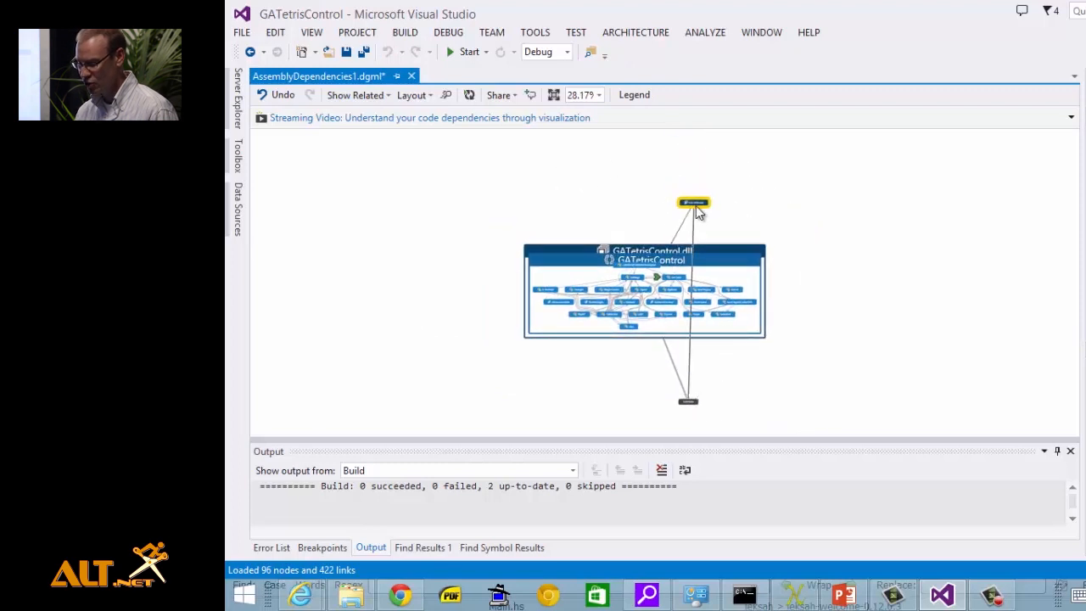
# Step: Select GATetris.exe to examine its Calls, Inherits From, References and Uses Attribute link to Externals
pyautogui.click(693, 202)
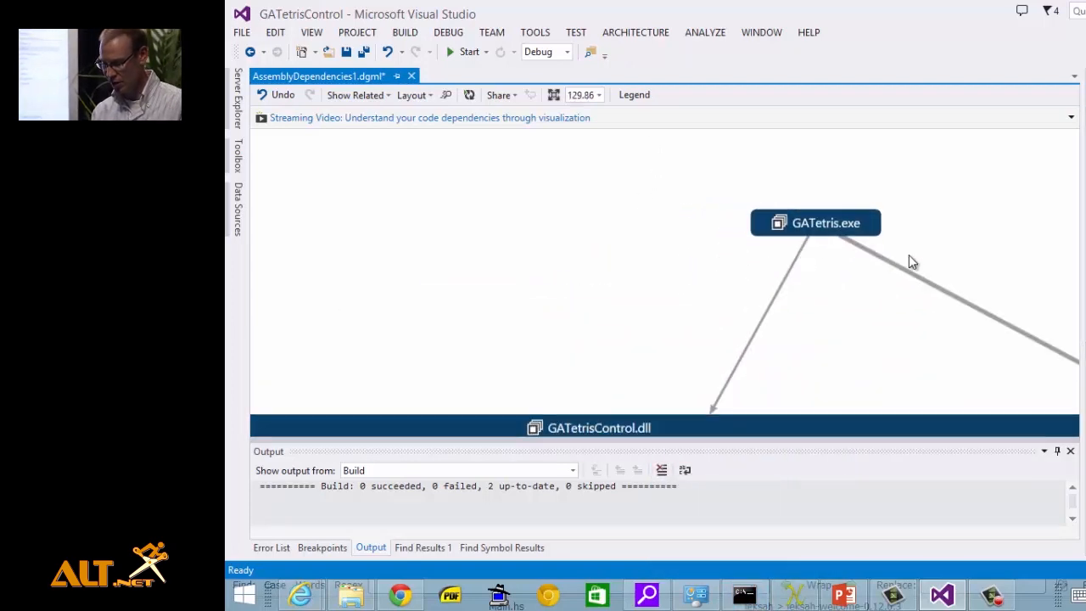
pyautogui.moveTo(859, 248)
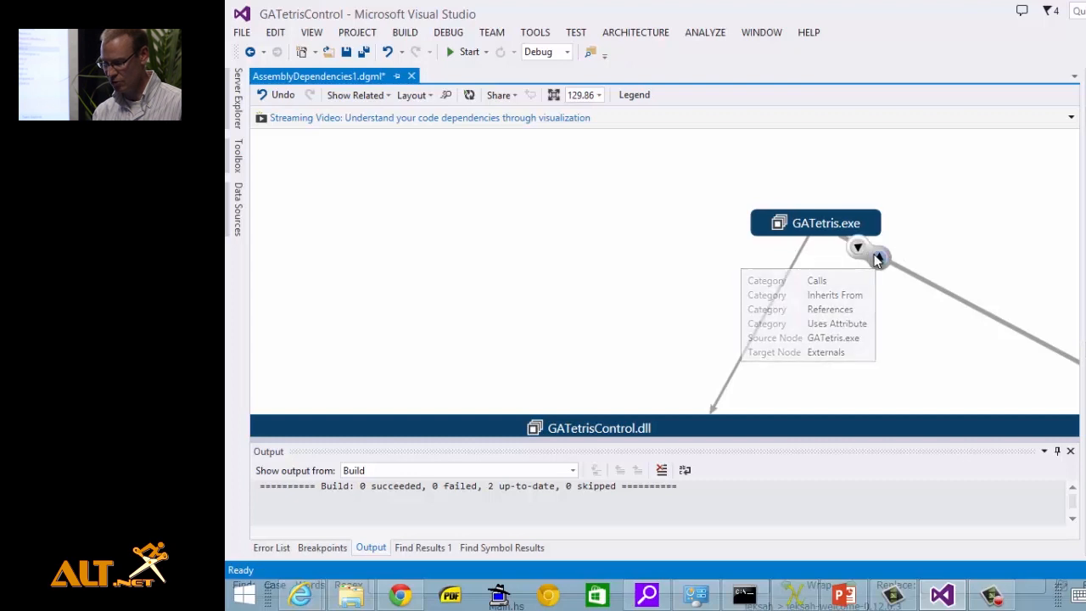
pyautogui.click(859, 248)
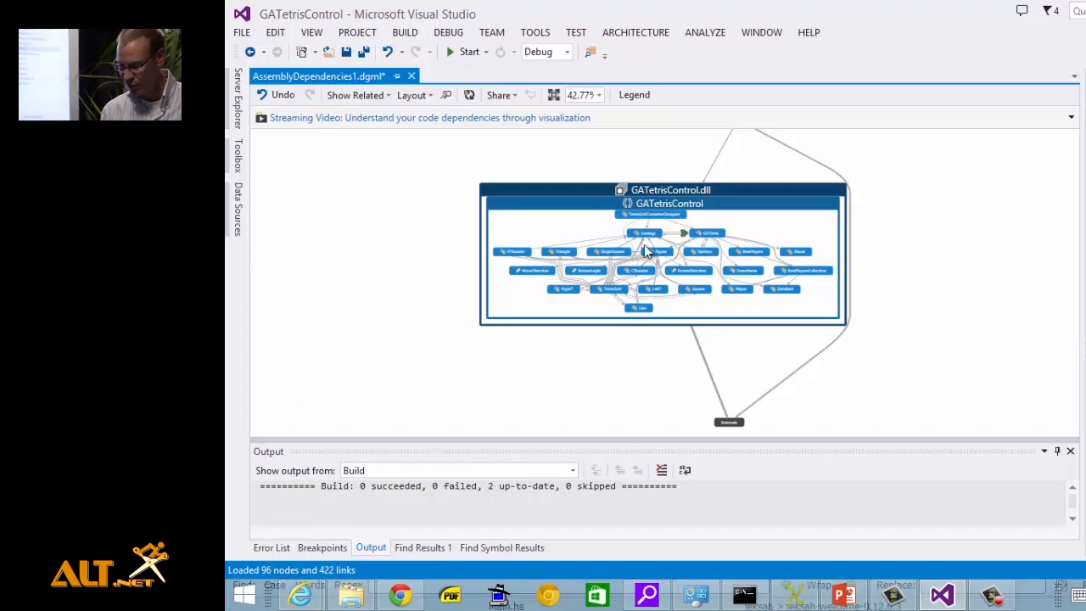
pyautogui.moveTo(645, 251)
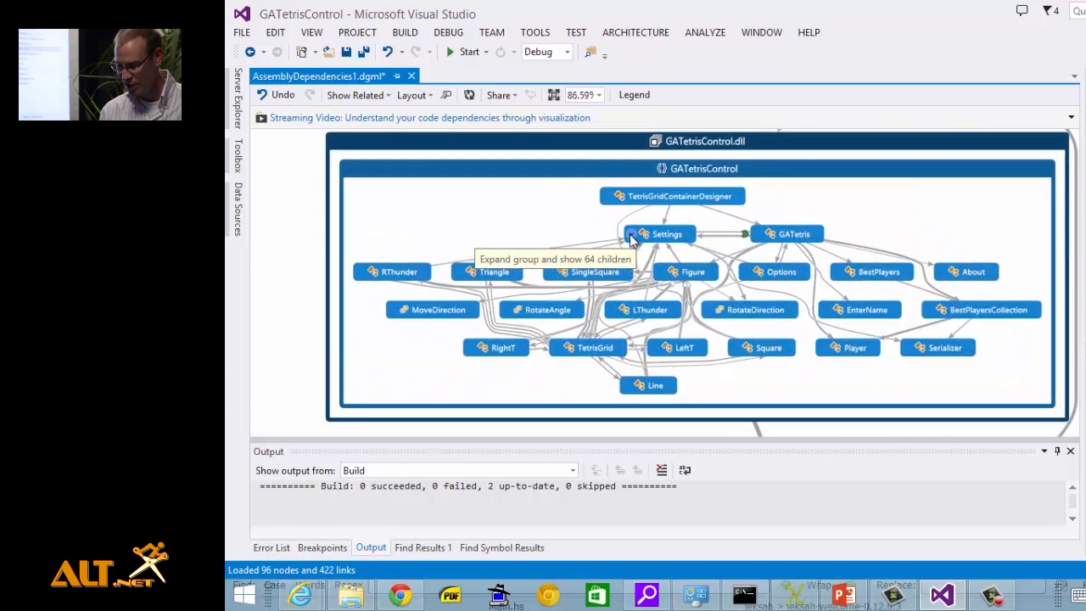
pyautogui.moveTo(551, 214)
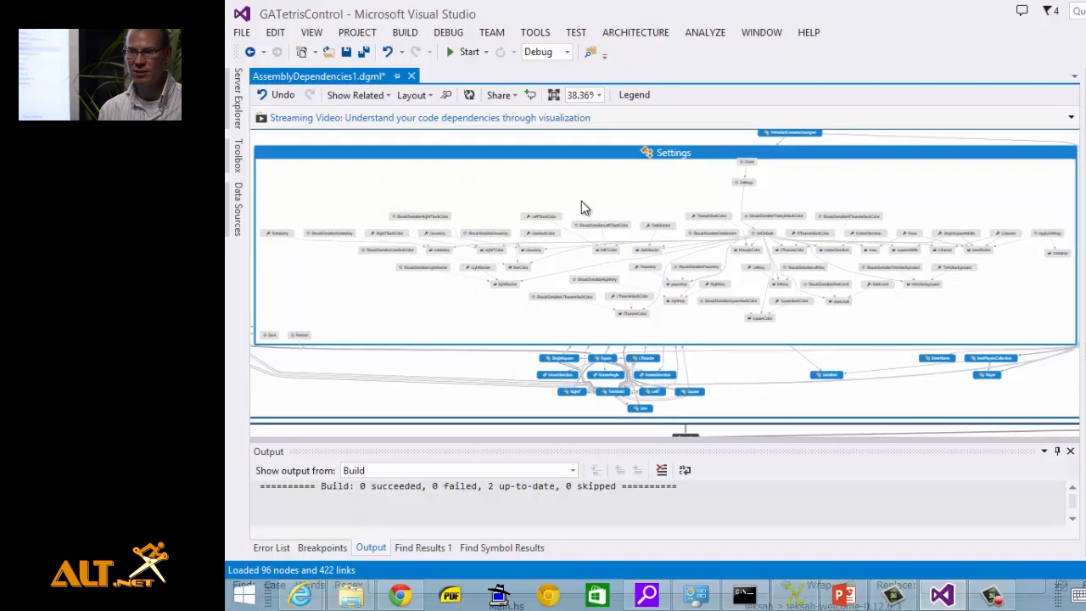
pyautogui.moveTo(418, 150)
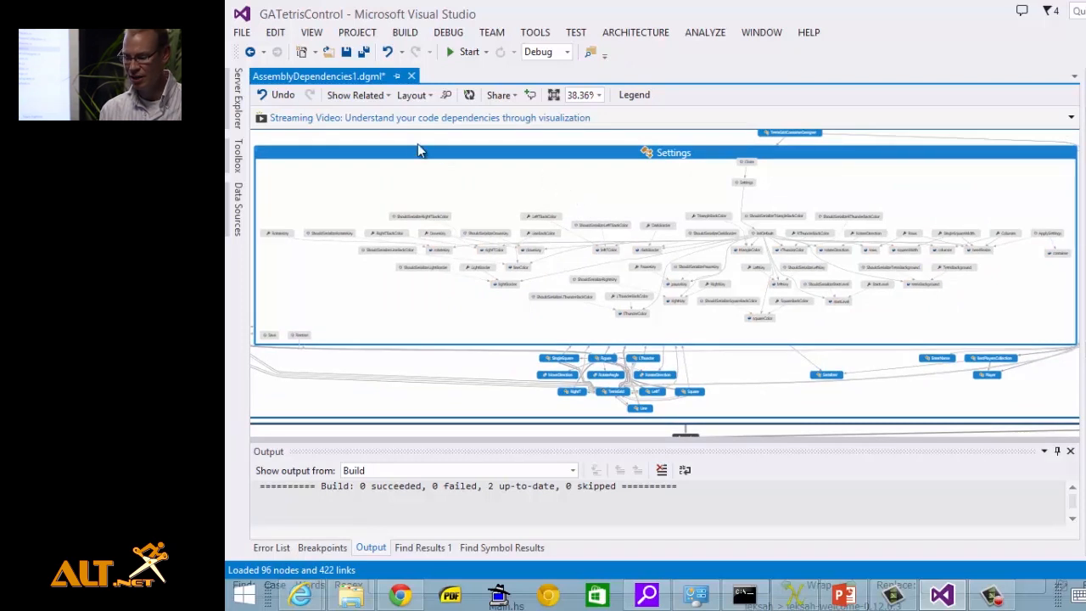
pyautogui.moveTo(486, 191)
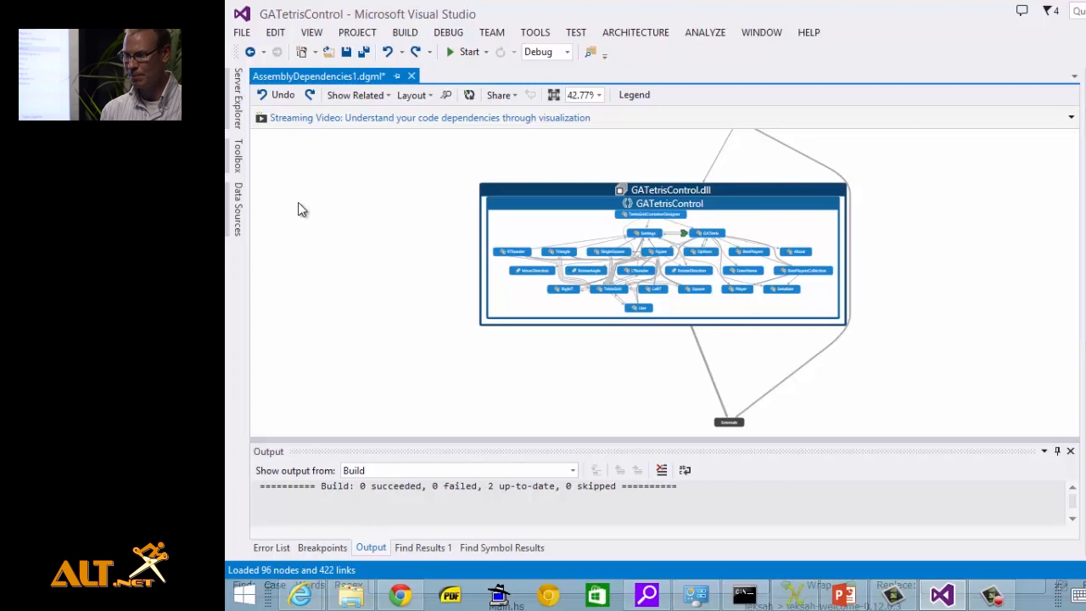
pyautogui.moveTo(238, 505)
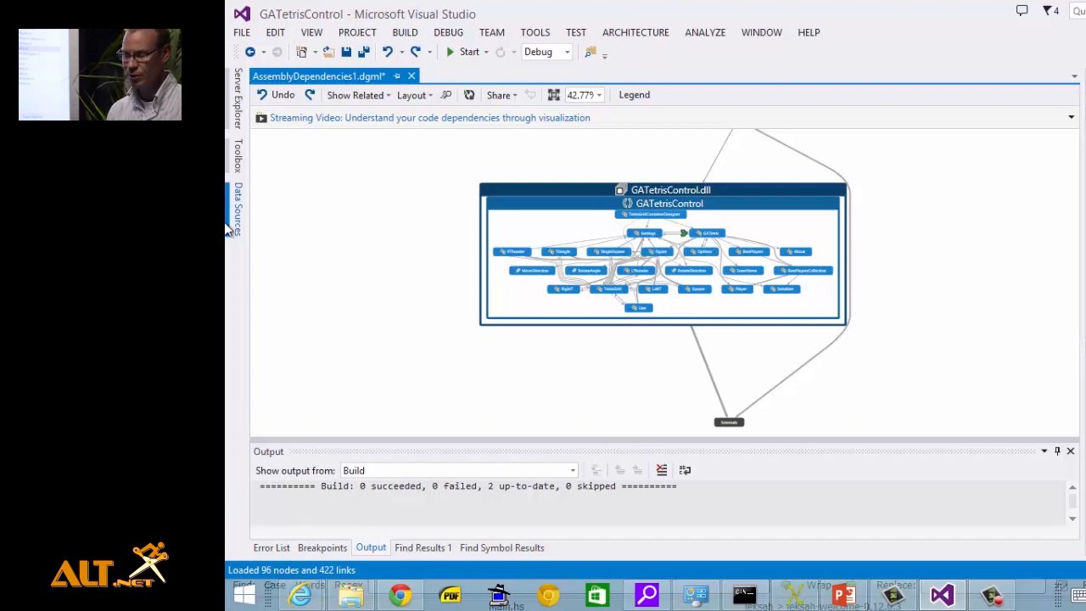
pyautogui.moveTo(411, 76)
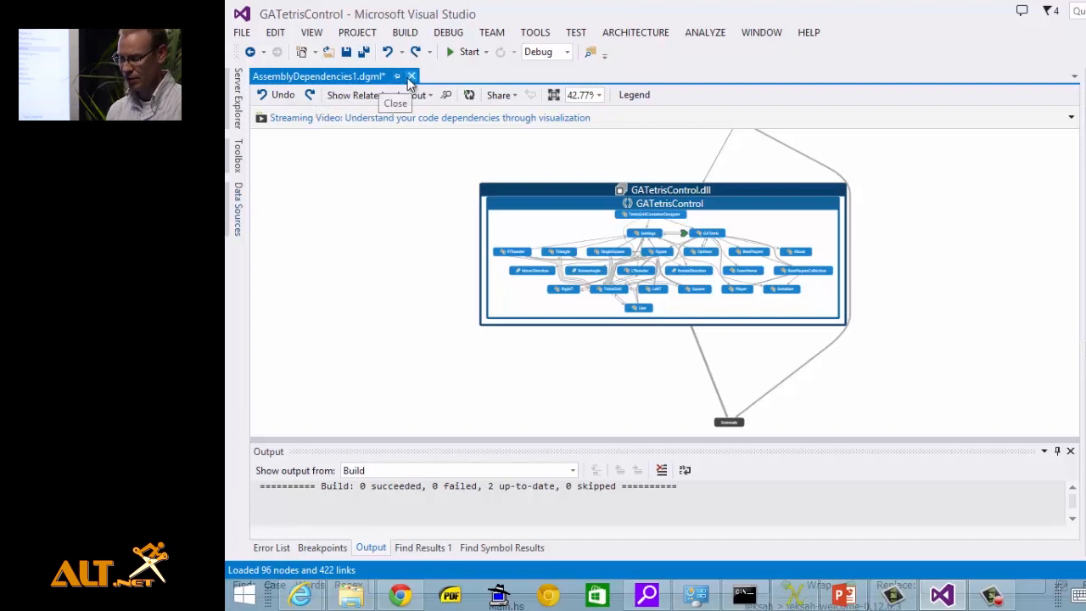
# Step: Close the AssemblyDependencies1.dgml map, leaving the document area empty
pyautogui.click(411, 76)
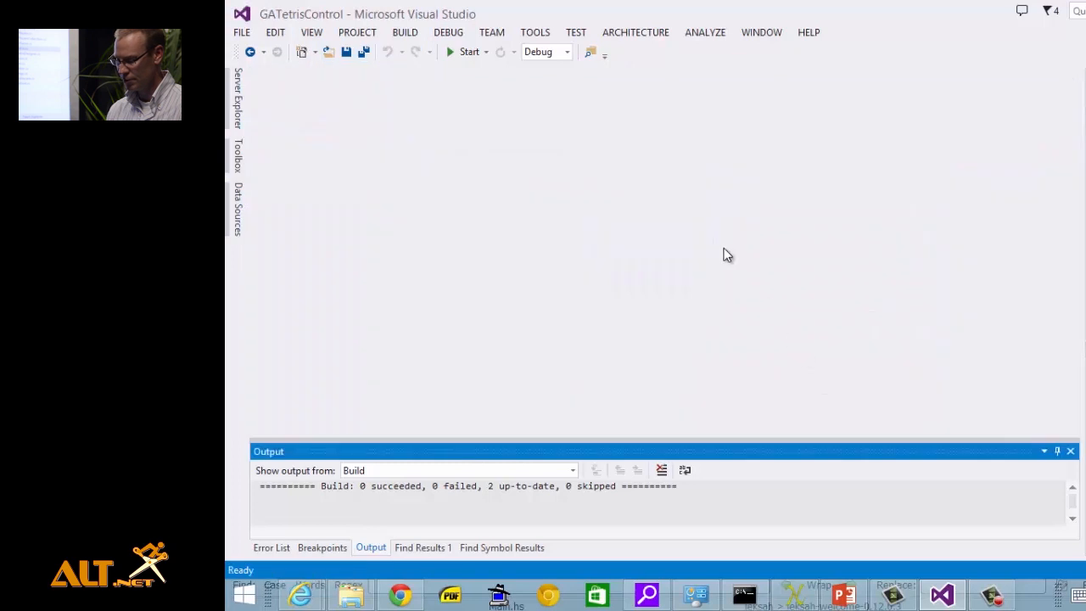
pyautogui.moveTo(546, 93)
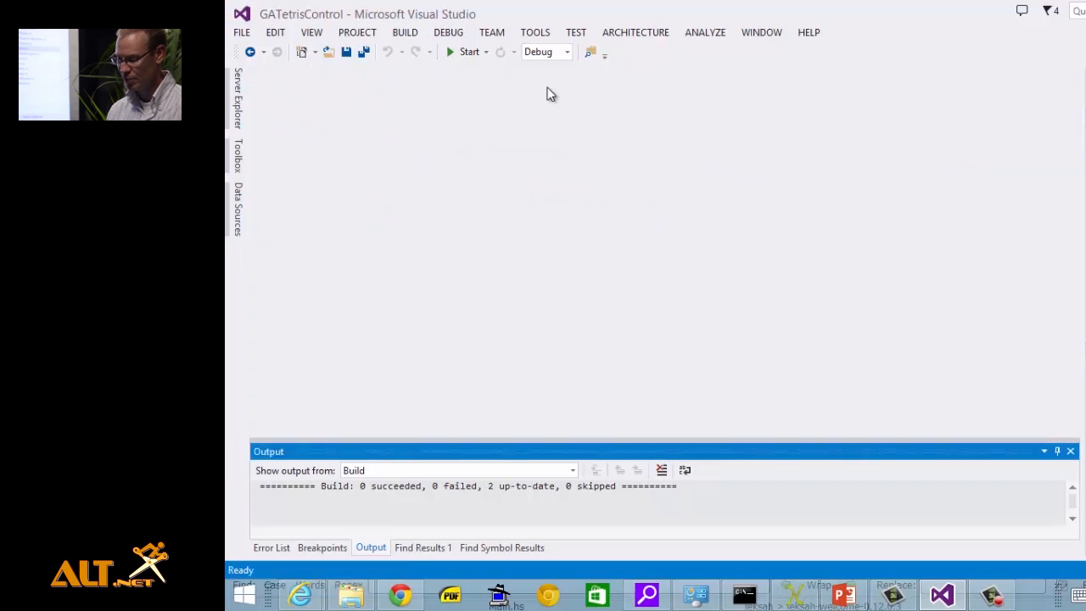
pyautogui.moveTo(535, 195)
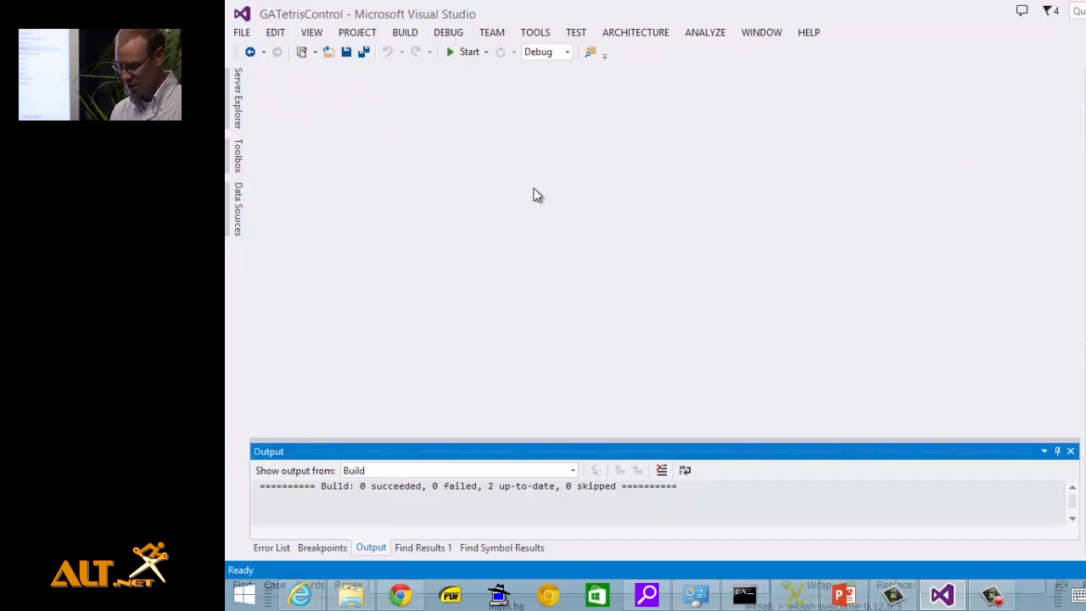
# Step: Start GATetris in Debug mode so the empty game window appears with score 0
pyautogui.click(469, 51)
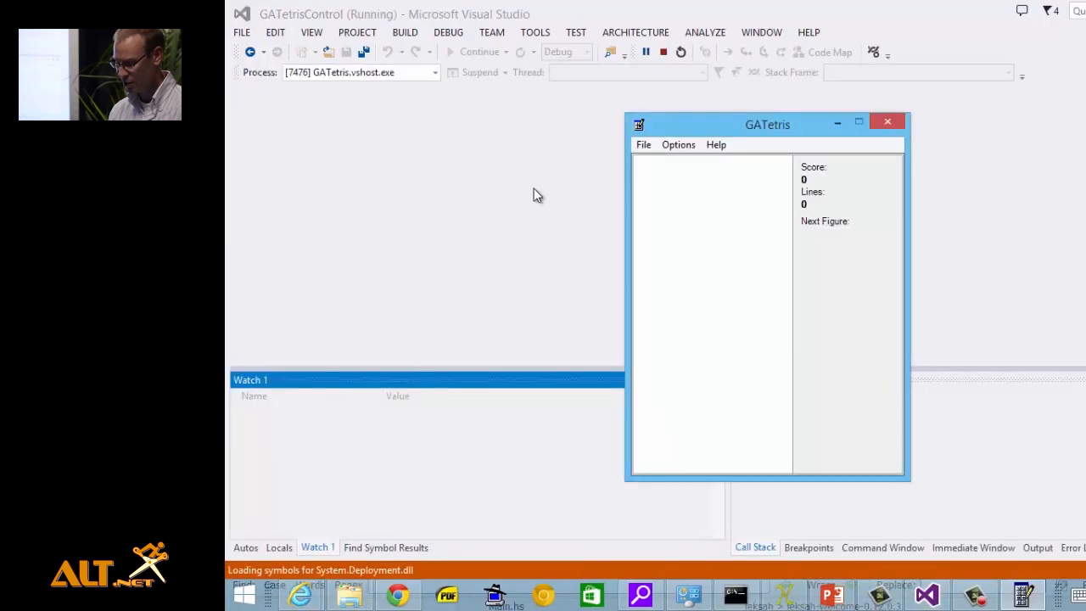
pyautogui.moveTo(605, 144)
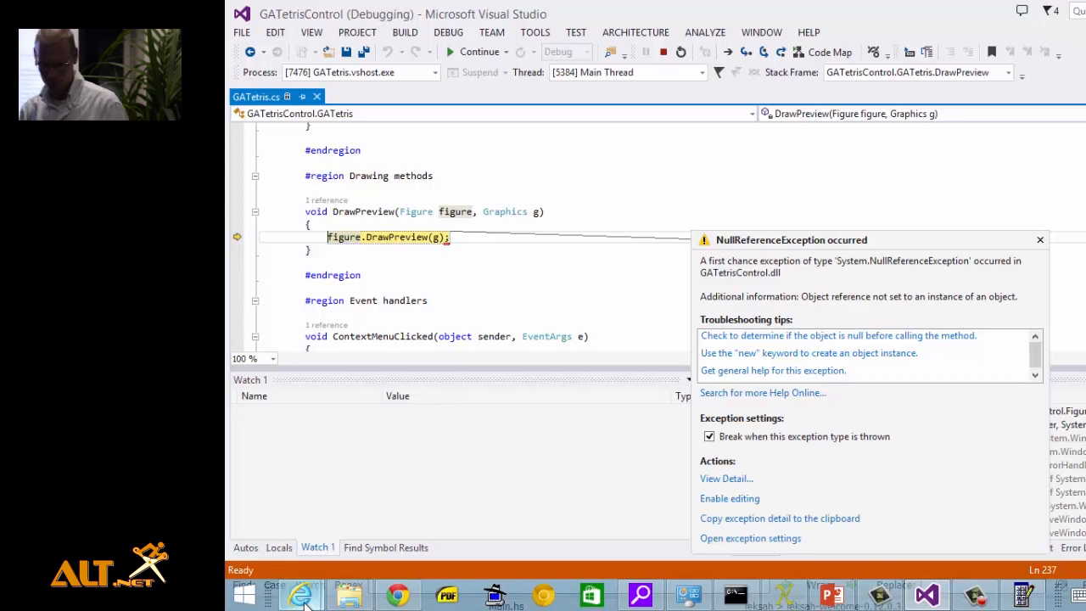
pyautogui.moveTo(343, 238)
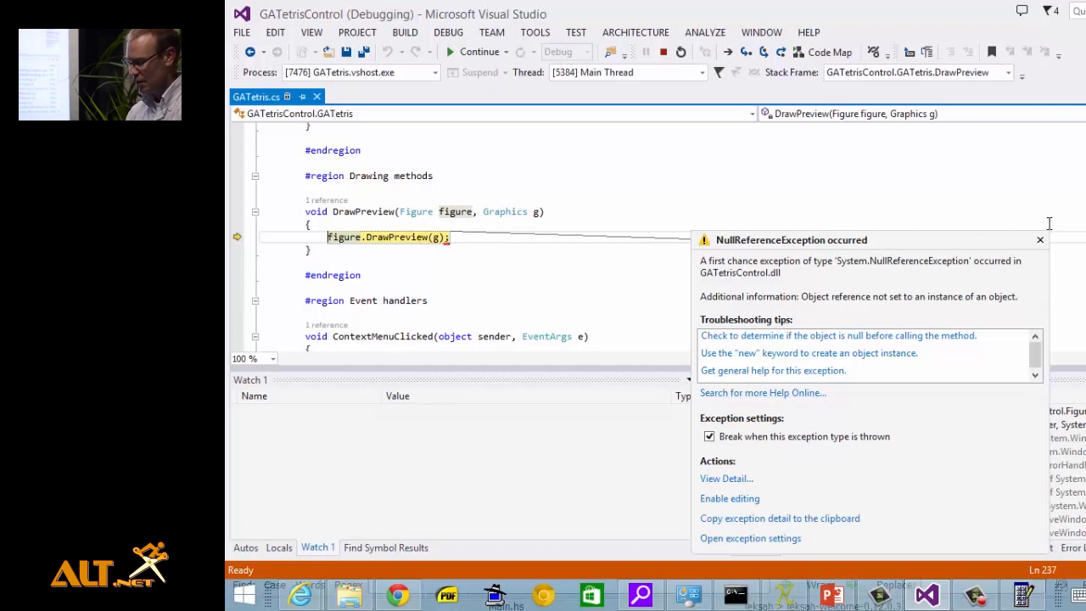
# Step: Dismiss the NullReferenceException popup at figure.DrawPreview(g) to reveal the Call Stack
pyautogui.click(1039, 241)
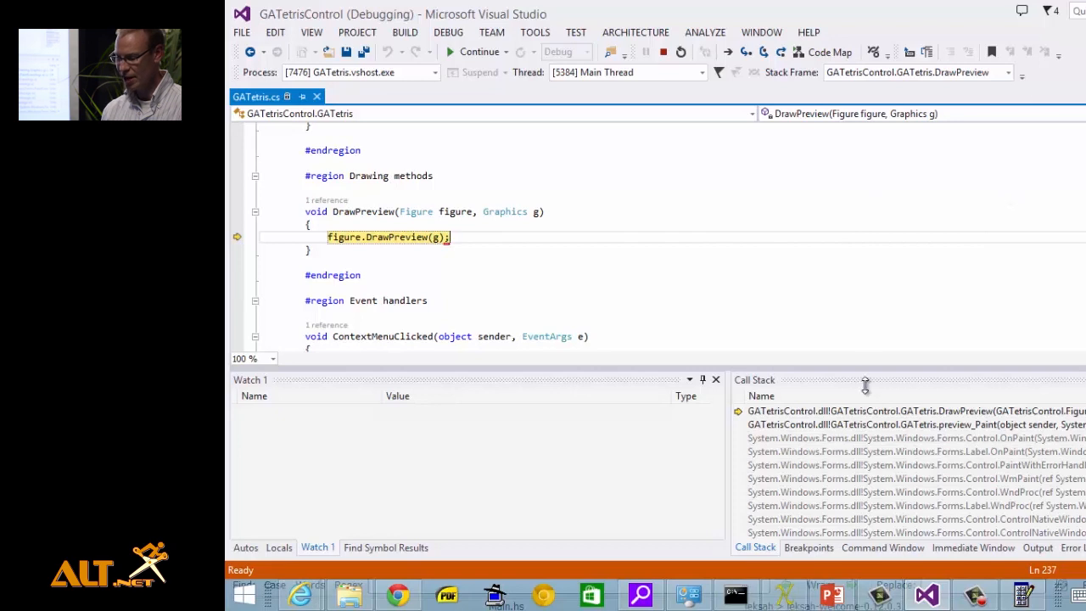
pyautogui.moveTo(387, 268)
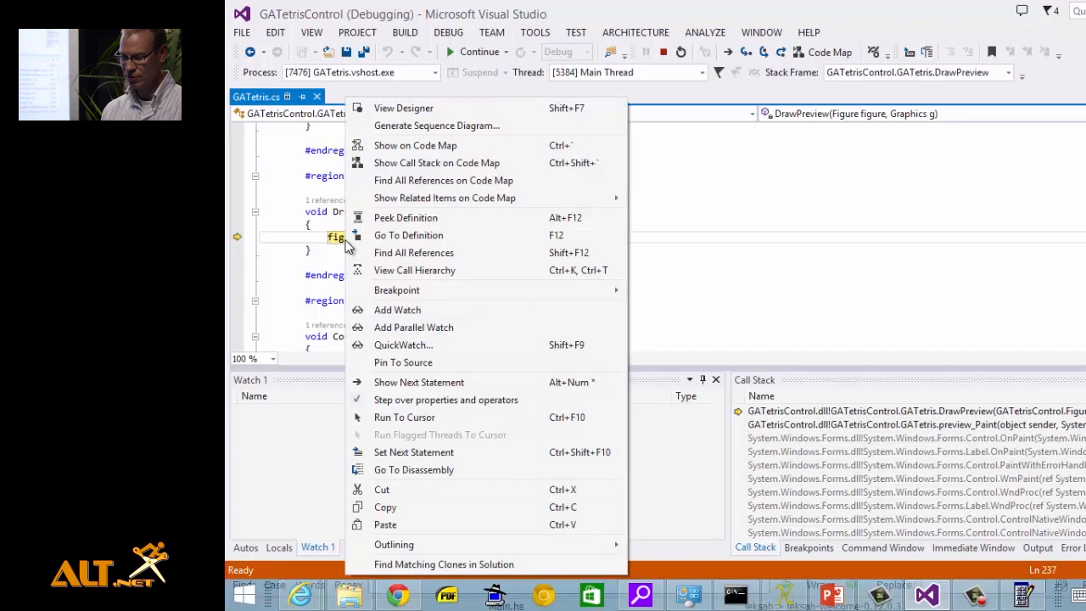
pyautogui.moveTo(428, 146)
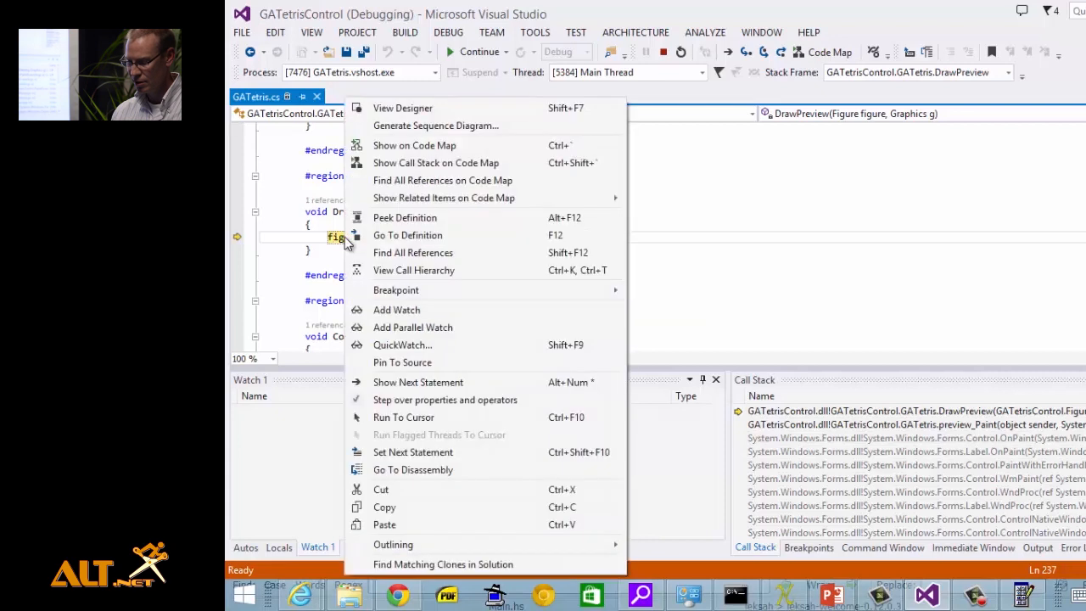
pyautogui.moveTo(407, 146)
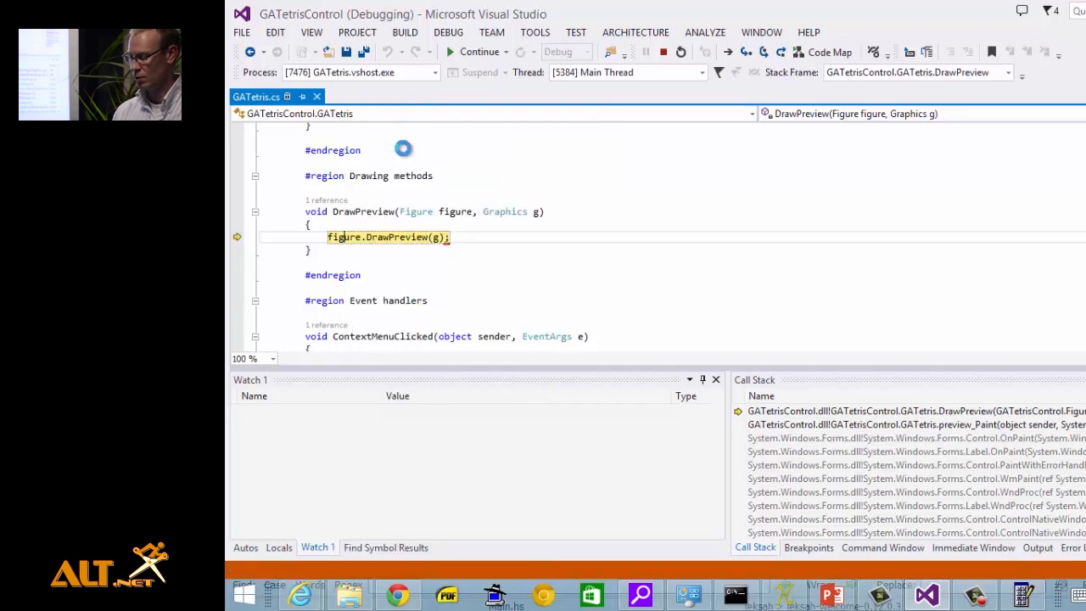
# Step: Show DrawPreview with its figure parameter on a new code map beside the source
pyautogui.click(821, 51)
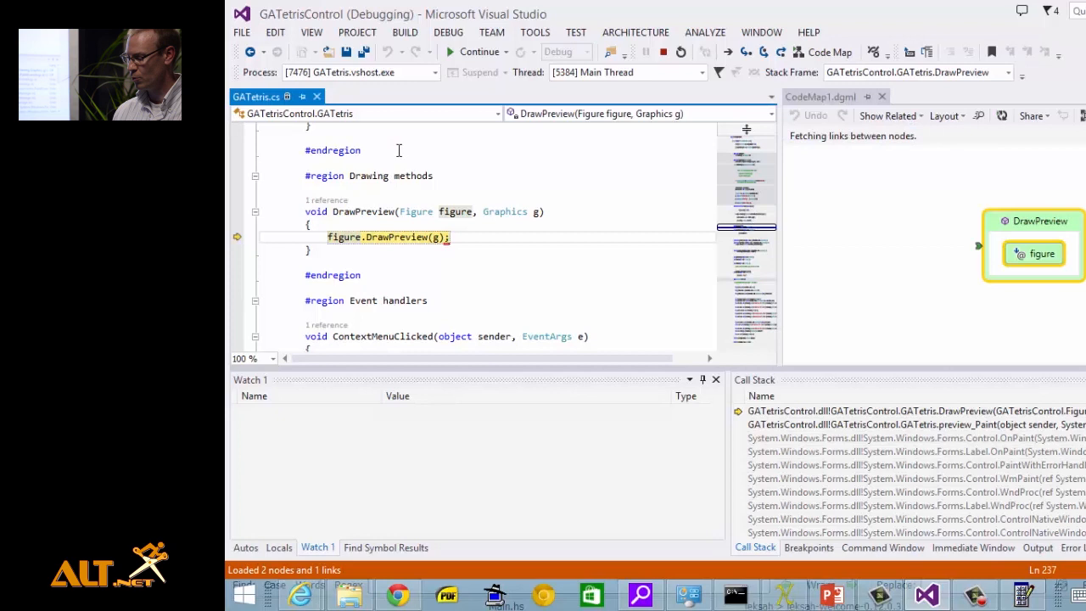
pyautogui.moveTo(397, 594)
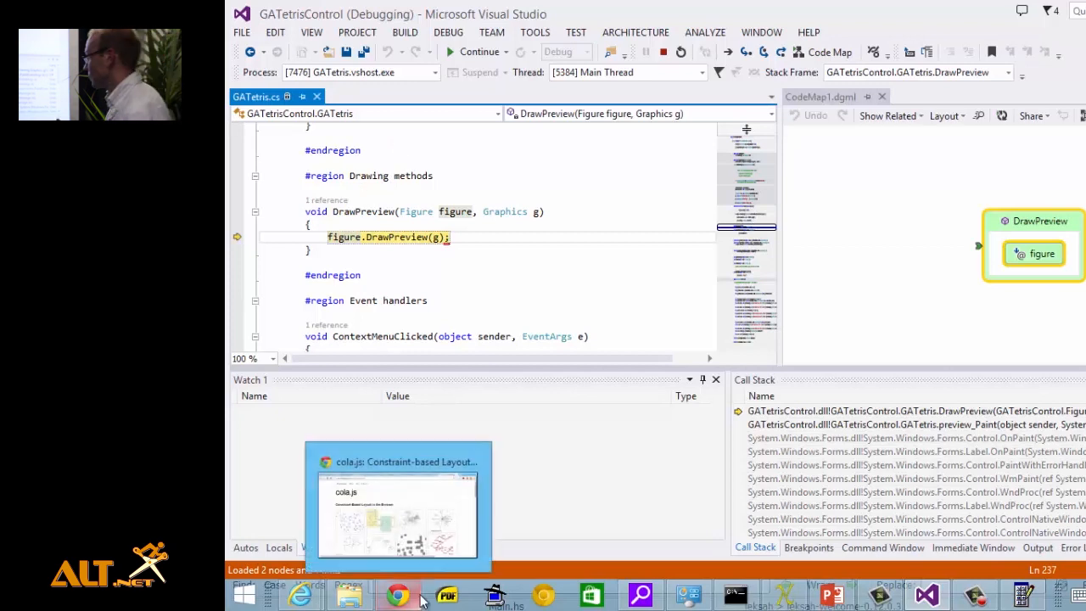
pyautogui.moveTo(398, 594)
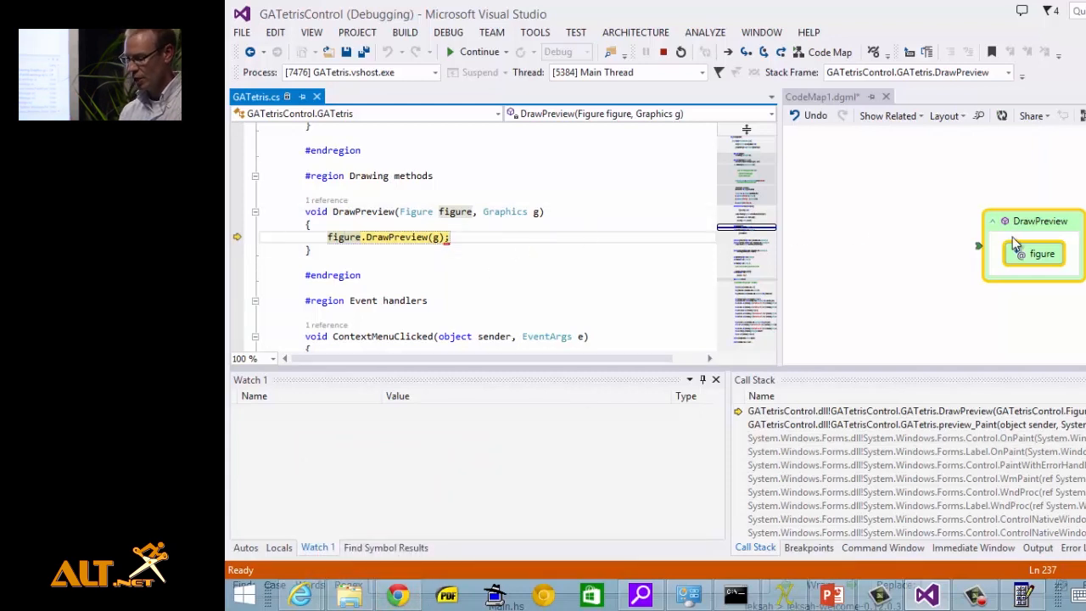
pyautogui.moveTo(958, 248)
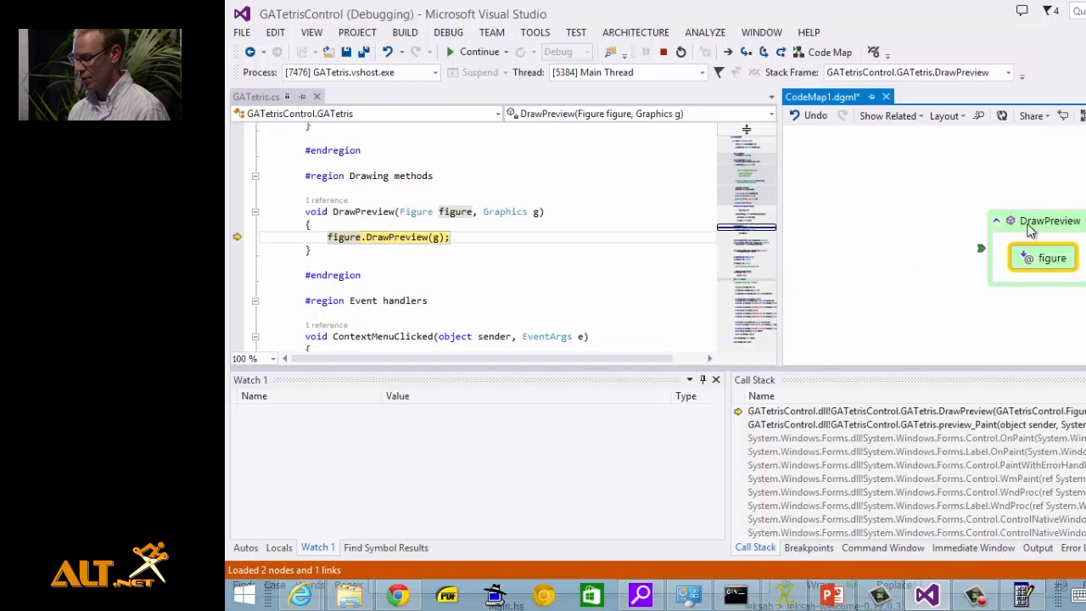
pyautogui.moveTo(1049, 221)
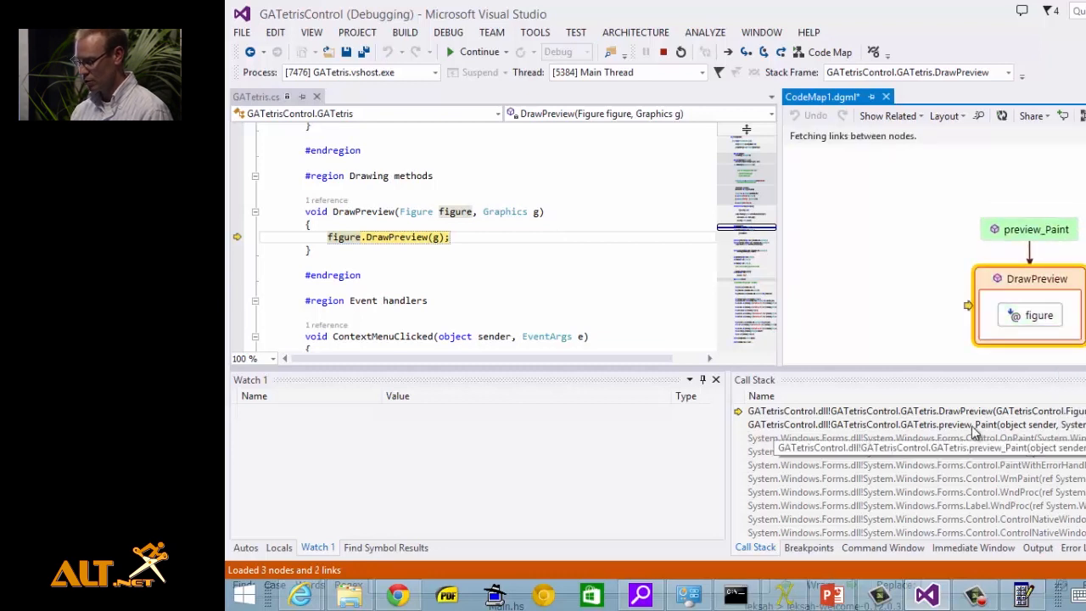
pyautogui.moveTo(1027, 292)
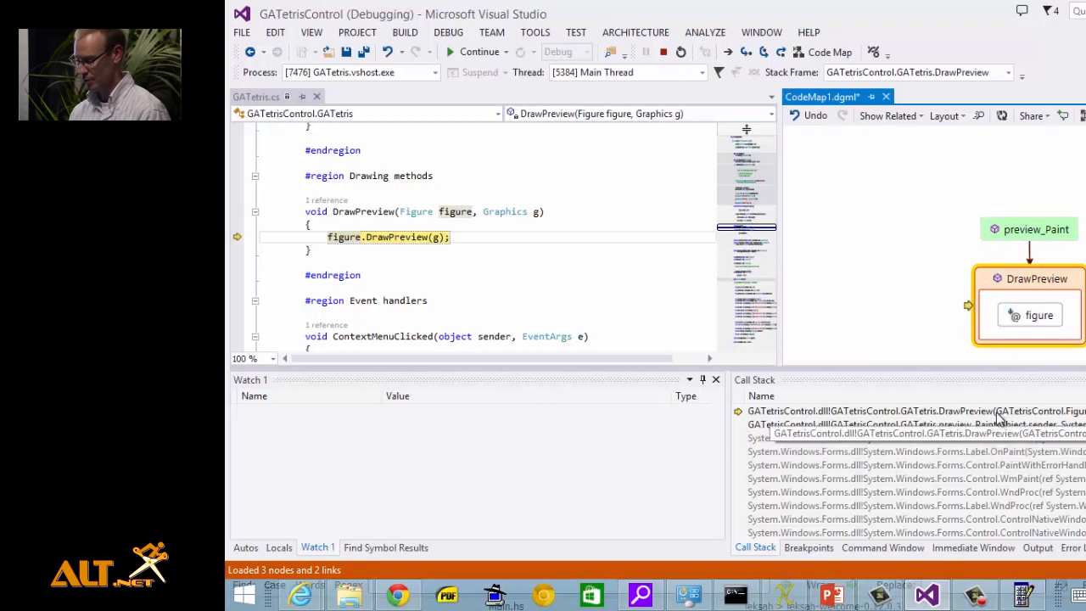
# Step: Show the DrawPreview call stack frame on the code map so preview_Paint appears as its caller
pyautogui.click(908, 410)
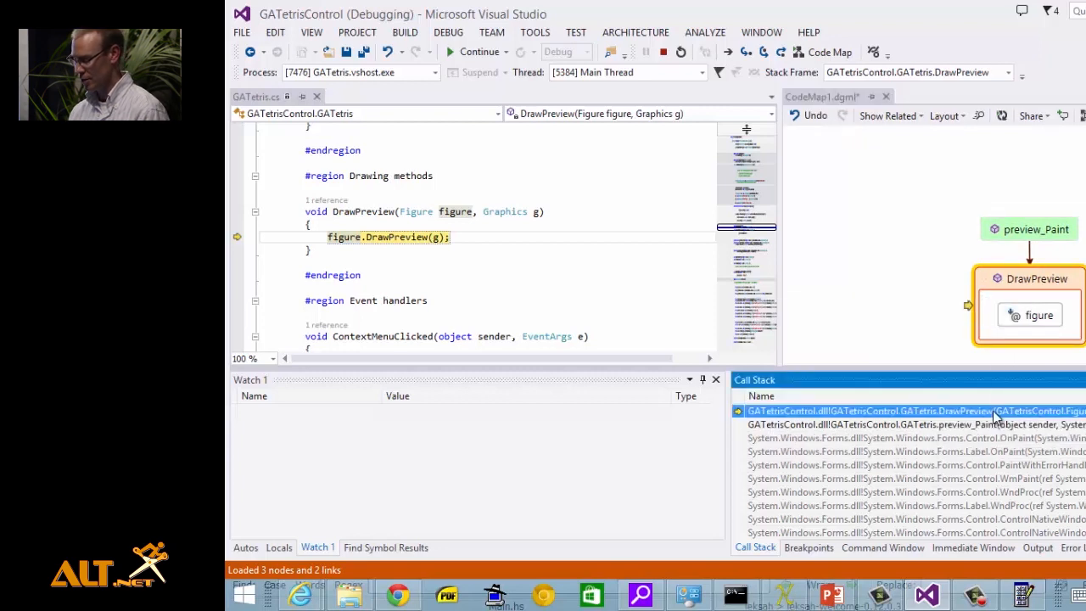
pyautogui.rightClick(914, 411)
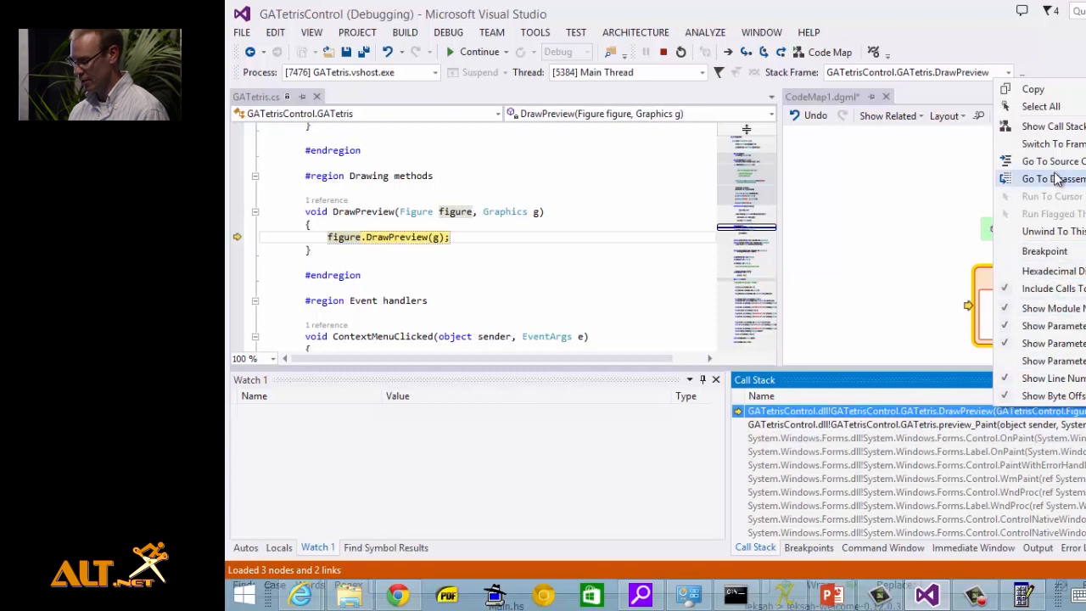
pyautogui.moveTo(1053, 161)
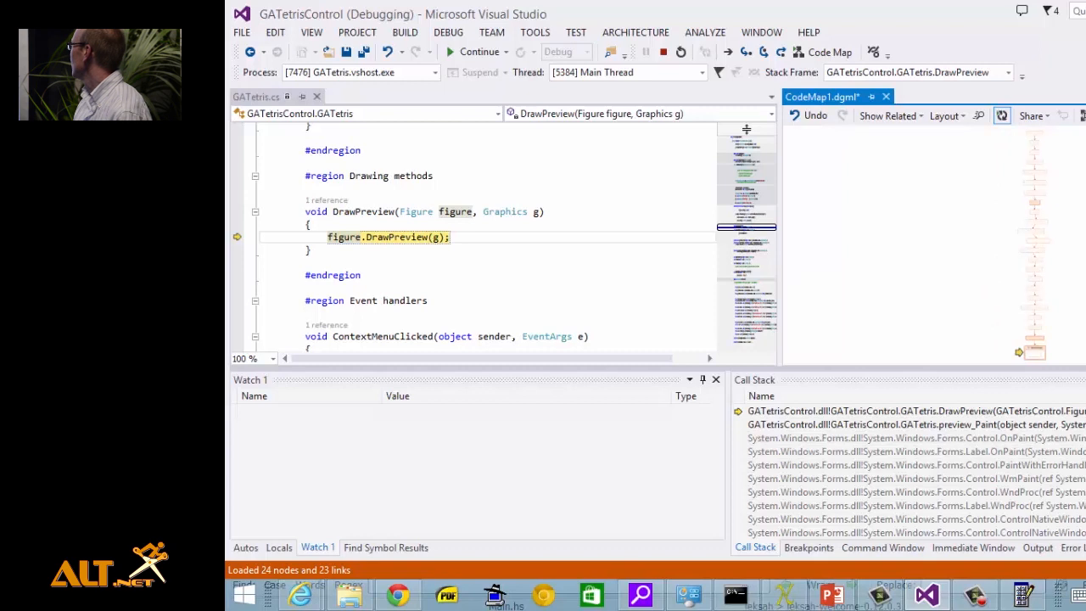
pyautogui.moveTo(1039, 142)
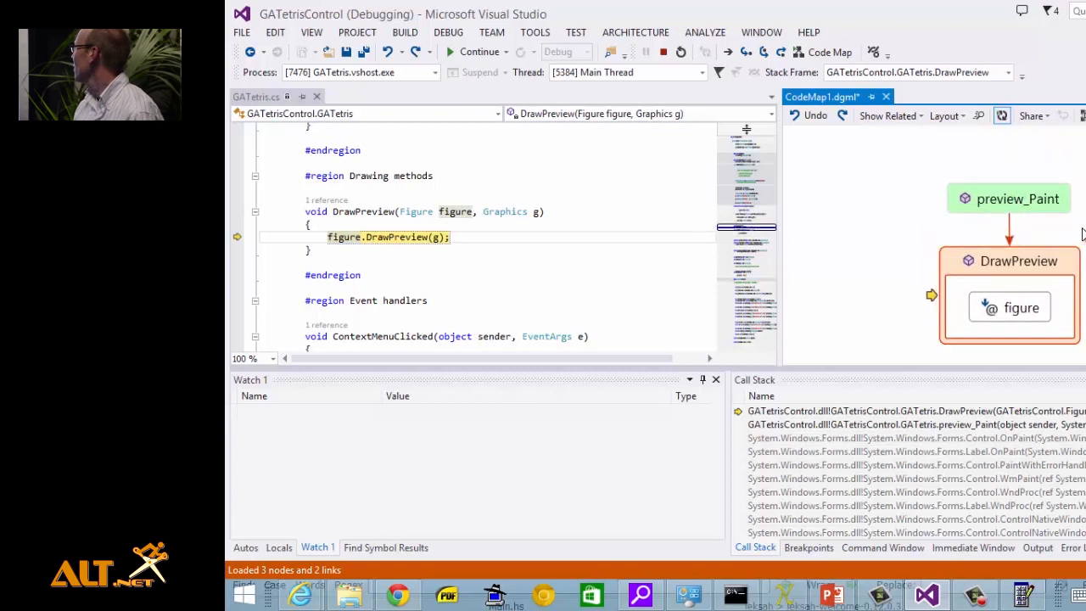
pyautogui.moveTo(1059, 241)
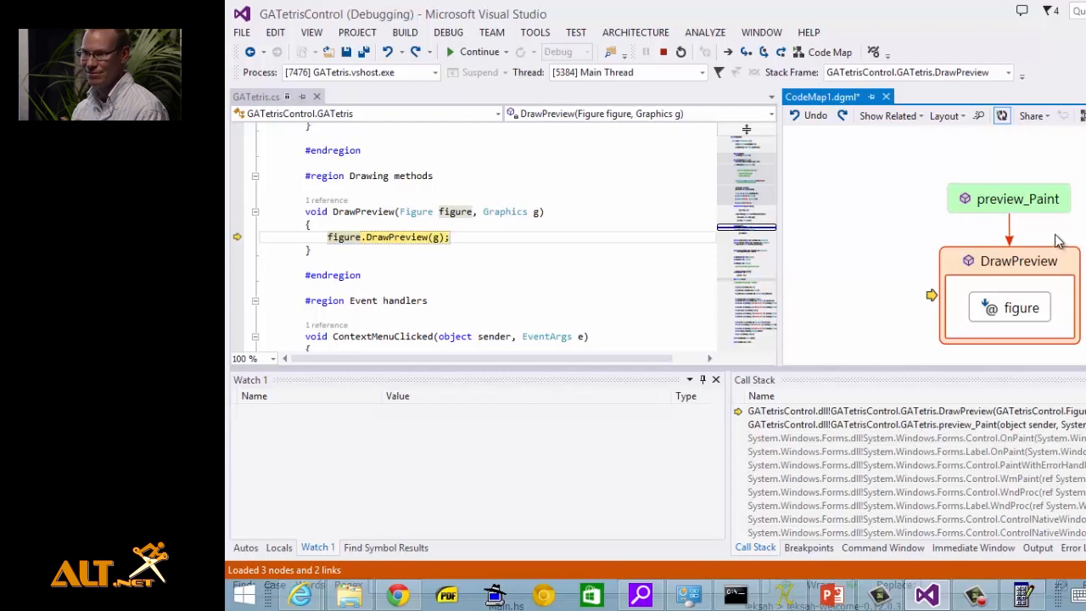
pyautogui.moveTo(1050, 207)
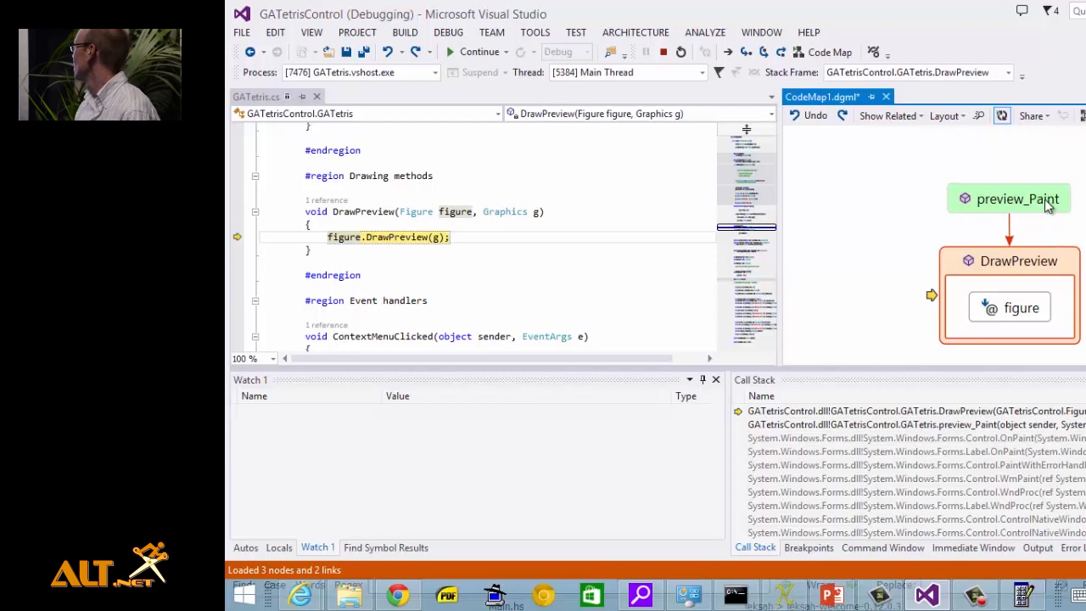
pyautogui.moveTo(1019, 236)
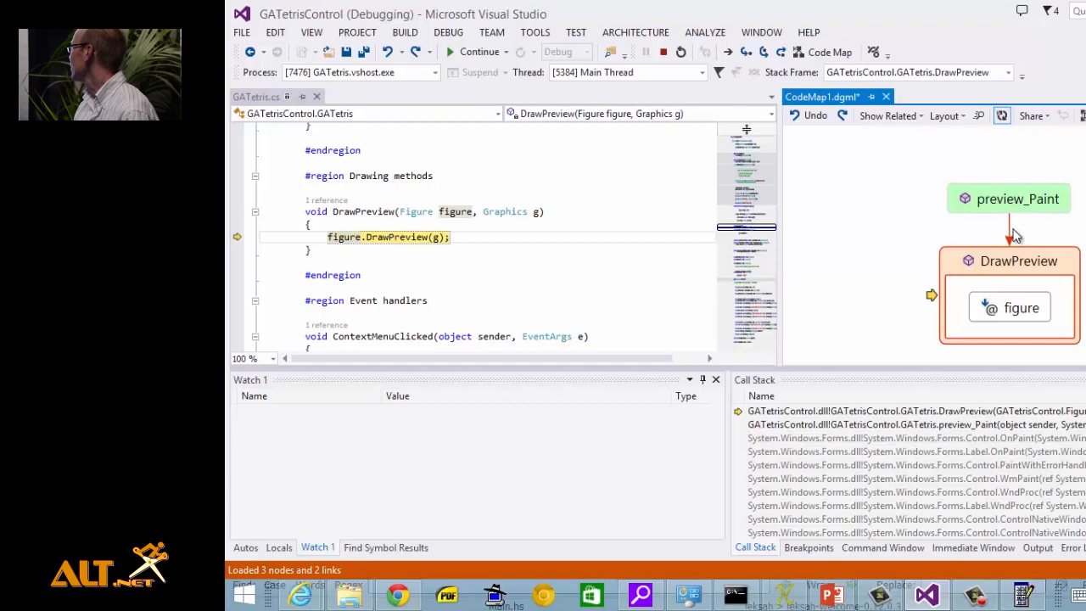
pyautogui.moveTo(1015, 235)
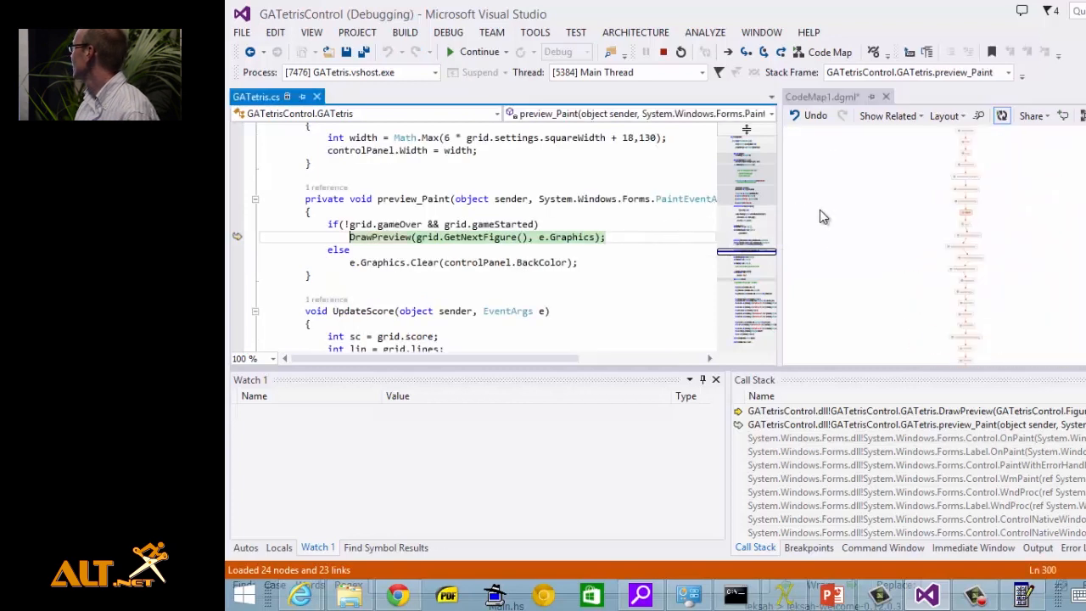
# Step: Reduce the code map to the path preview_Paint → DrawPreview with figure
pyautogui.click(824, 95)
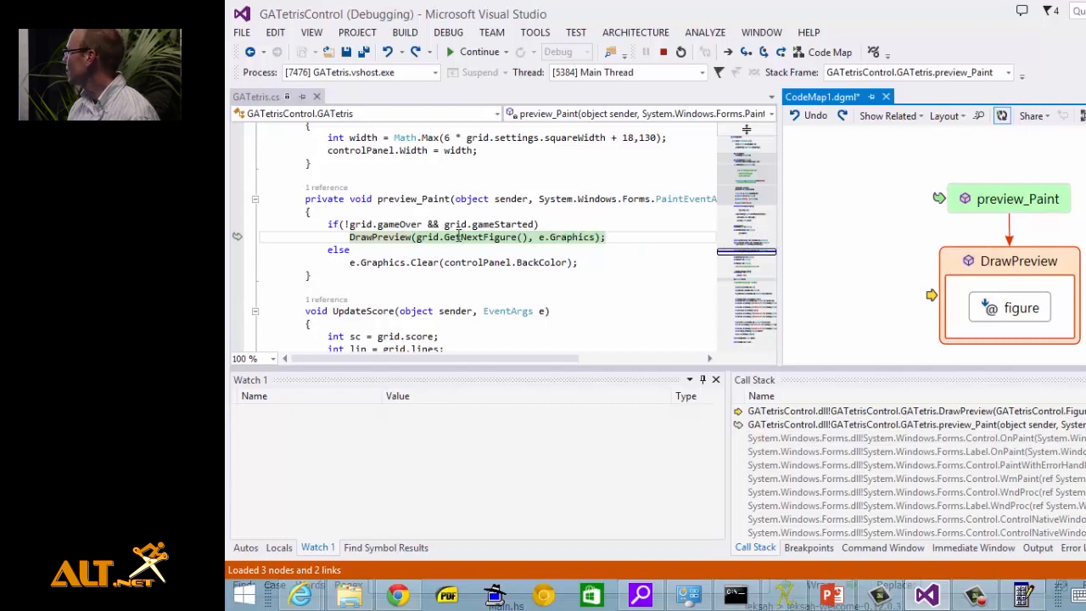
pyautogui.moveTo(520, 261)
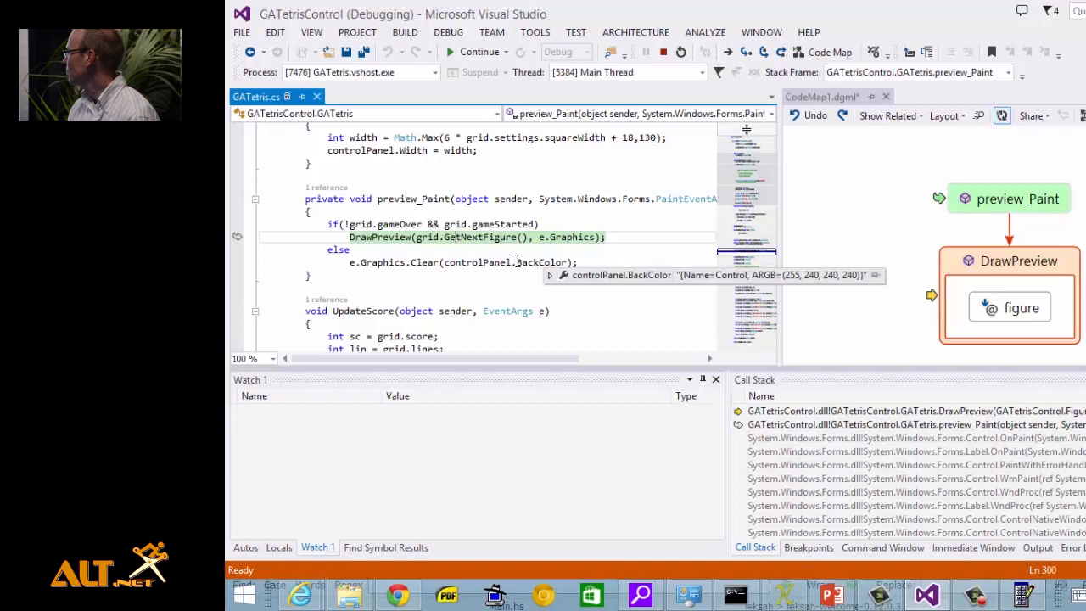
pyautogui.moveTo(428, 237)
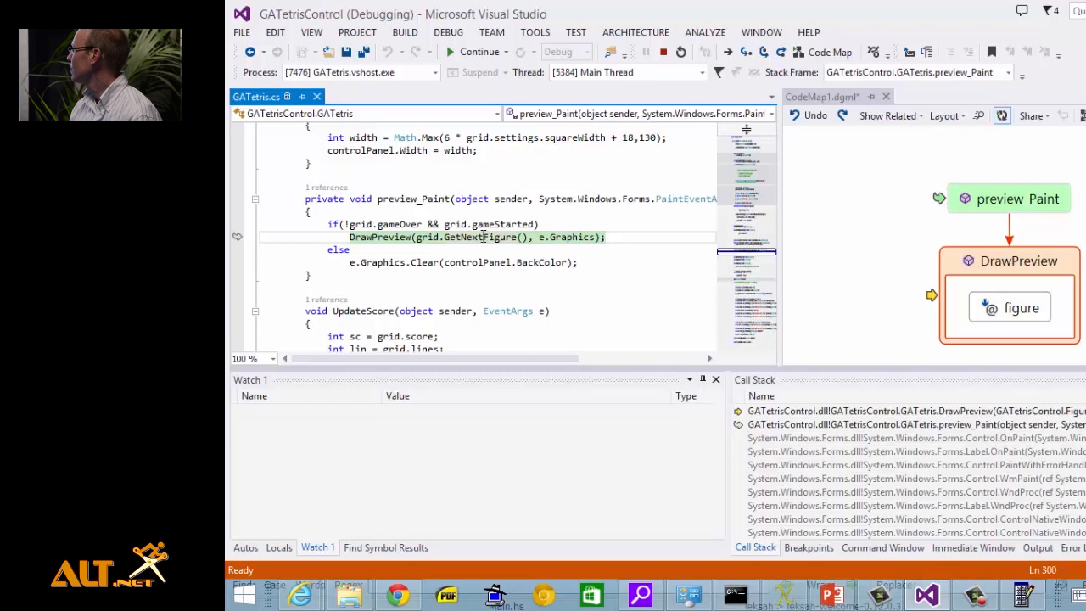
pyautogui.rightClick(482, 238)
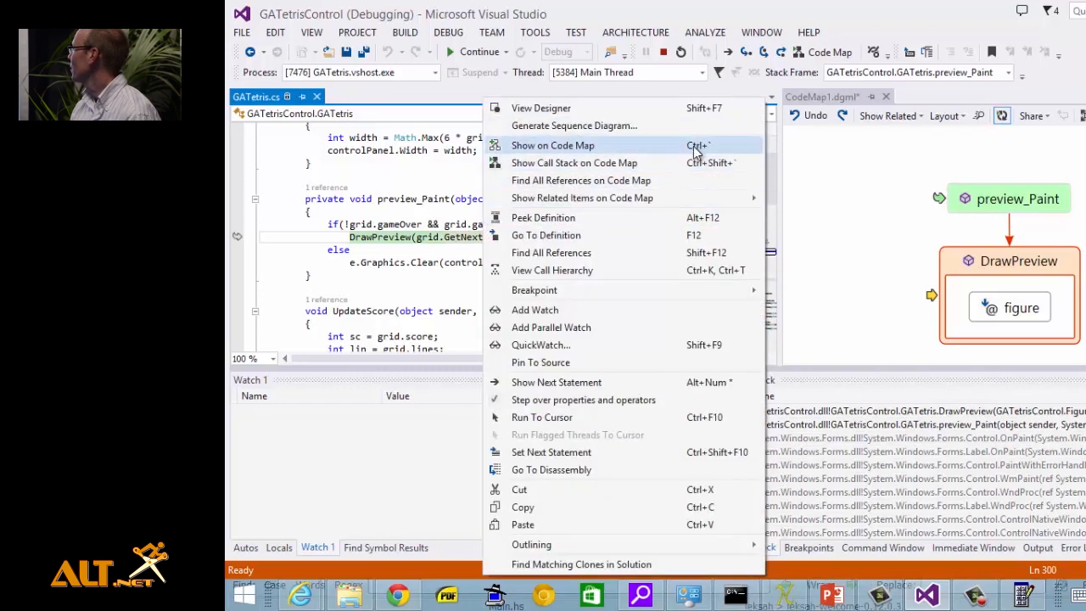
pyautogui.moveTo(710, 153)
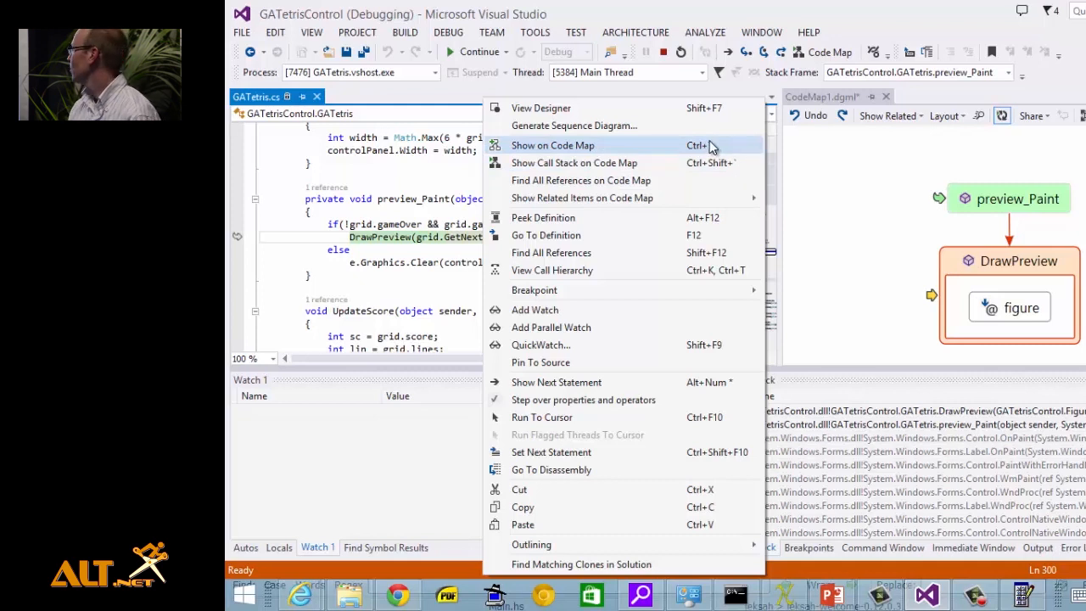
pyautogui.moveTo(465, 236)
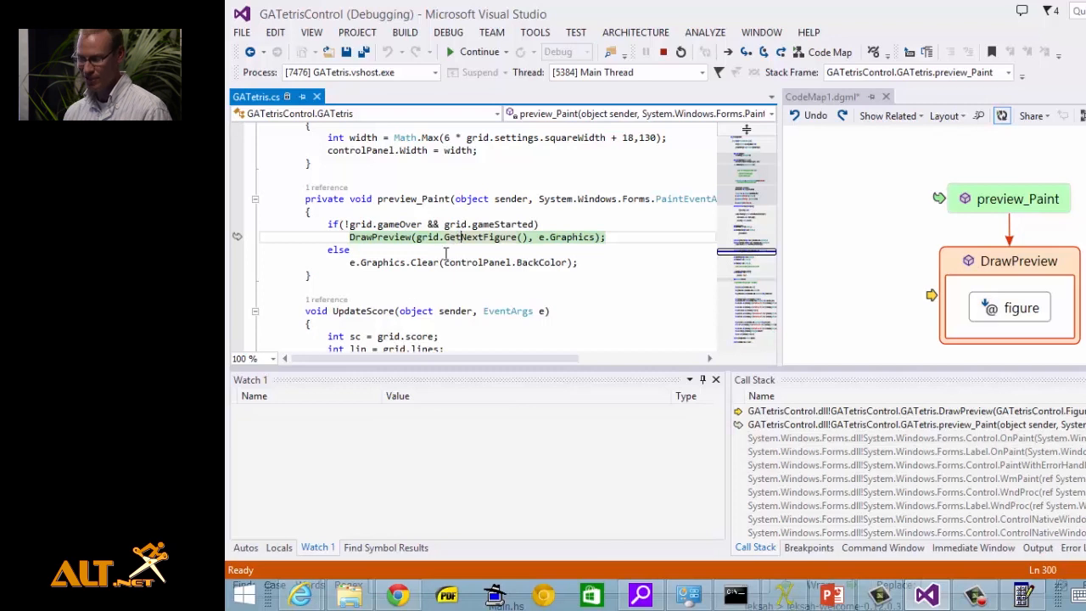
pyautogui.moveTo(783, 594)
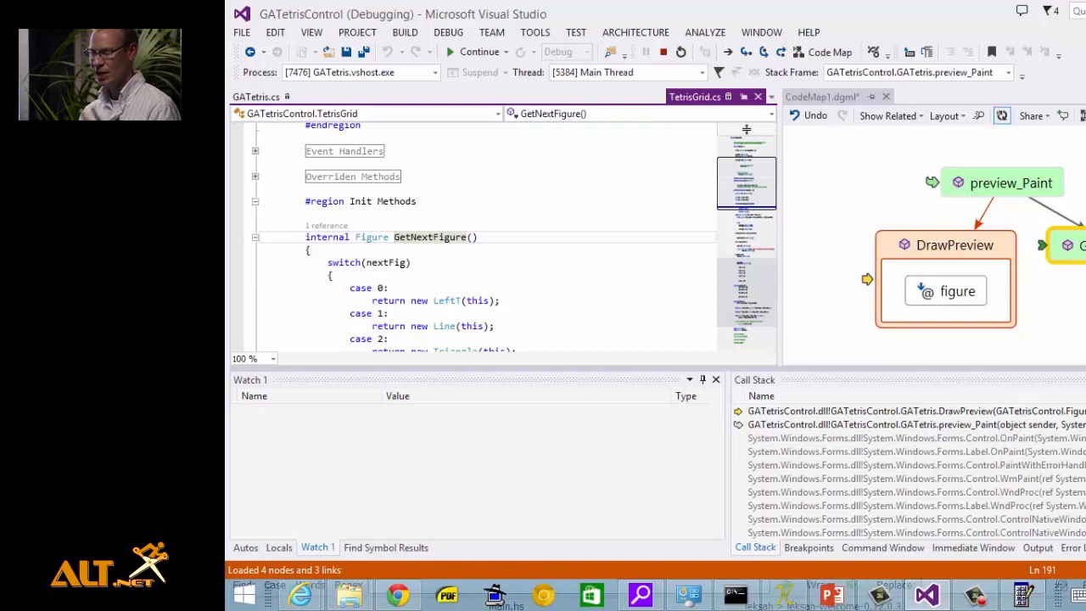
# Step: Select the GetNextFigure method name and bring up its context actions to show it on the code map
pyautogui.doubleClick(431, 238)
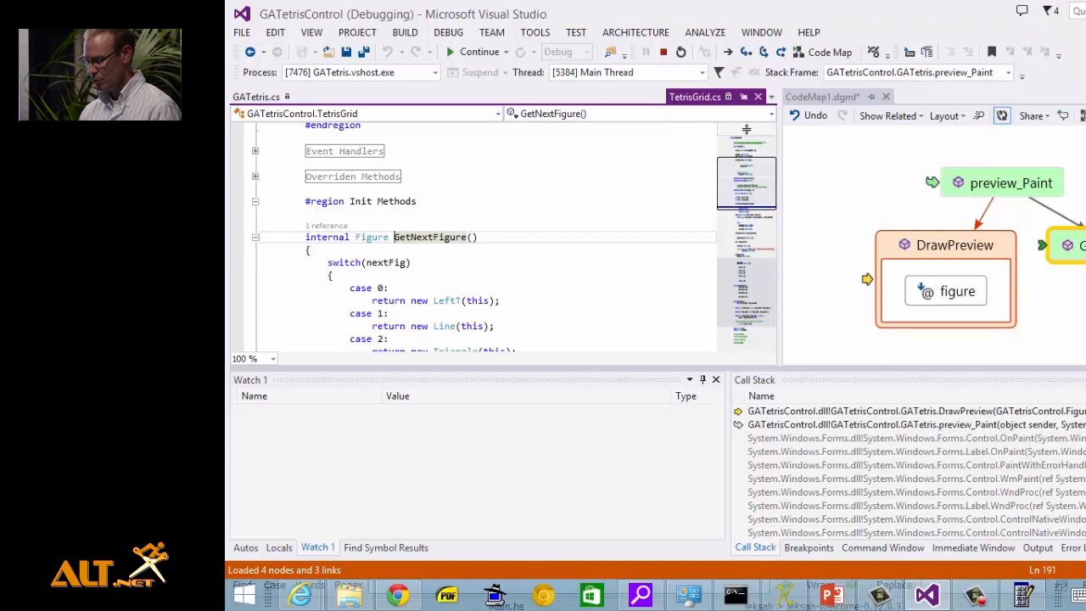
pyautogui.rightClick(432, 237)
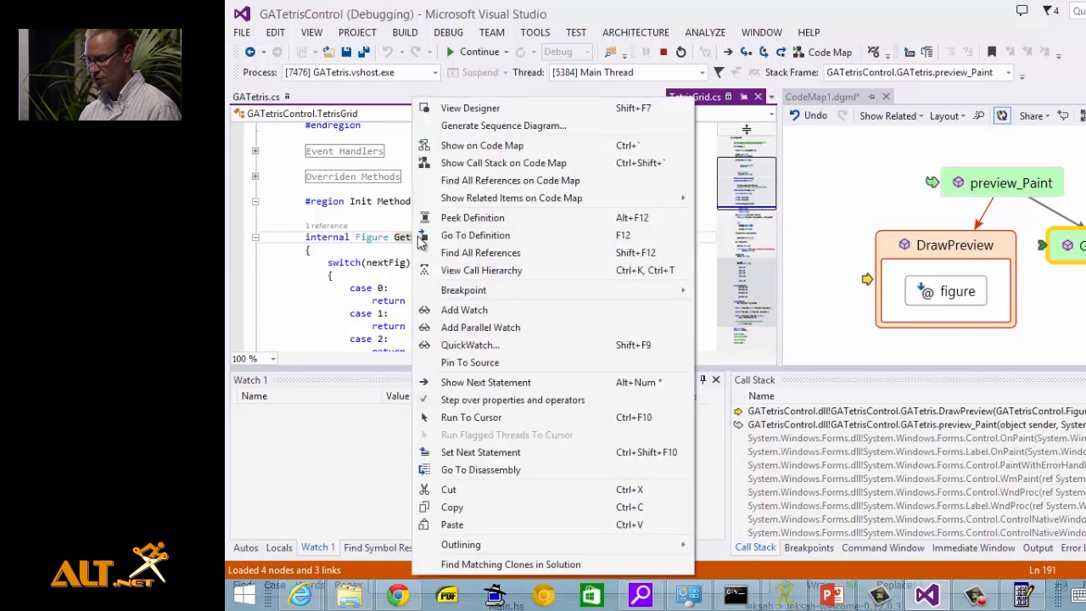
pyautogui.moveTo(584, 238)
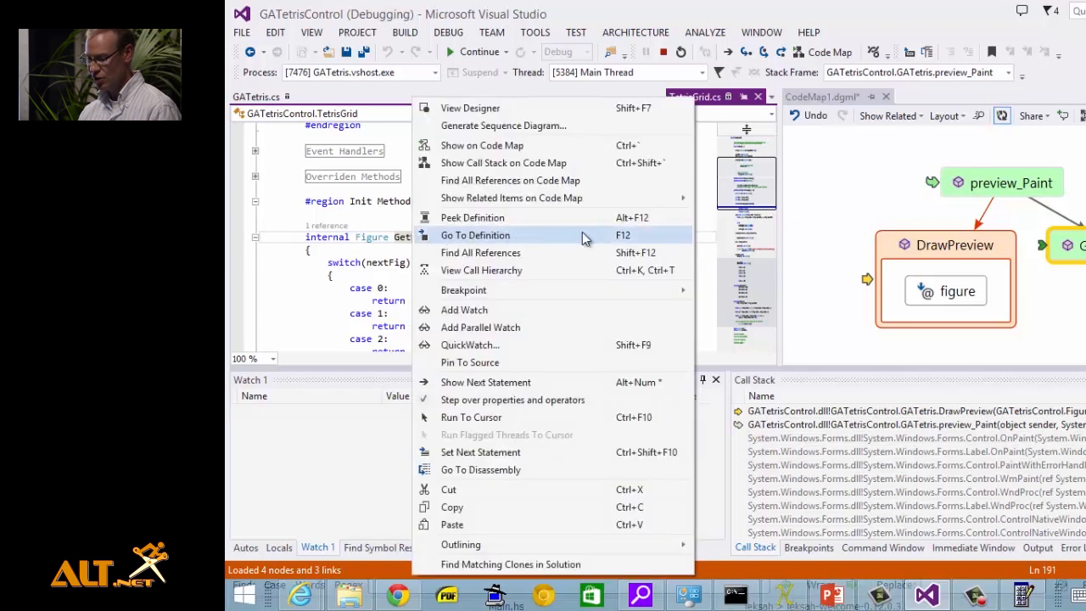
pyautogui.moveTo(539, 241)
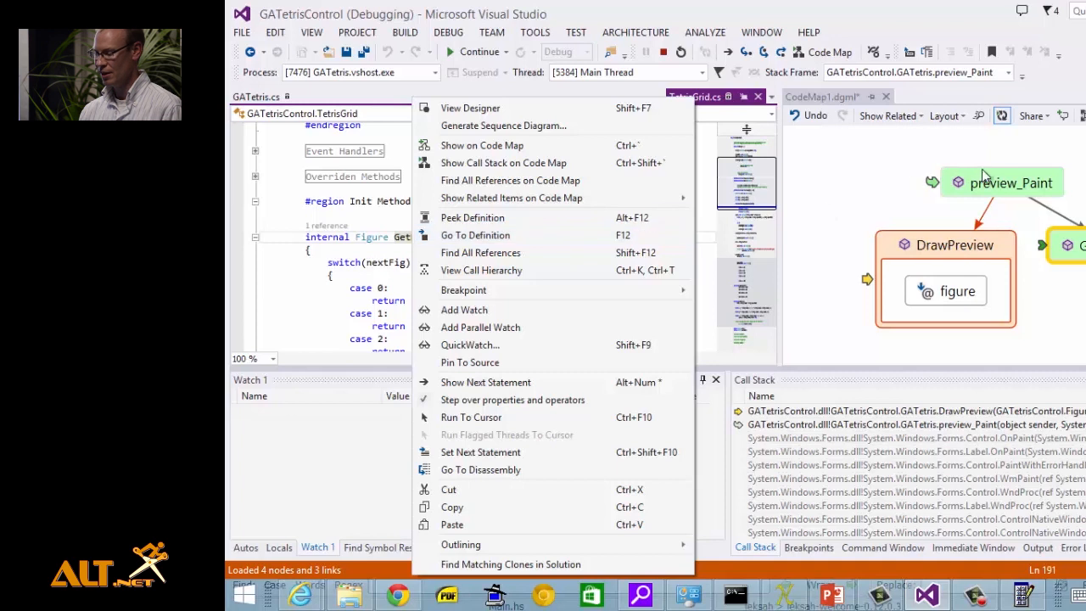
pyautogui.moveTo(872, 174)
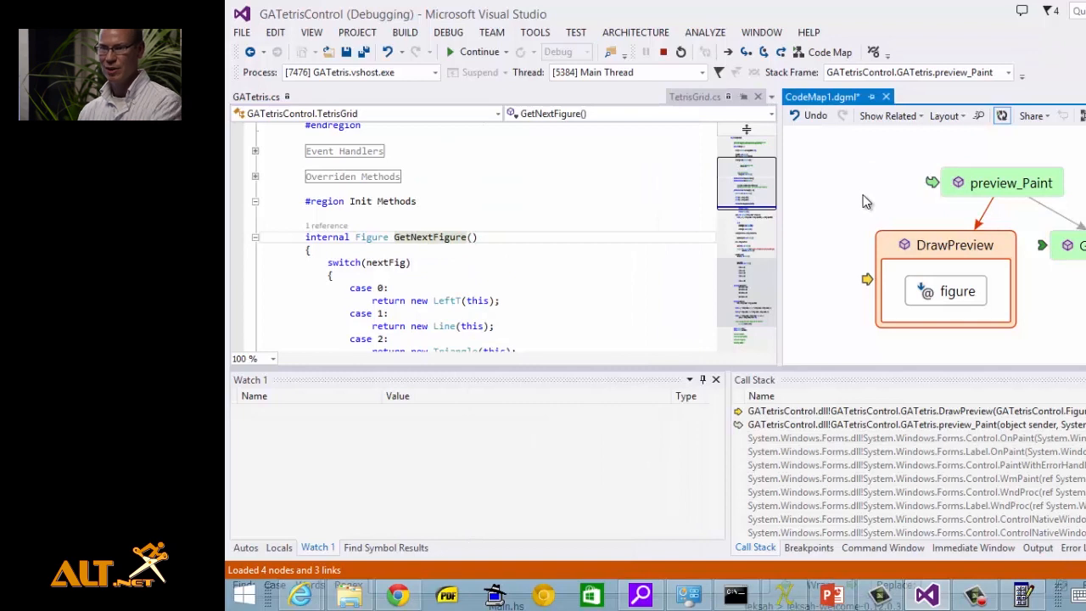
pyautogui.moveTo(957, 292)
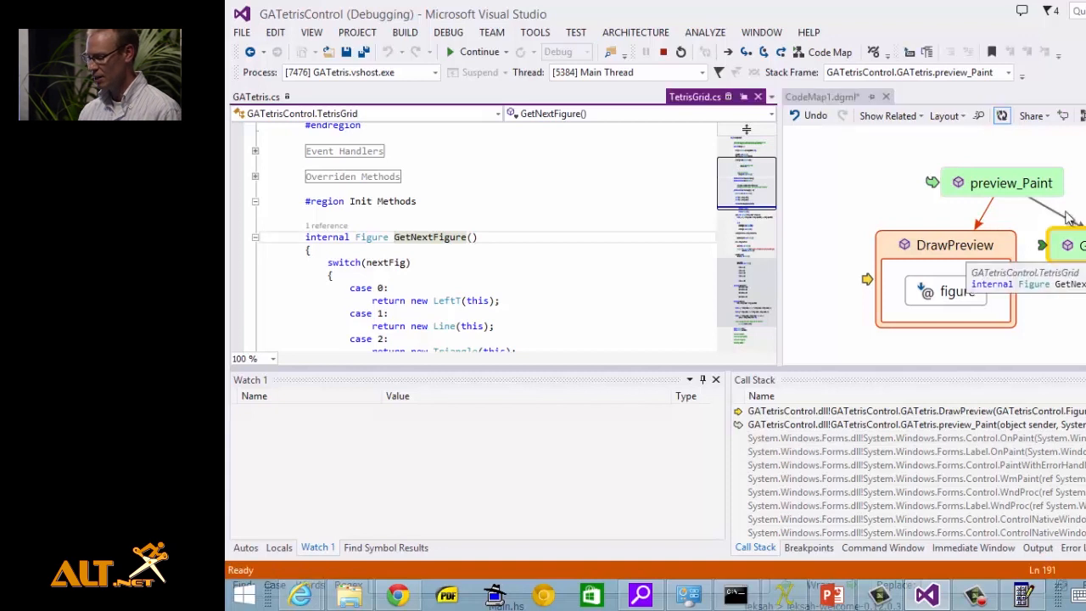
pyautogui.click(1012, 184)
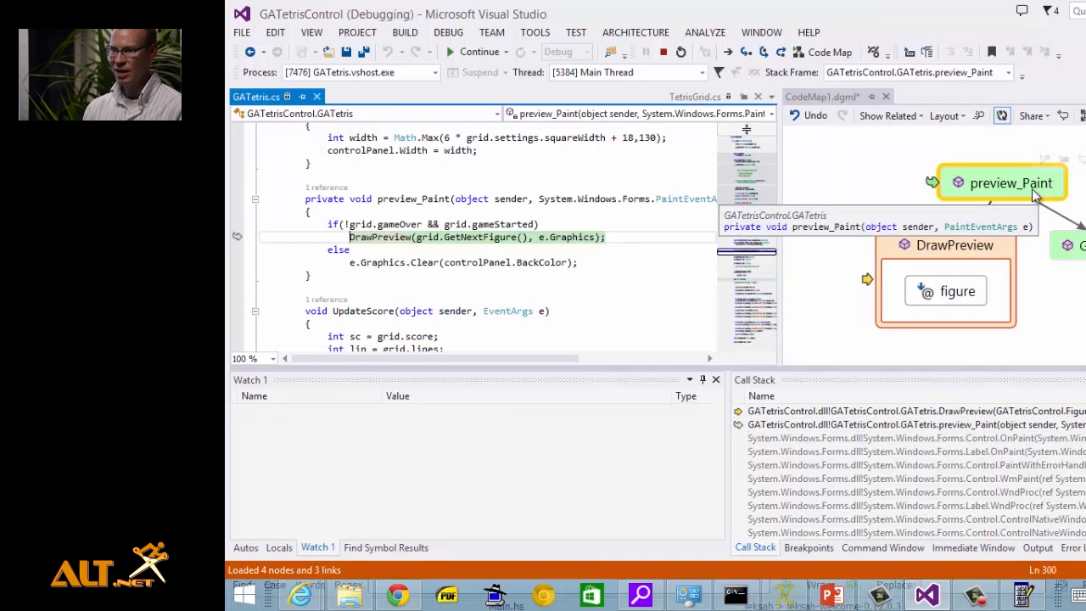
pyautogui.moveTo(1039, 234)
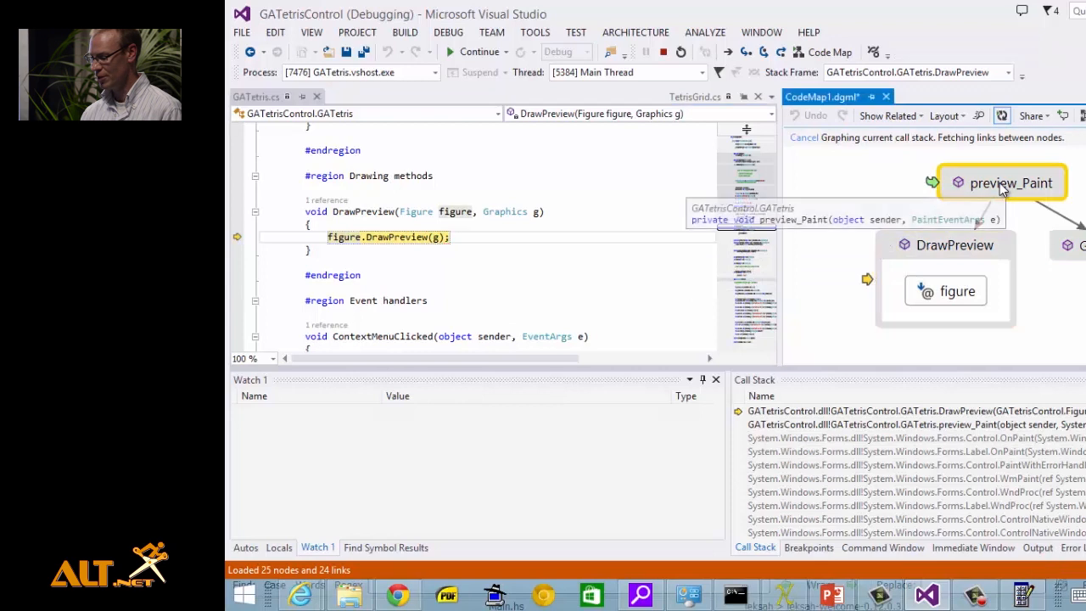
pyautogui.click(1010, 184)
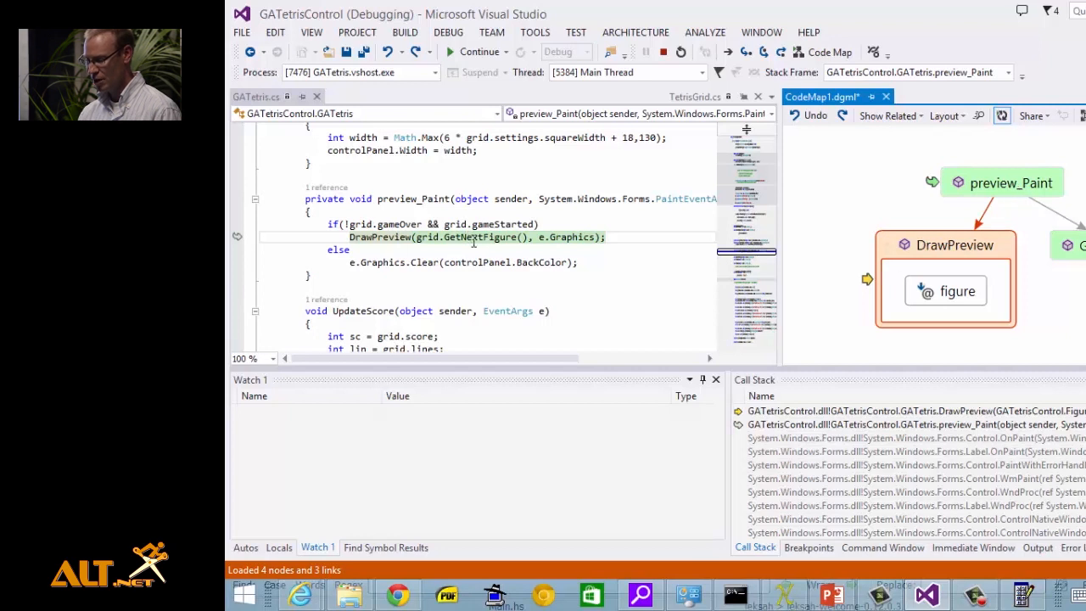
pyautogui.moveTo(903, 224)
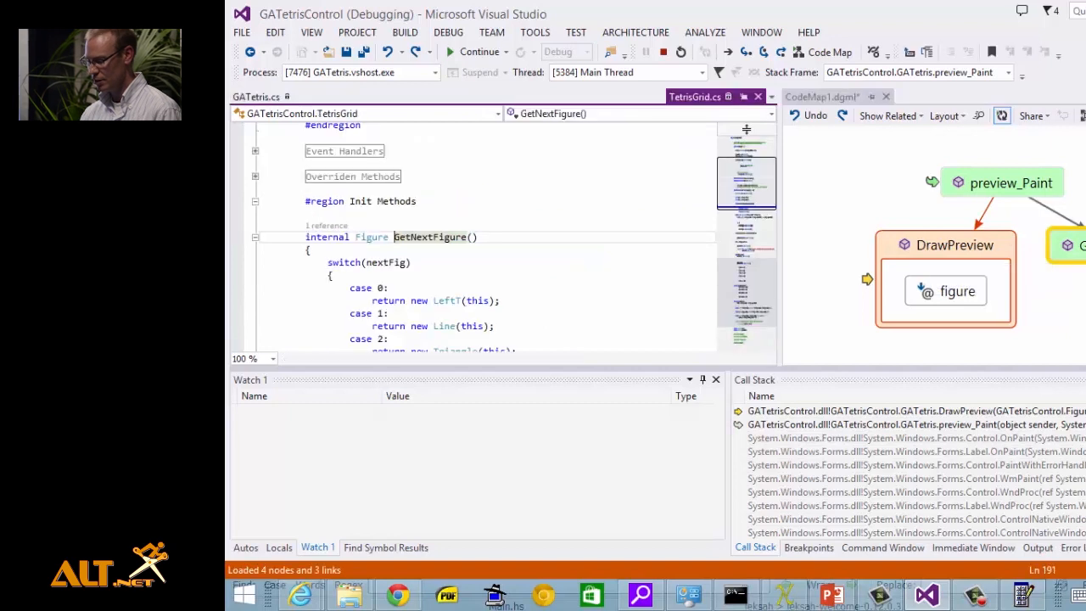
# Step: Scroll through GetNextFigure's switch on nextFig while the map fetches links between nodes
pyautogui.scroll(-3)
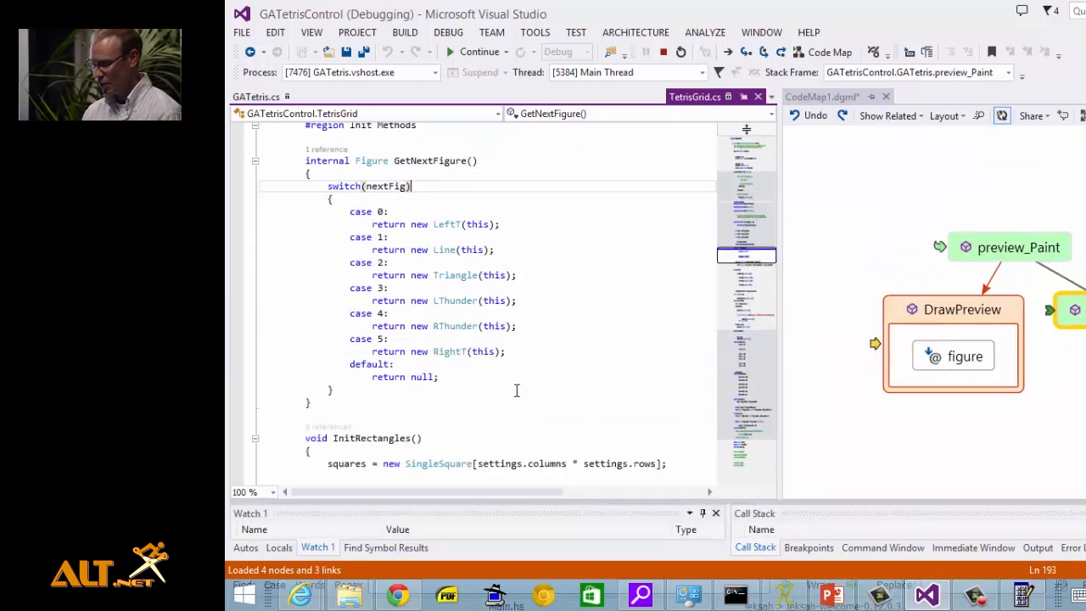
pyautogui.moveTo(496, 275)
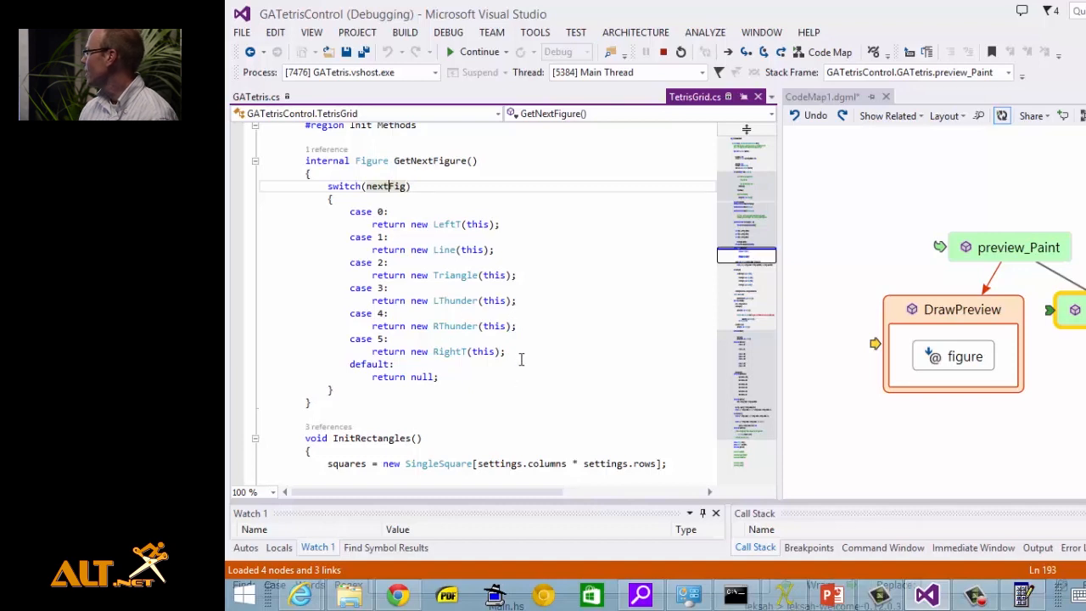
pyautogui.moveTo(452, 351)
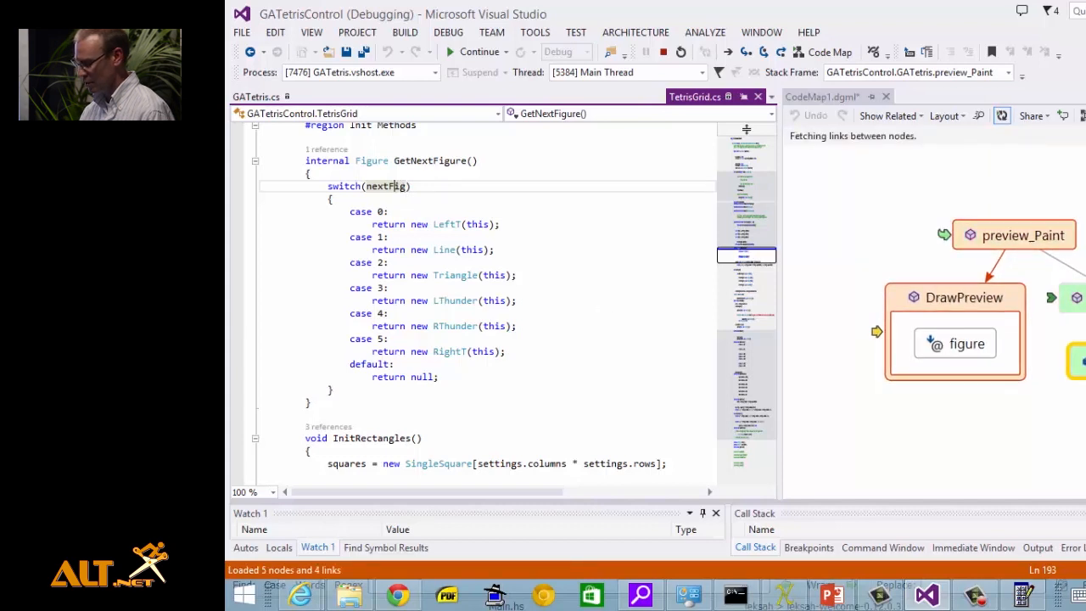
# Step: Scroll to the nextFig byte field declaration and bring up the context menu of its code-map node
pyautogui.scroll(-3)
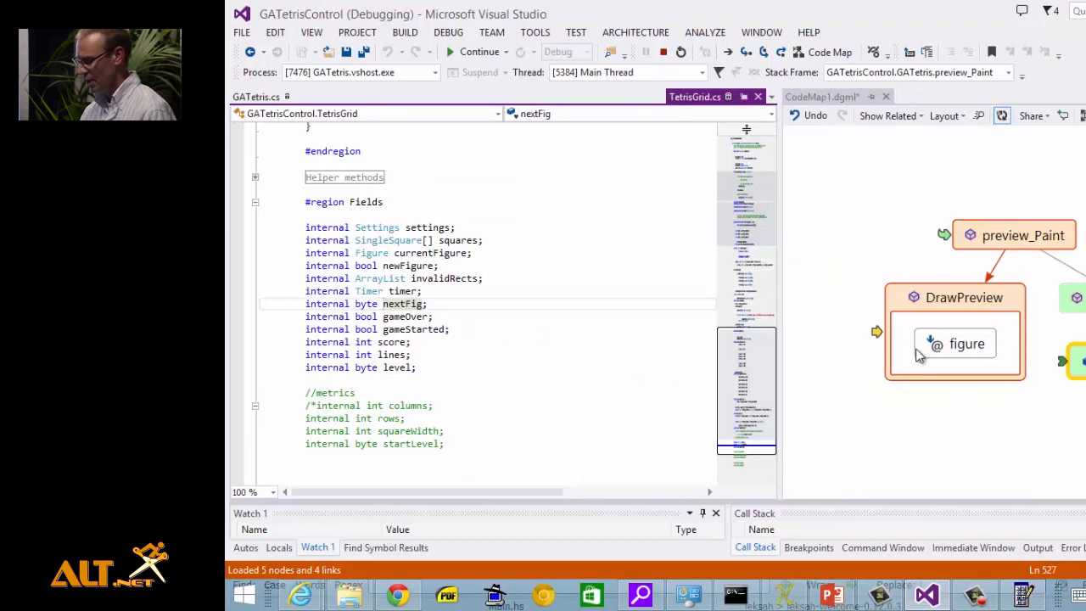
pyautogui.rightClick(954, 343)
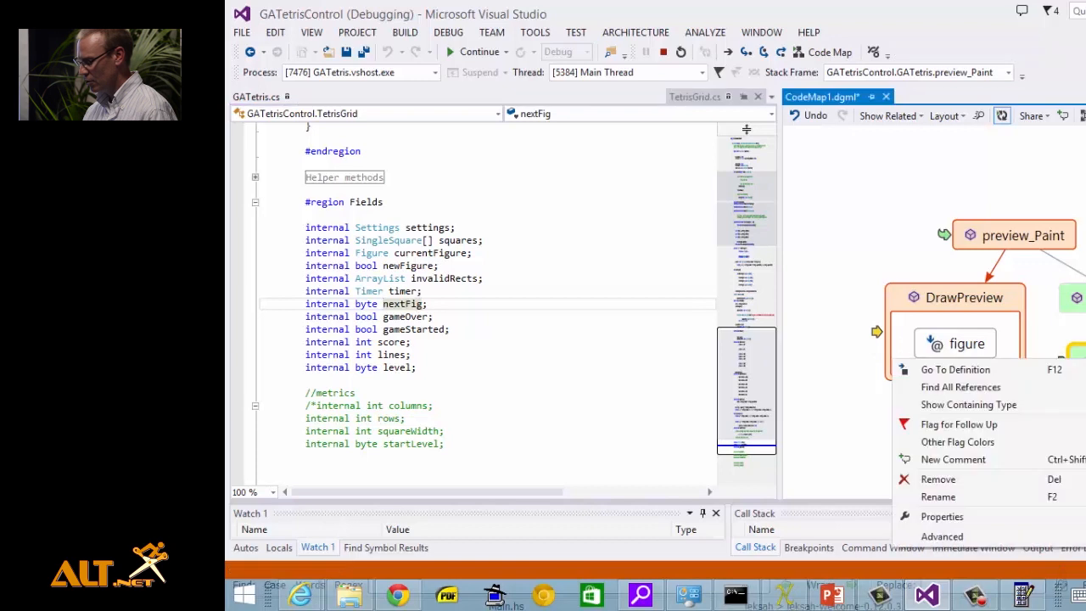
pyautogui.moveTo(961, 387)
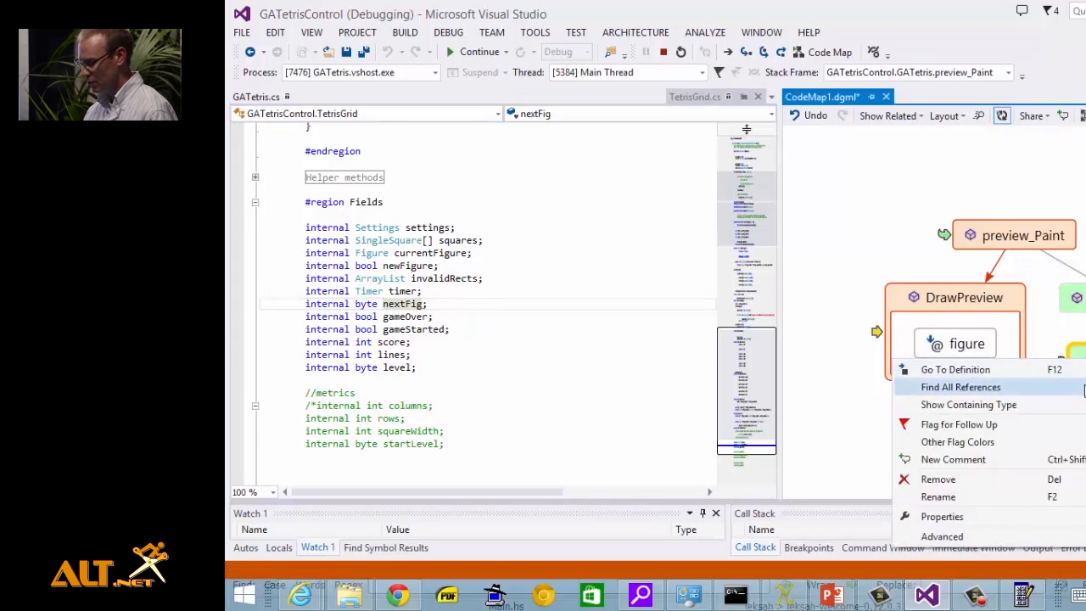
# Step: Map every reference to nextFig, linking it from InitFigure, TetrisGrid and InitNextFigure
pyautogui.click(961, 387)
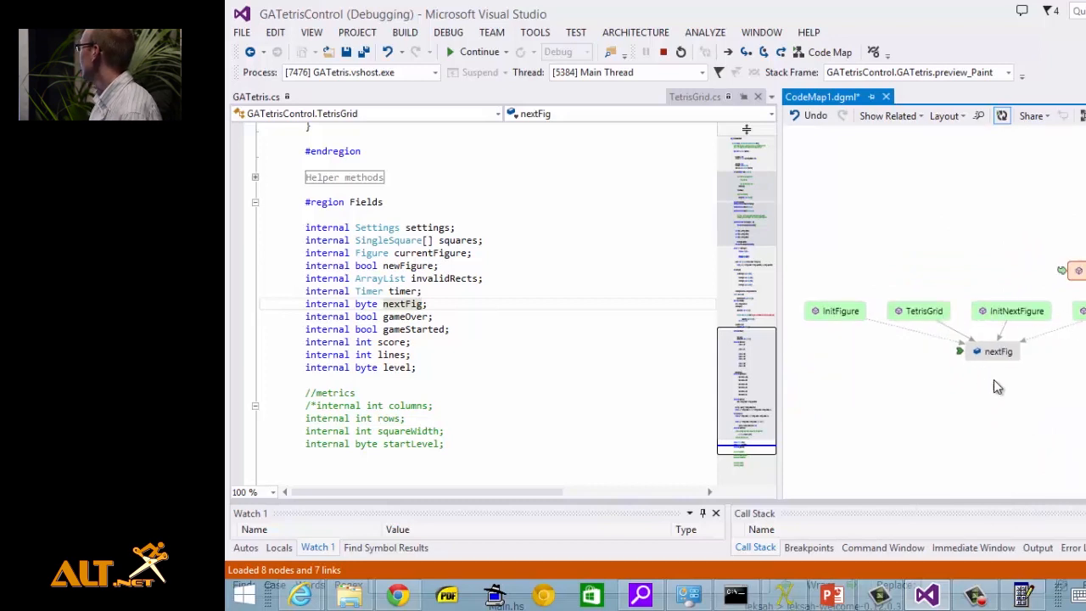
pyautogui.moveTo(969, 336)
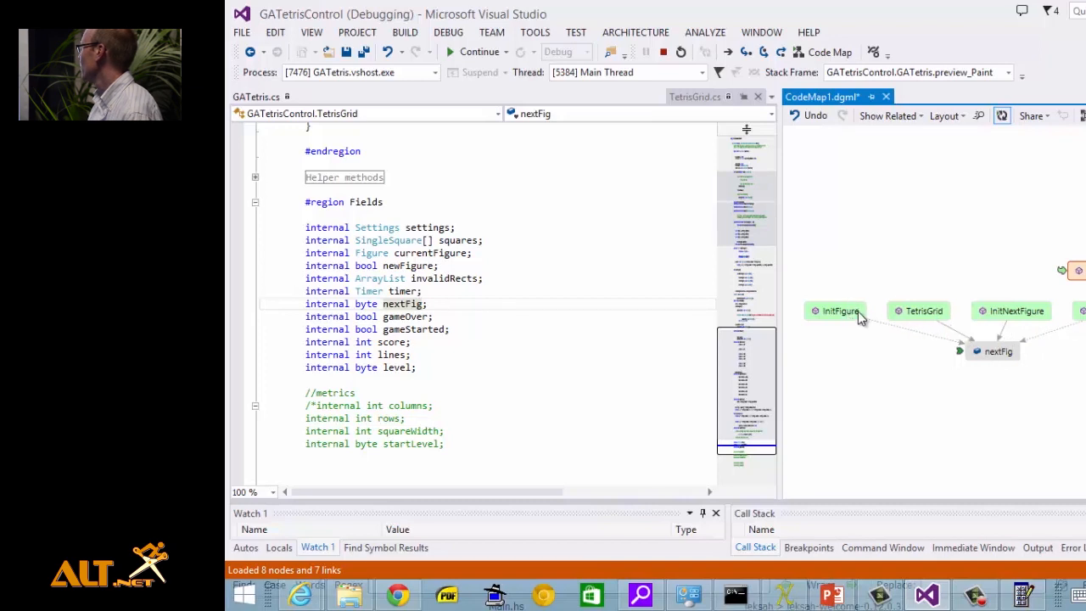
pyautogui.moveTo(923, 333)
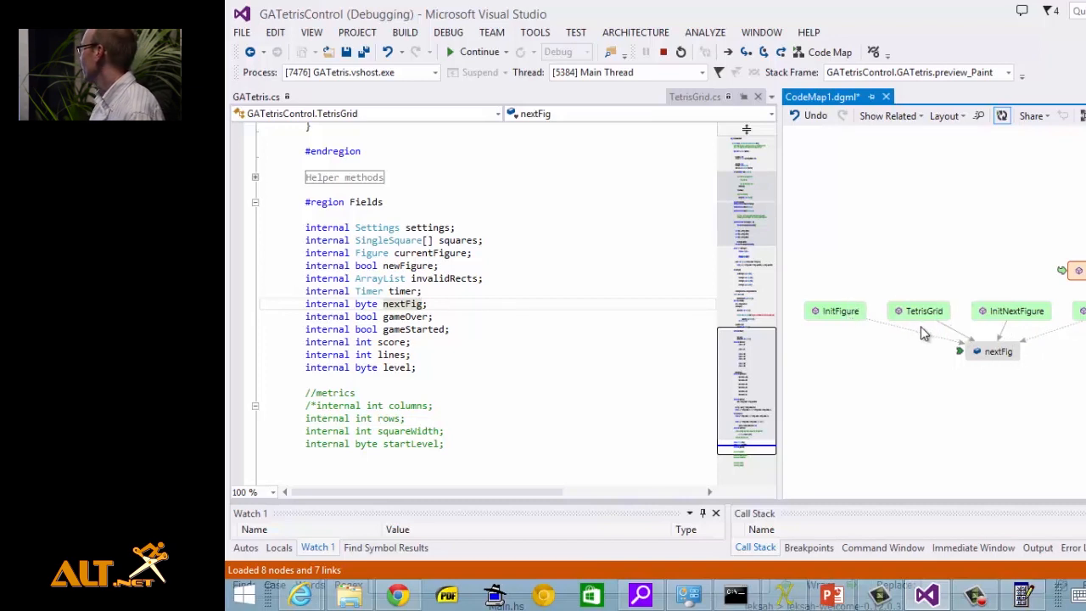
pyautogui.moveTo(999, 351)
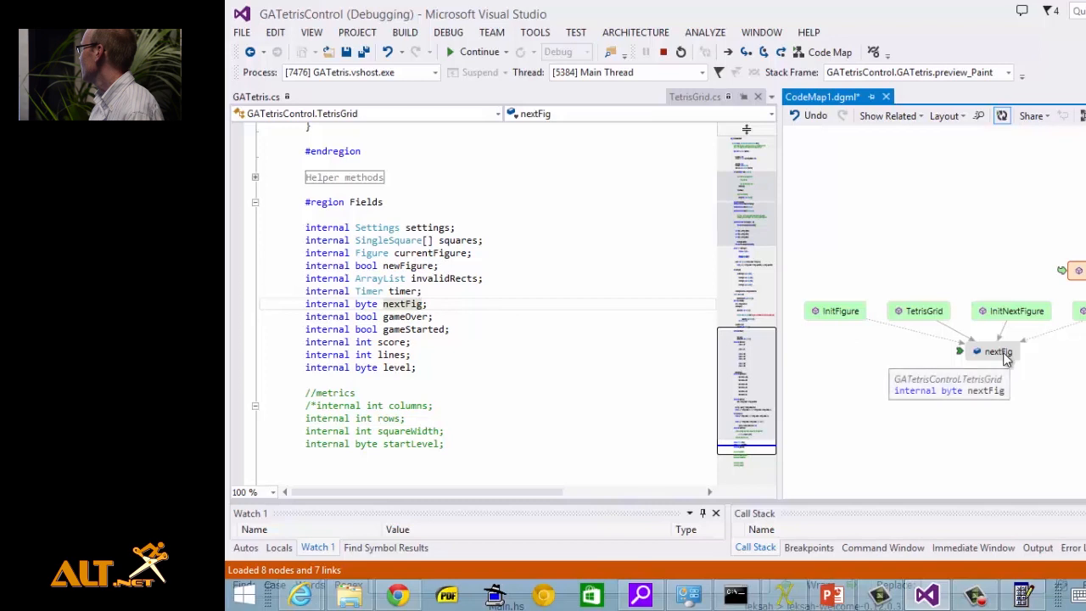
pyautogui.moveTo(917, 347)
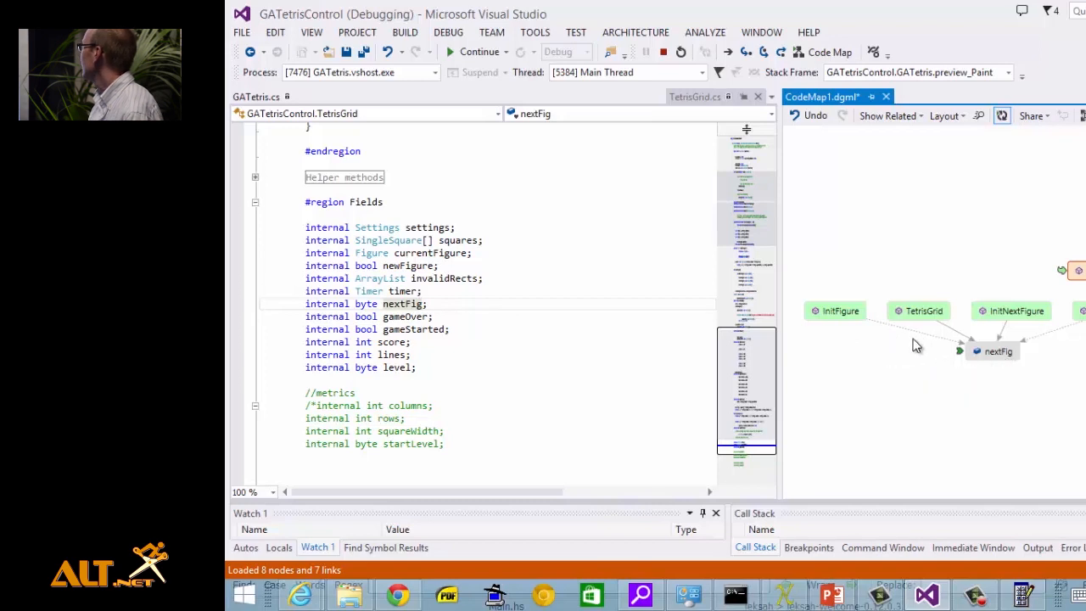
pyautogui.moveTo(915, 348)
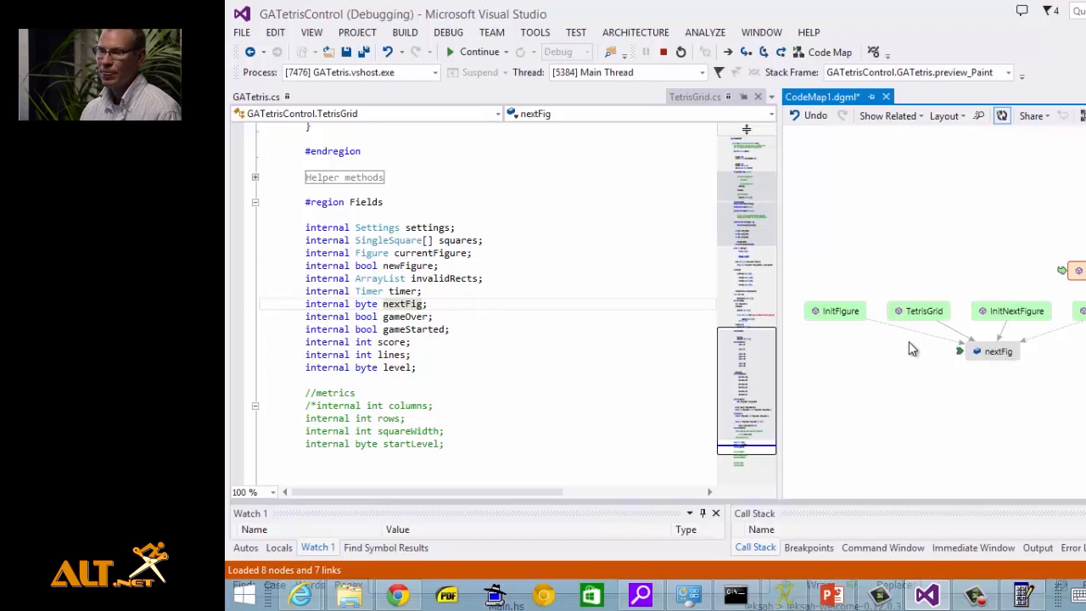
pyautogui.moveTo(934, 326)
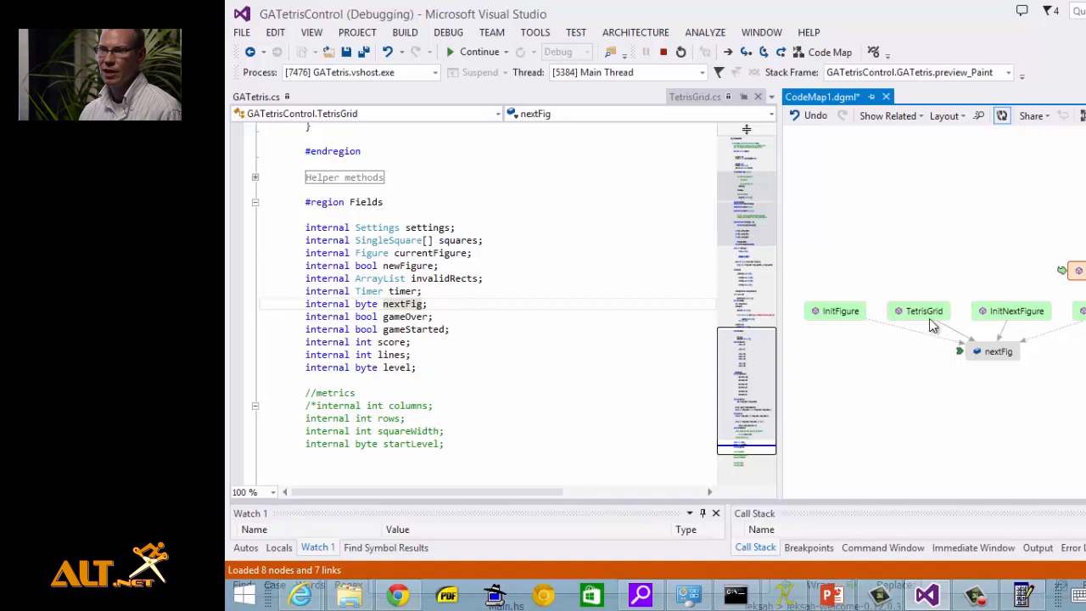
pyautogui.moveTo(957, 366)
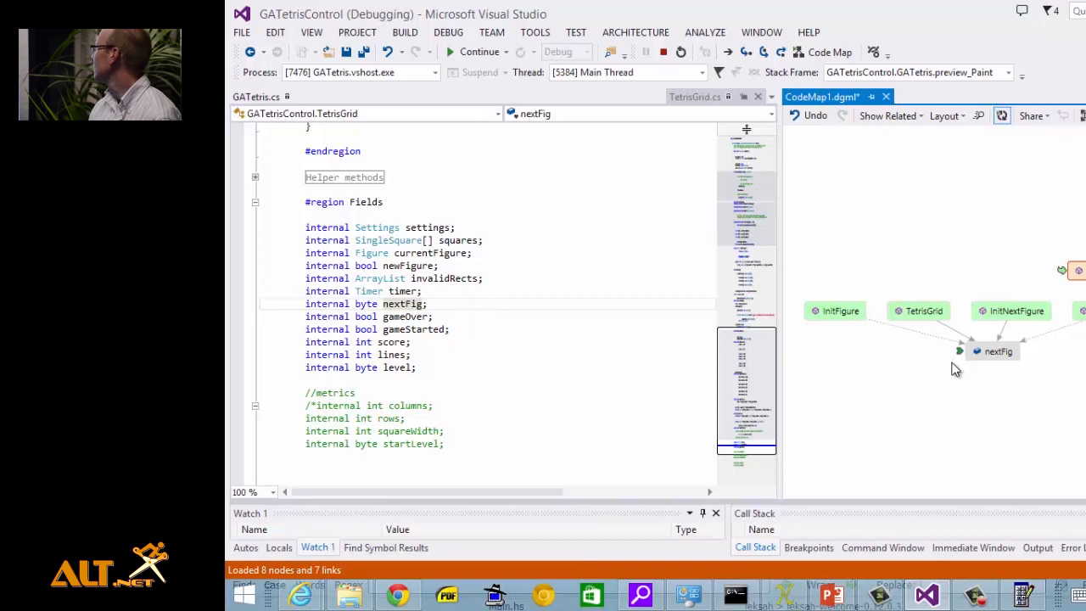
pyautogui.moveTo(1005, 370)
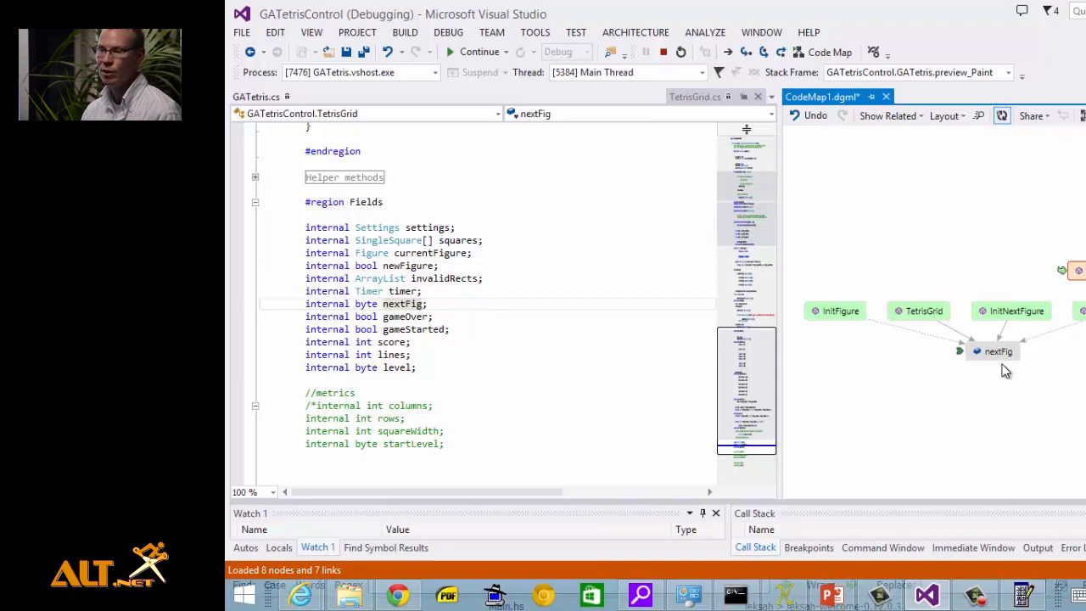
pyautogui.moveTo(1026, 377)
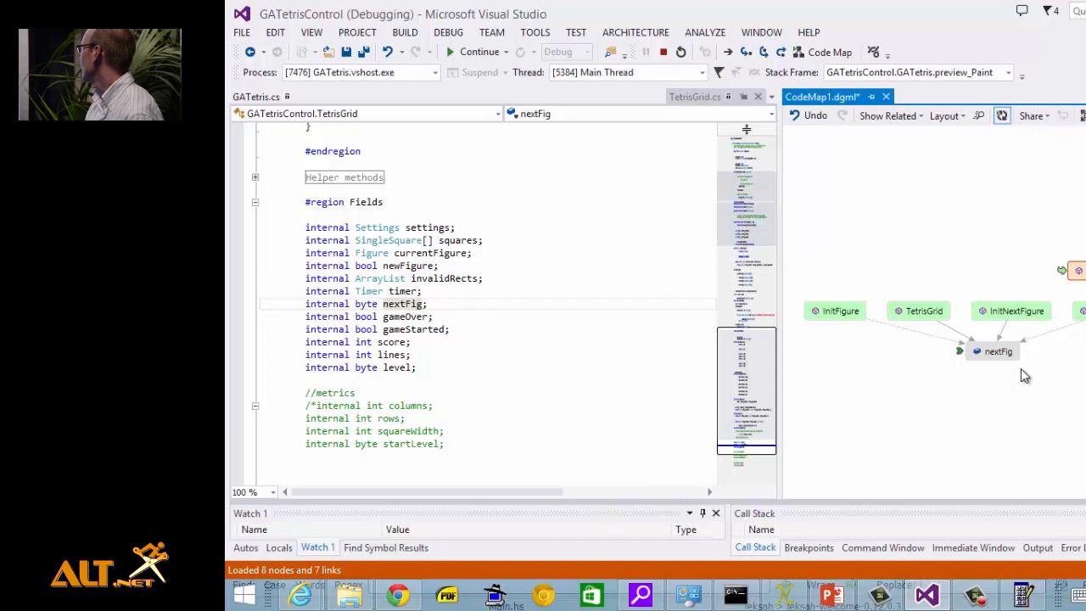
pyautogui.moveTo(856, 314)
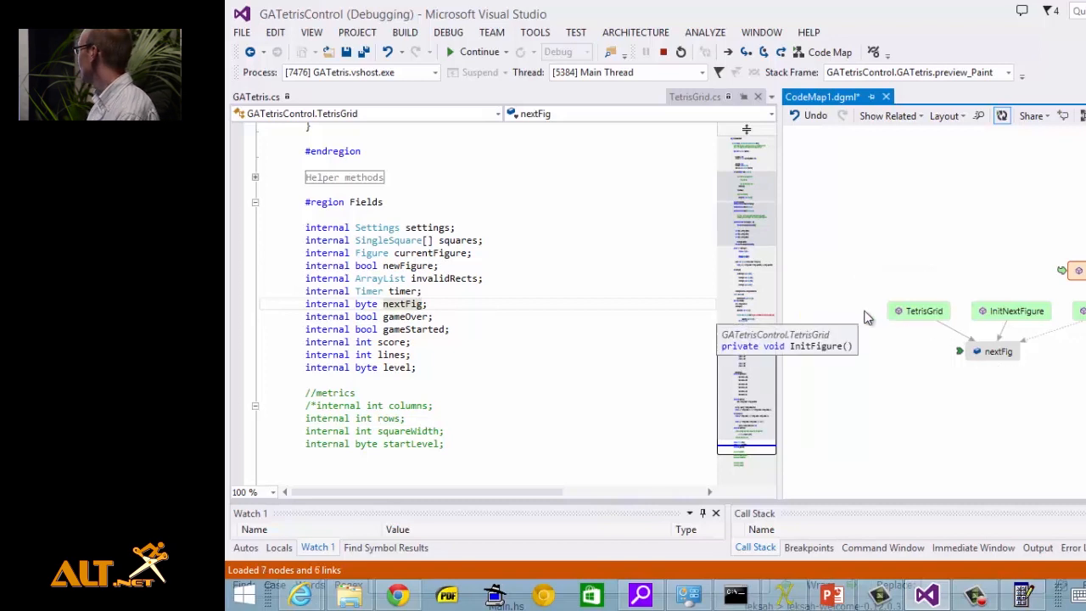
pyautogui.moveTo(1042, 343)
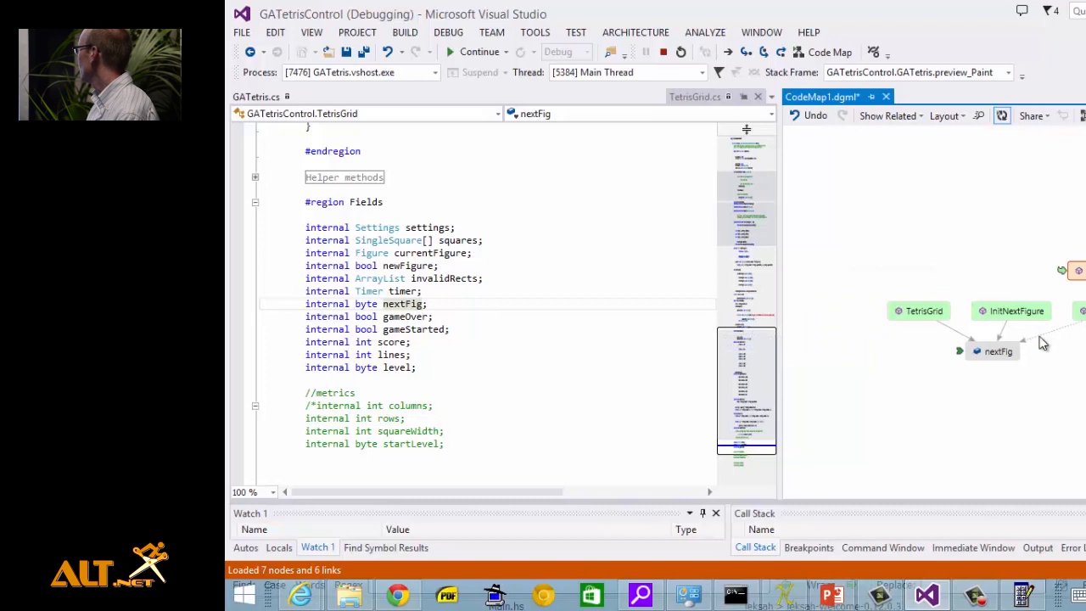
pyautogui.moveTo(920, 311)
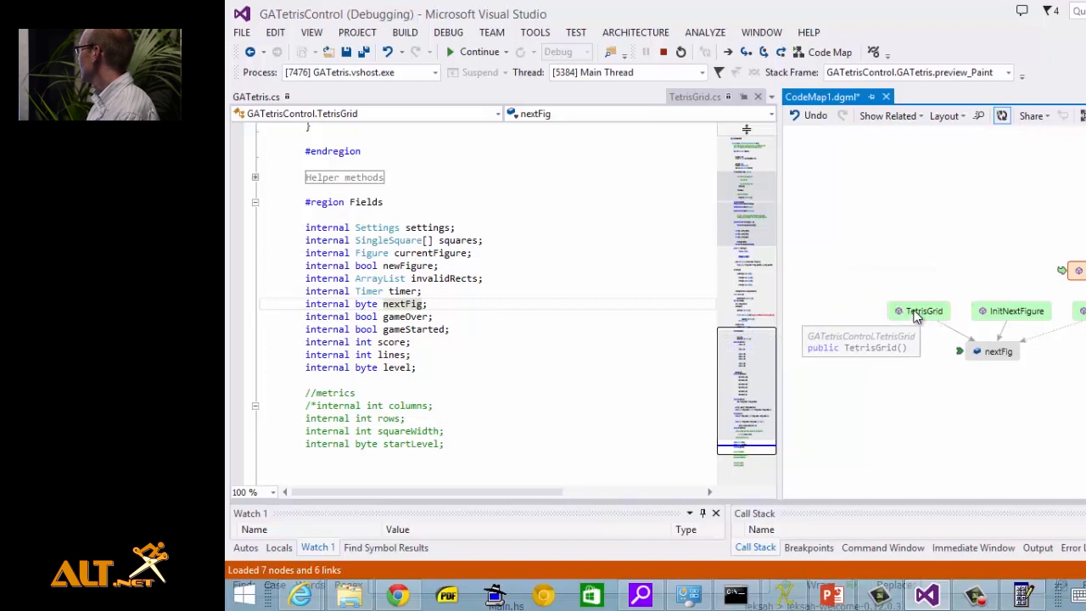
# Step: Navigate from the TetrisGrid node to the constructor code that sets nextFig to 0
pyautogui.click(920, 310)
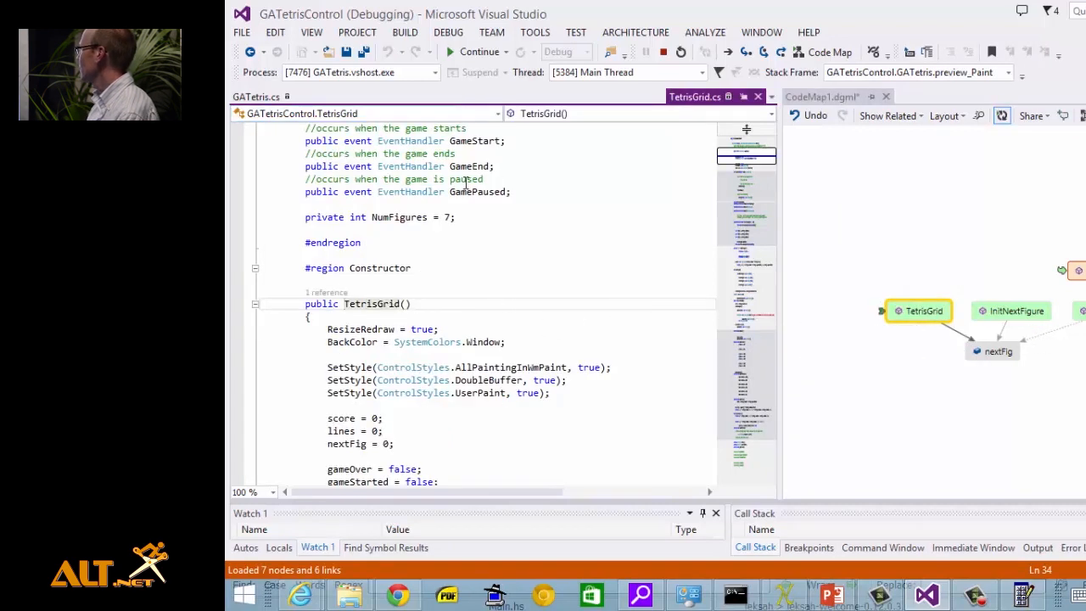
pyautogui.scroll(-3)
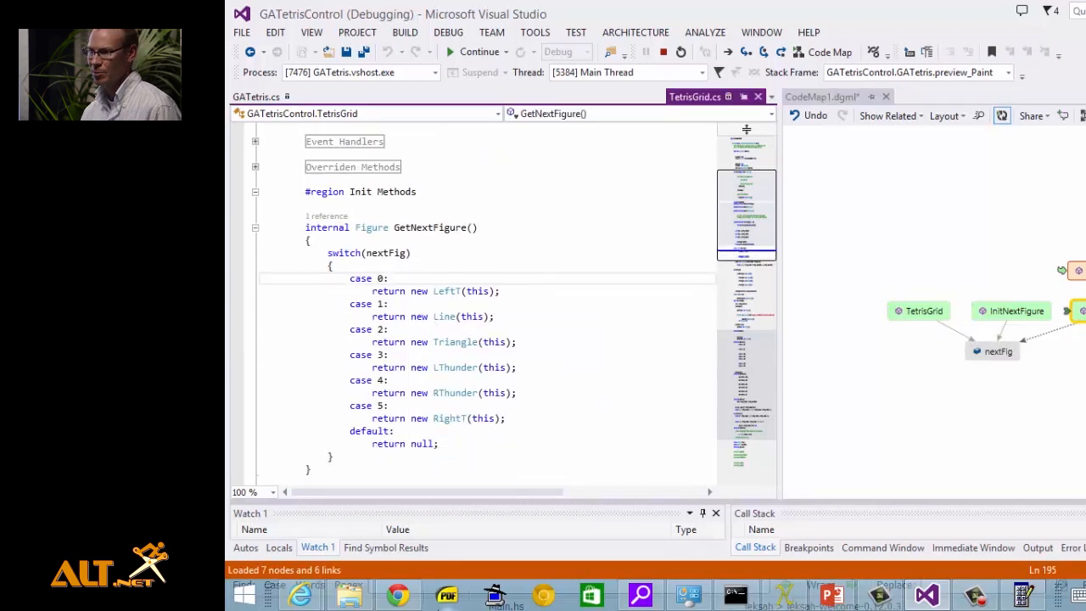
pyautogui.moveTo(448, 594)
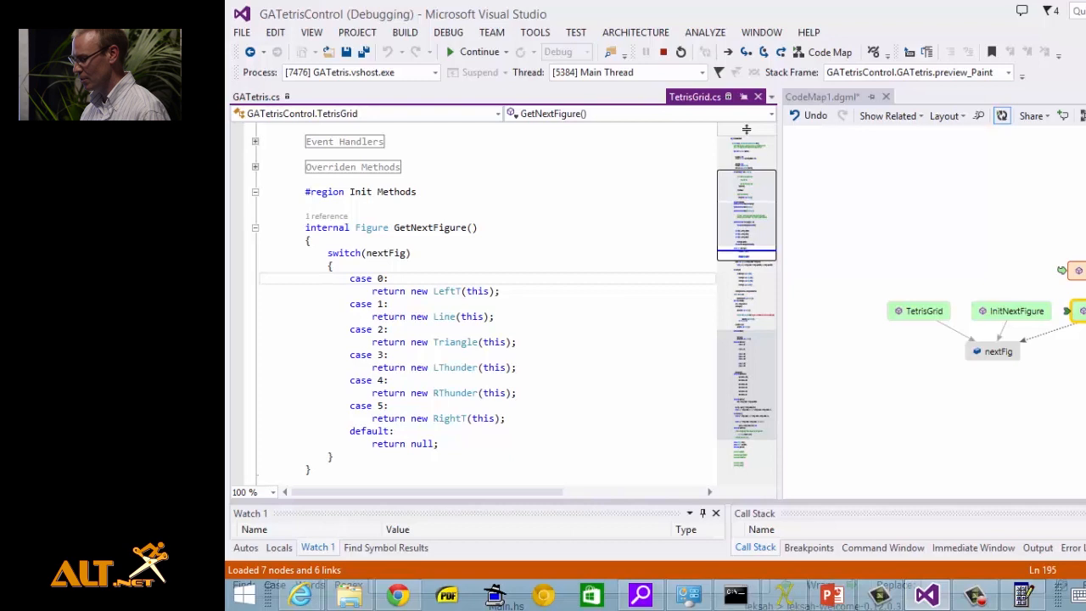
pyautogui.moveTo(1011, 310)
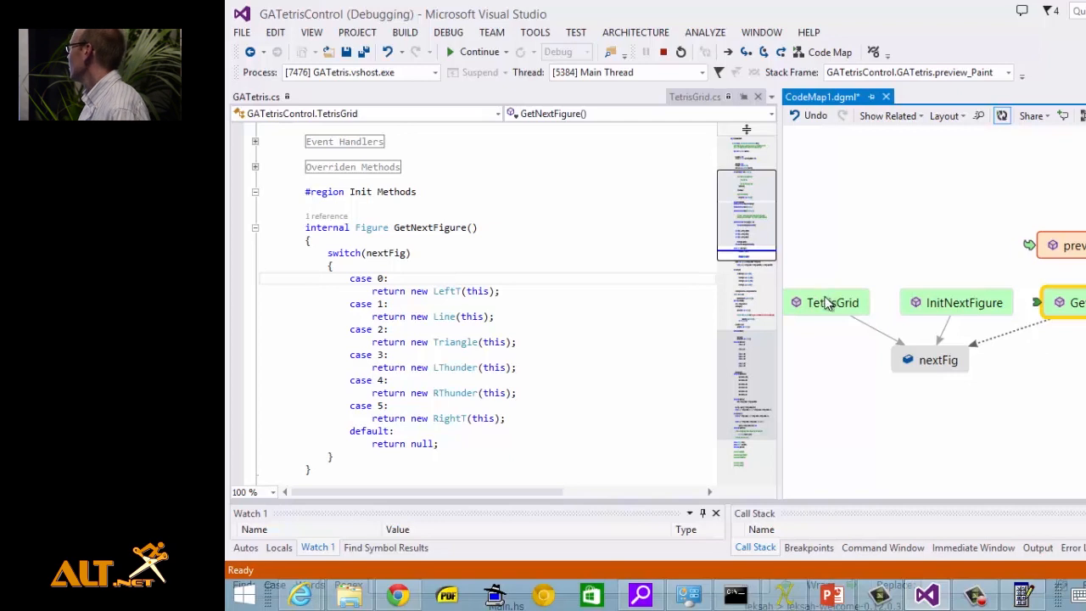
pyautogui.click(832, 302)
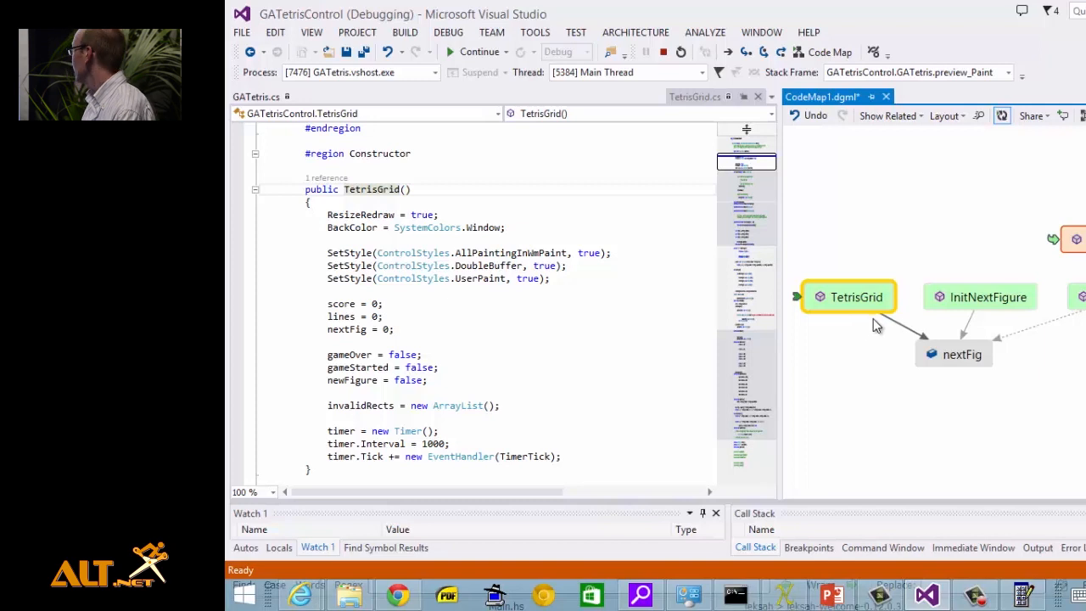
# Step: Remove the TetrisGrid node from the map, then select the nextFig and InitNextFigure nodes
pyautogui.click(855, 295)
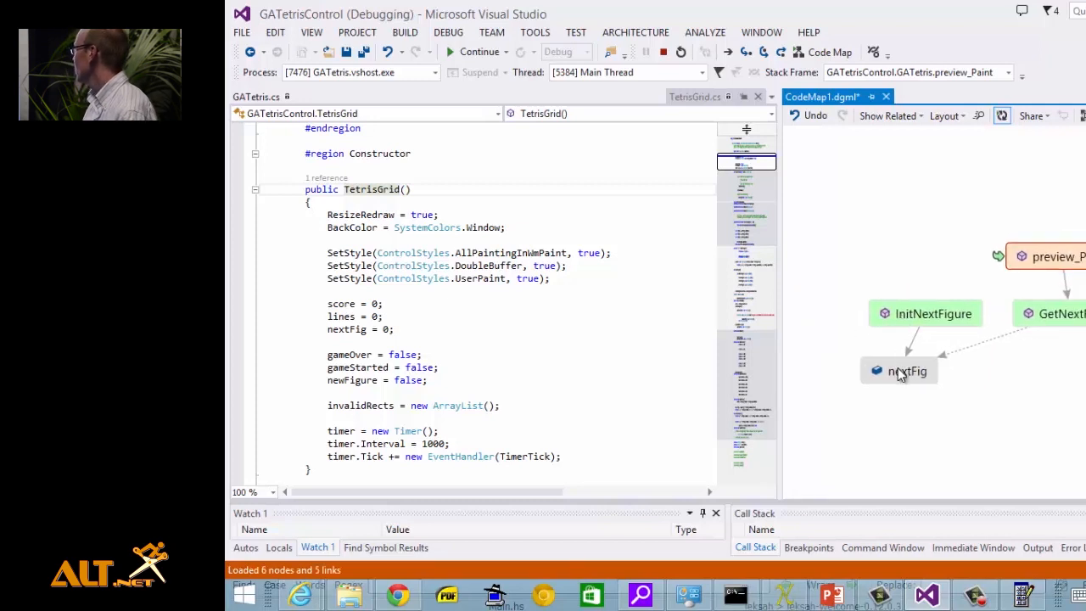
pyautogui.click(899, 370)
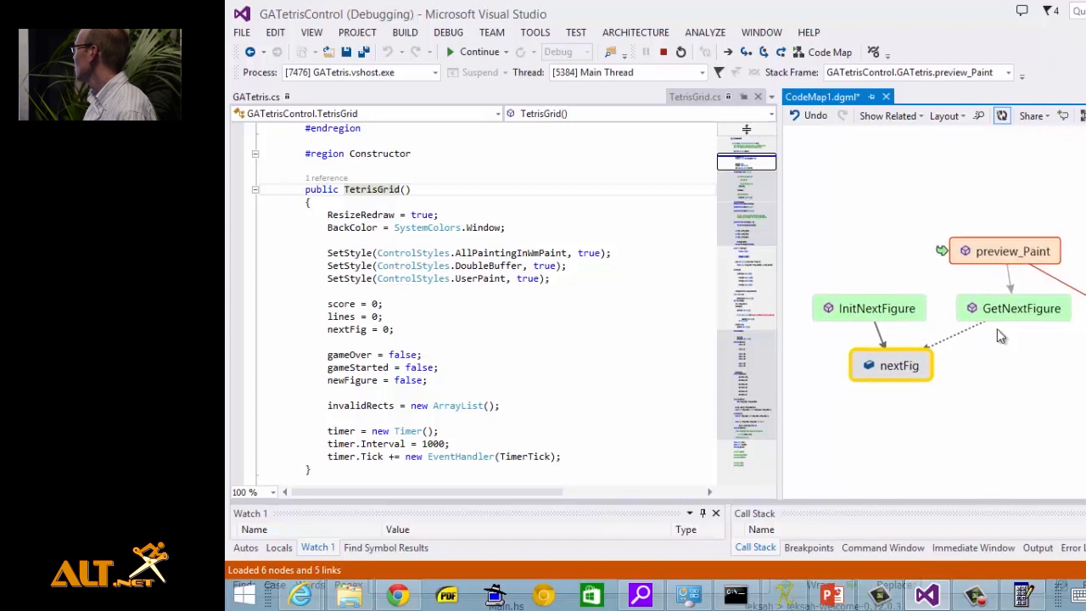
pyautogui.moveTo(930, 357)
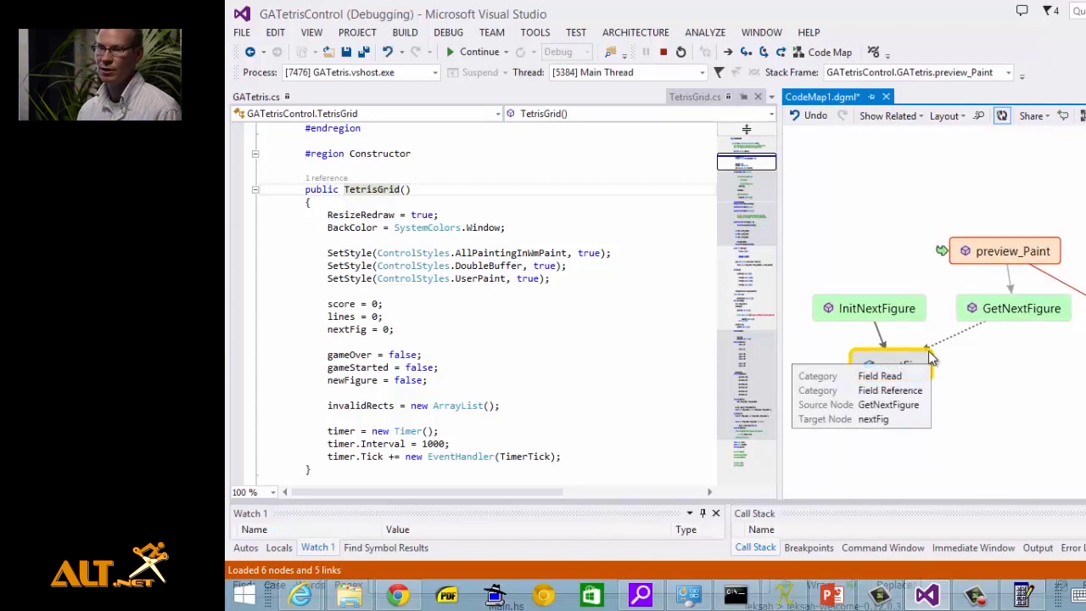
pyautogui.moveTo(944, 360)
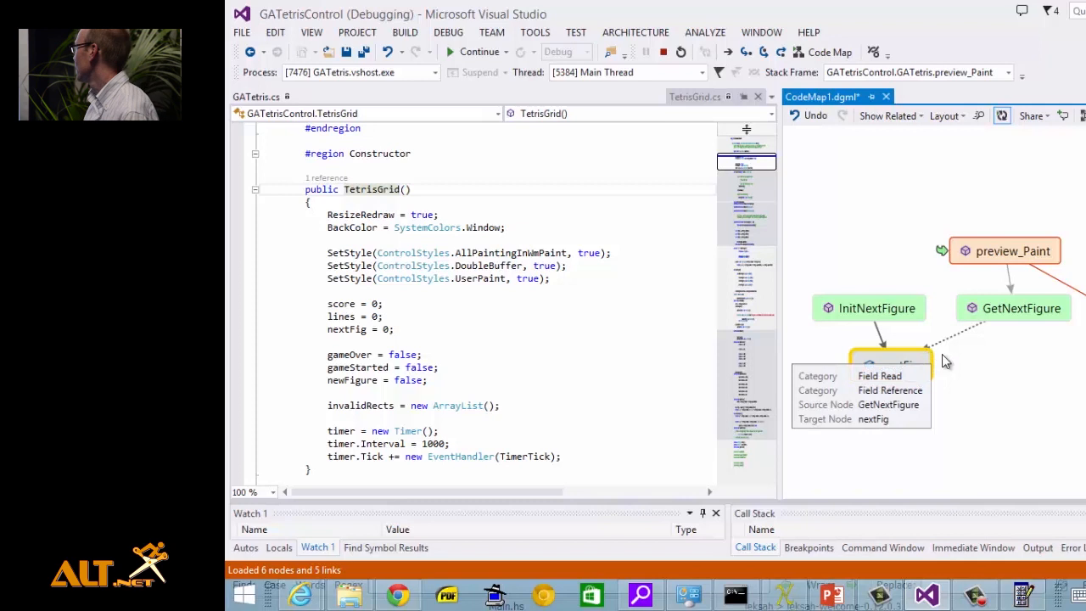
pyautogui.moveTo(995, 357)
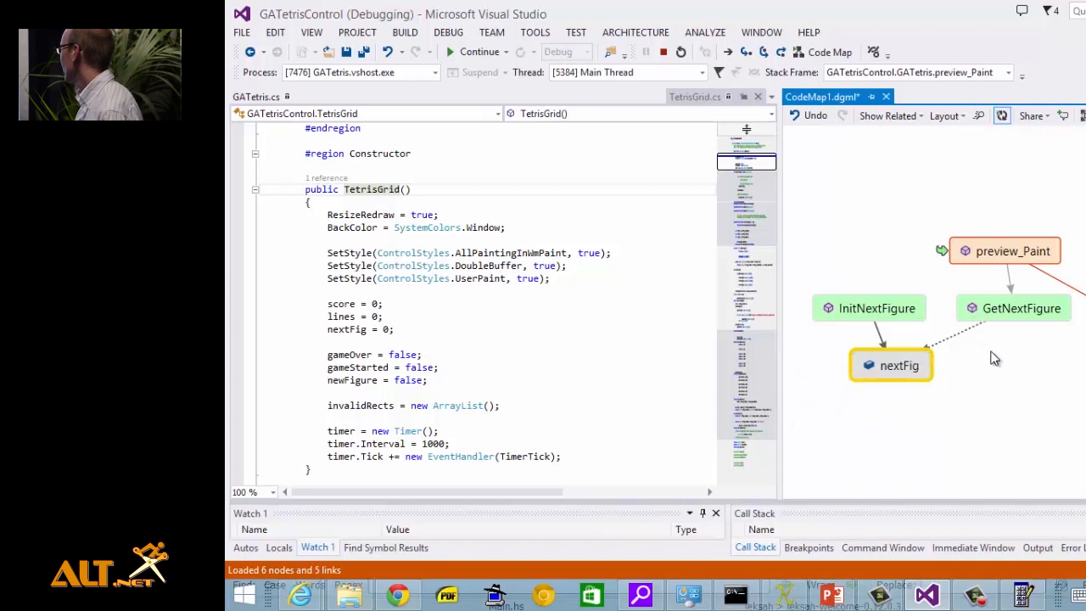
pyautogui.moveTo(915, 365)
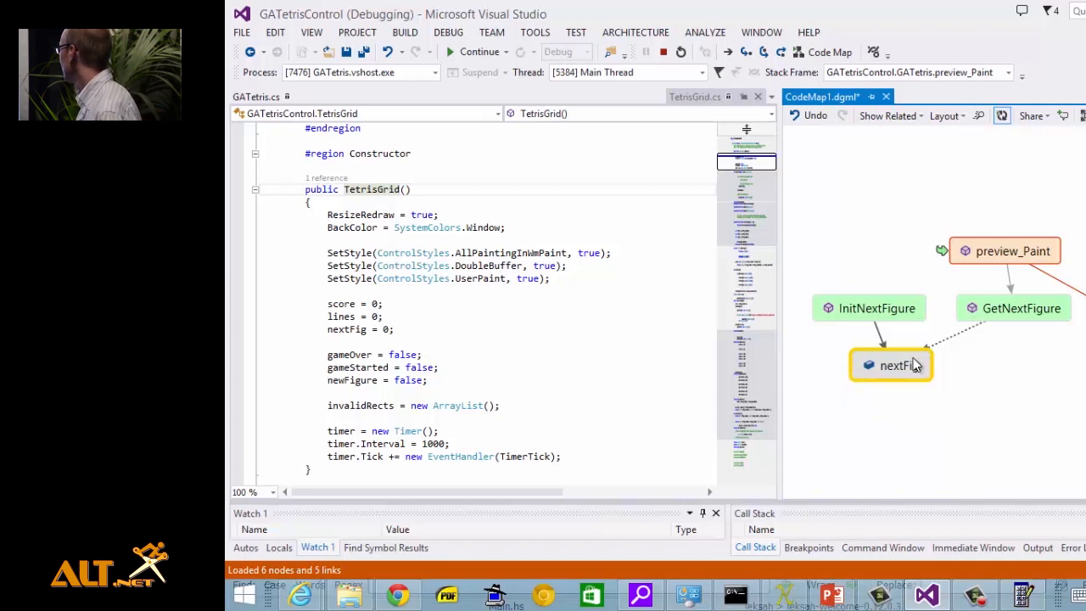
pyautogui.moveTo(862, 314)
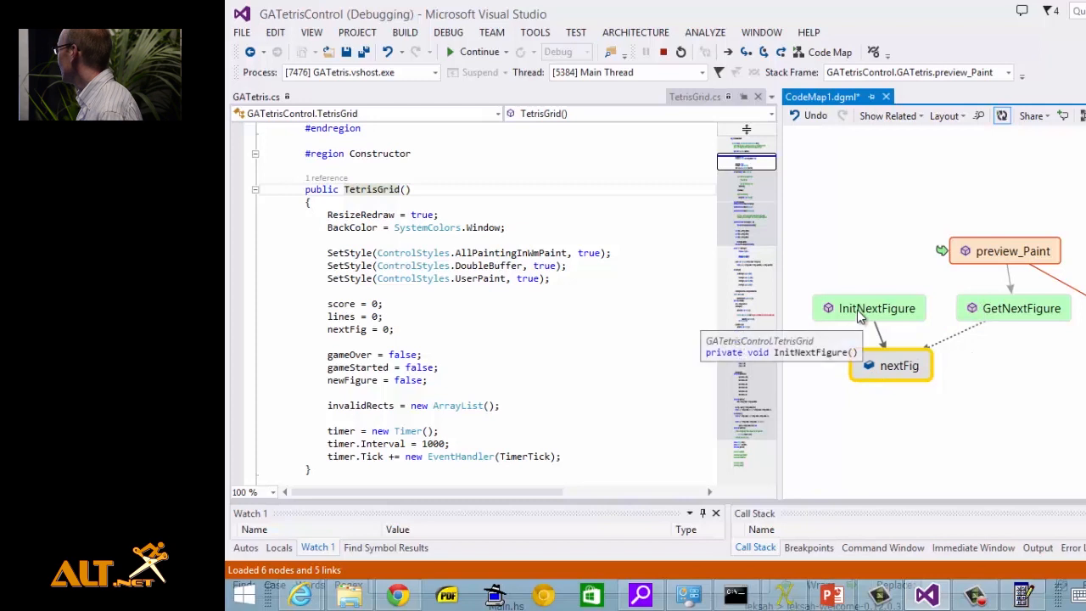
pyautogui.click(869, 307)
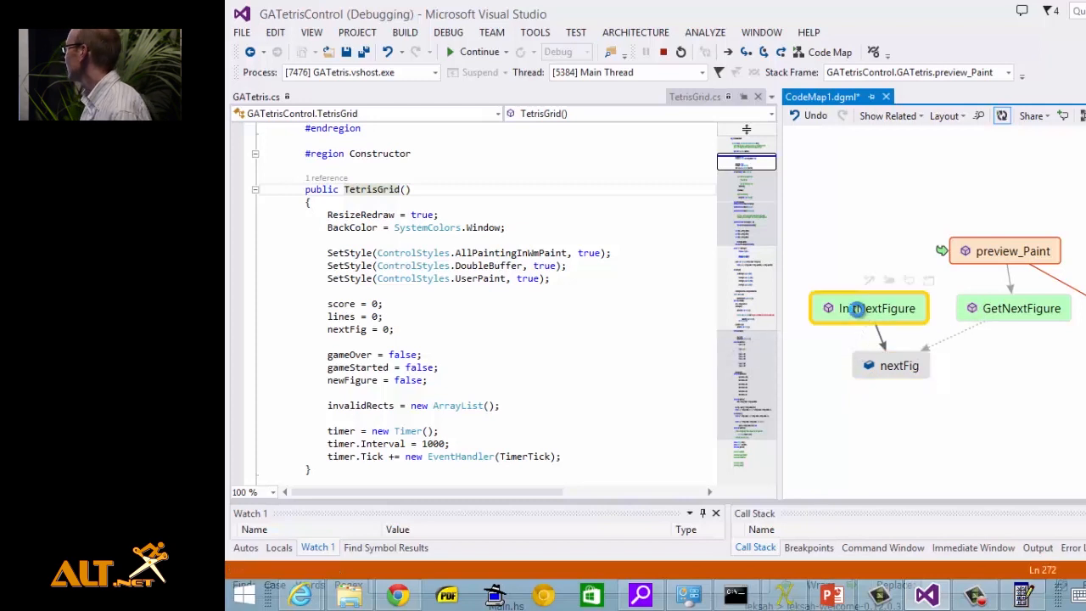
# Step: Navigate from the InitNextFigure node to its source that sets nextFig to a random figure number
pyautogui.click(876, 307)
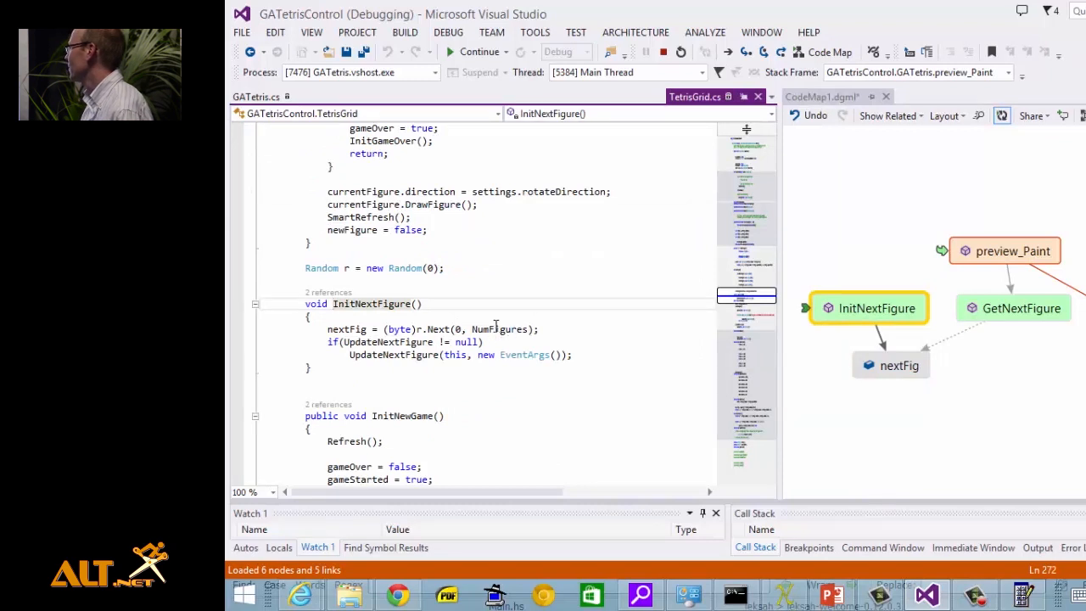
pyautogui.moveTo(433, 268)
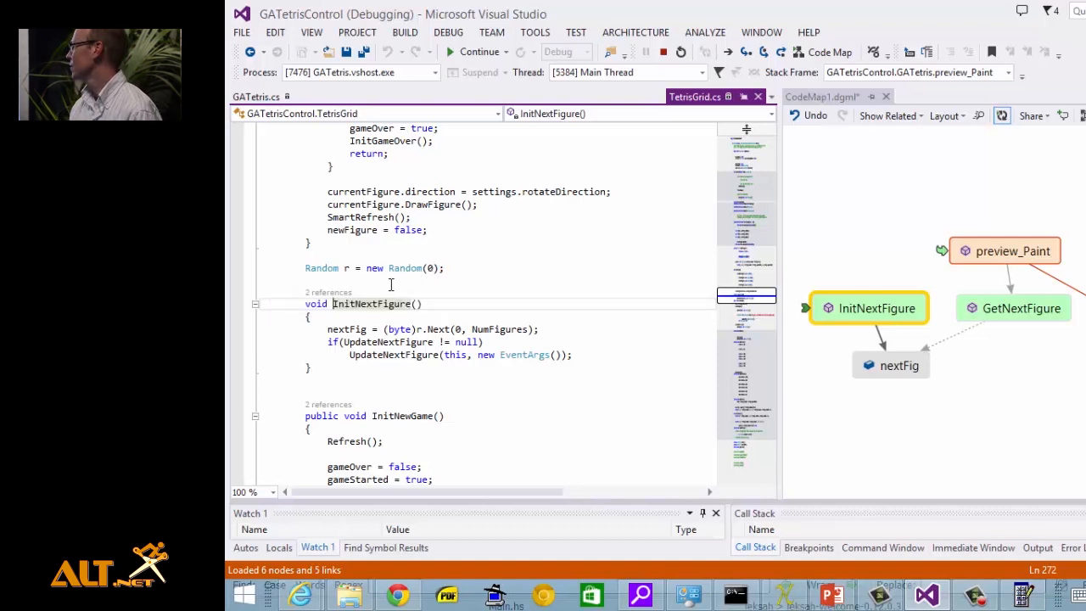
pyautogui.moveTo(407, 268)
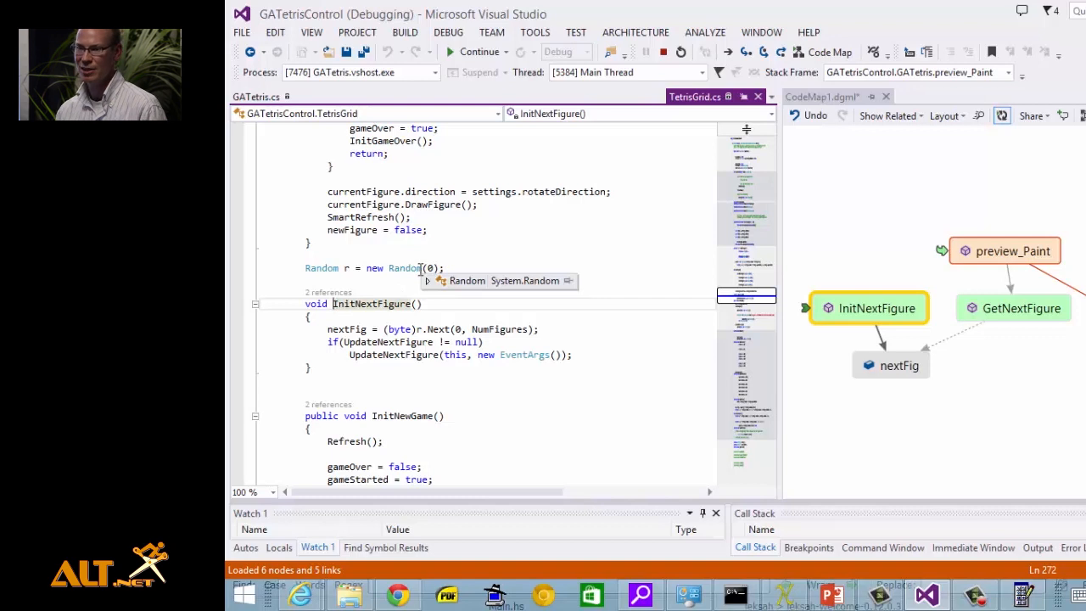
pyautogui.moveTo(411, 287)
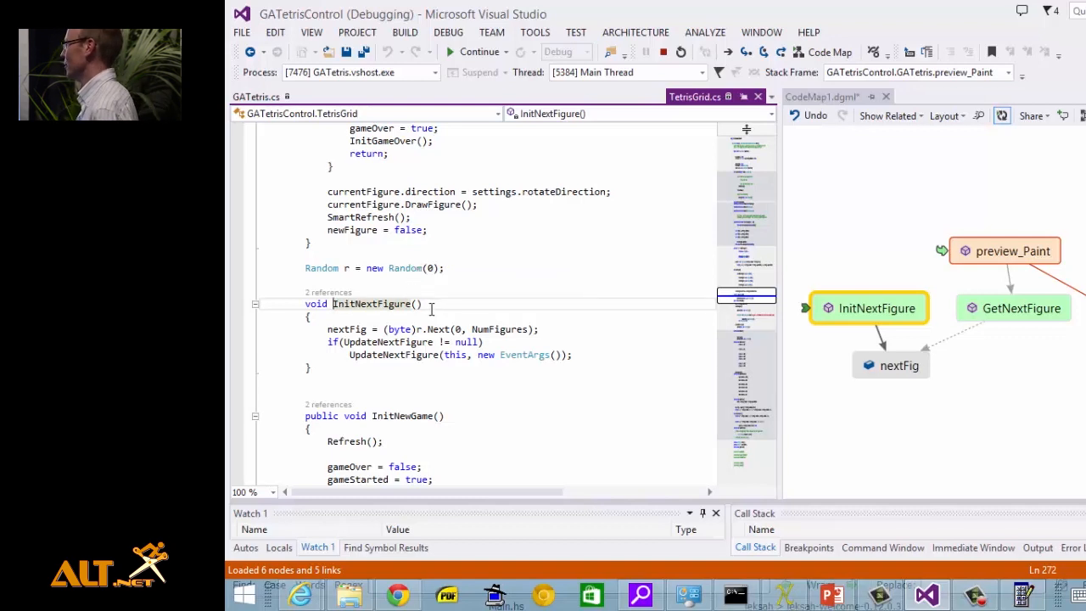
pyautogui.click(553, 329)
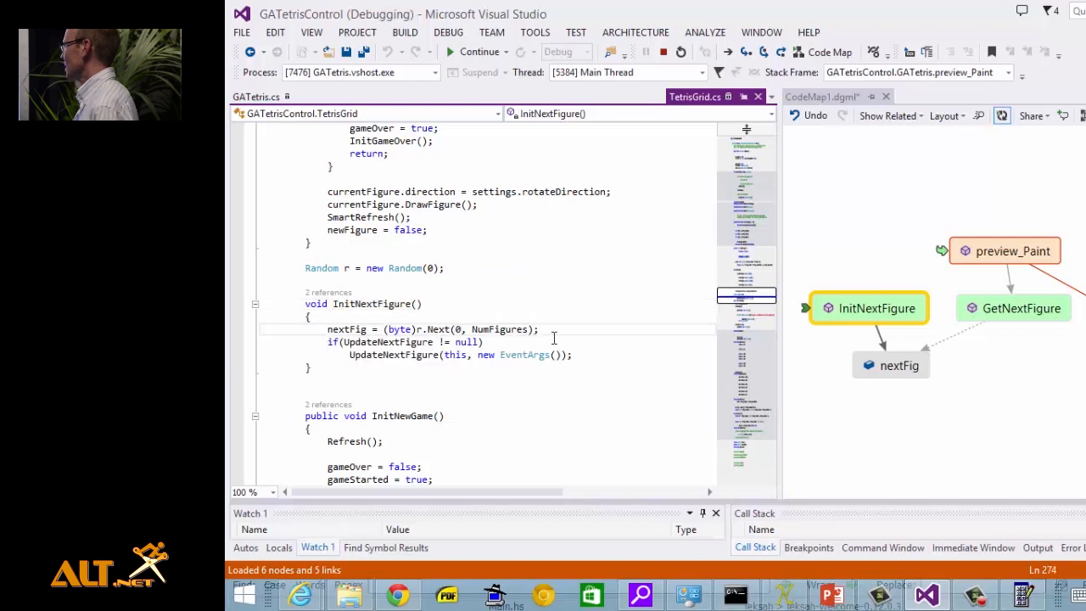
pyautogui.moveTo(458, 329)
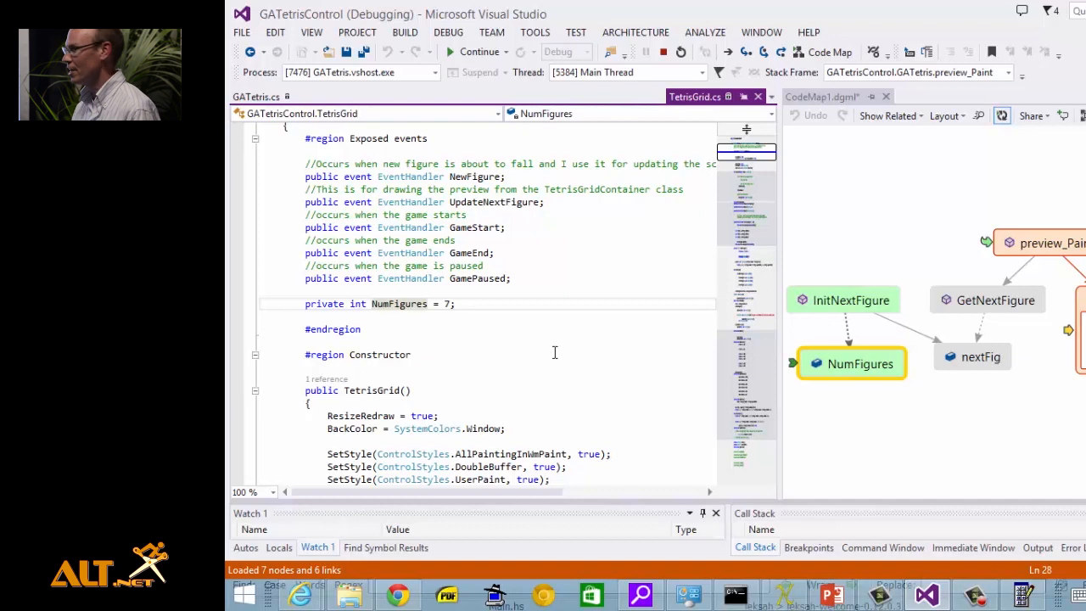
pyautogui.moveTo(466, 397)
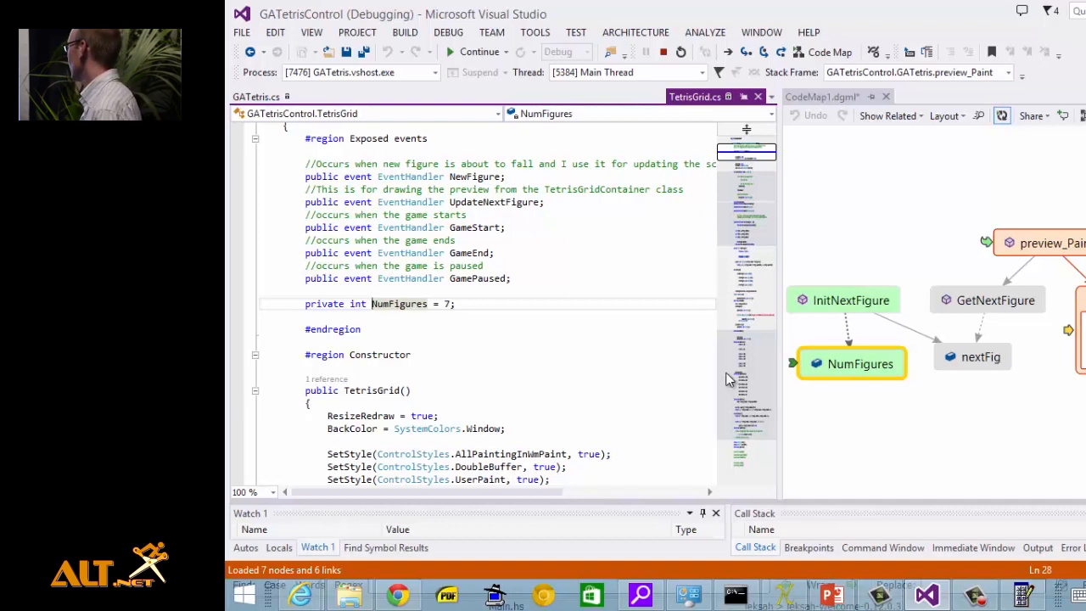
pyautogui.moveTo(1008, 313)
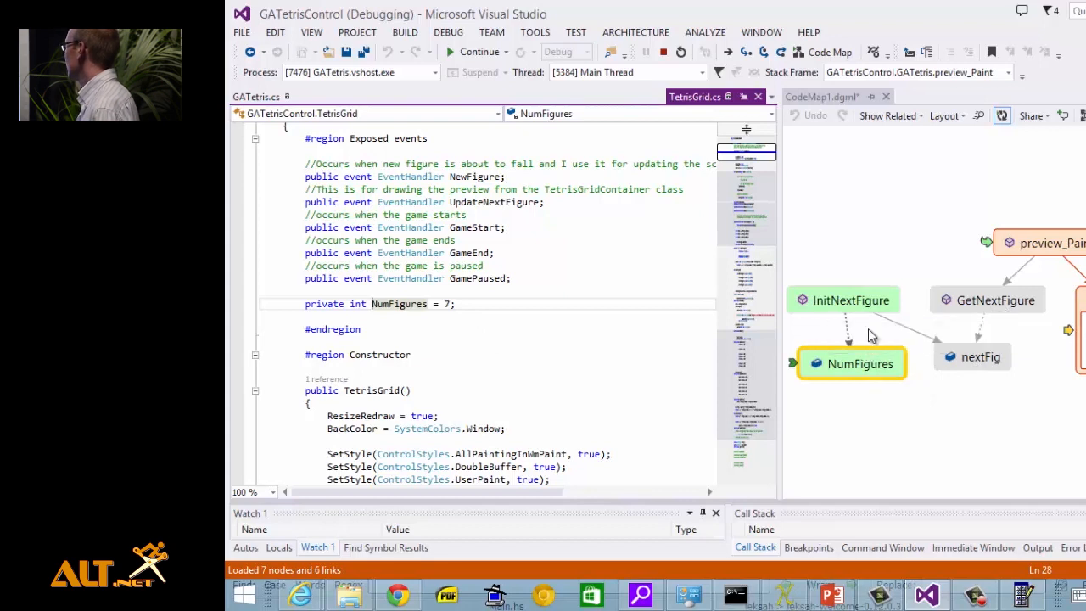
pyautogui.moveTo(879, 348)
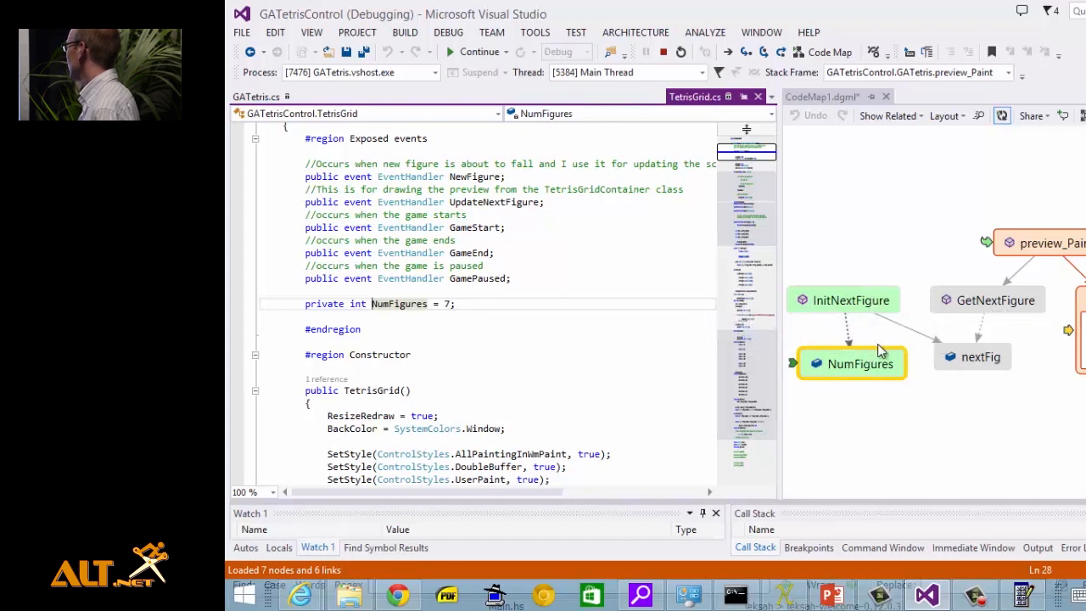
# Step: Jump from the GetNextFigure node to its source switching on nextFig
pyautogui.click(850, 299)
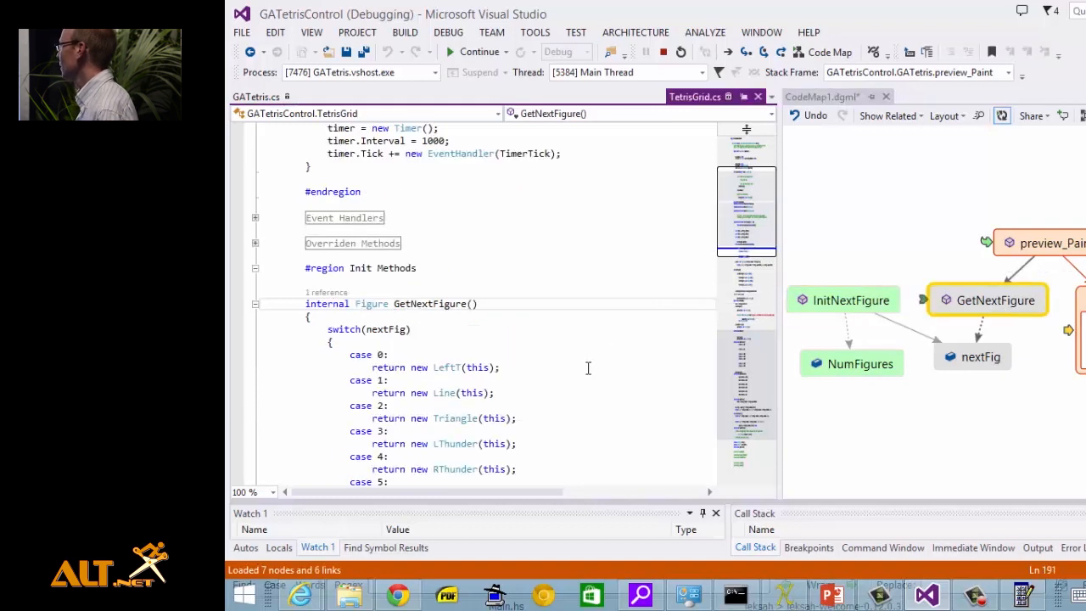
pyautogui.scroll(-3)
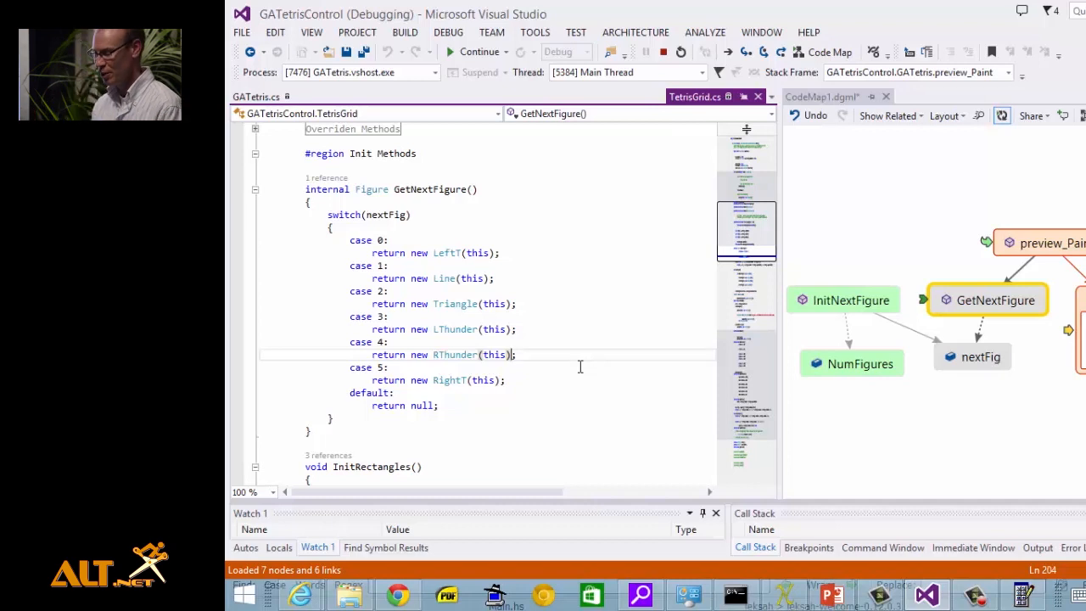
pyautogui.moveTo(526, 387)
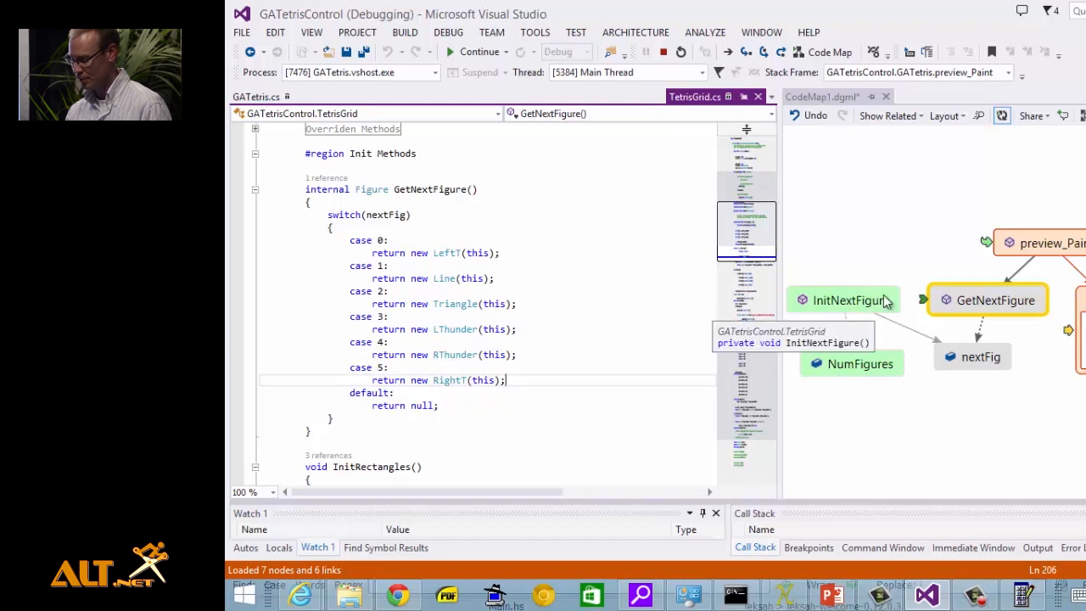
pyautogui.click(851, 363)
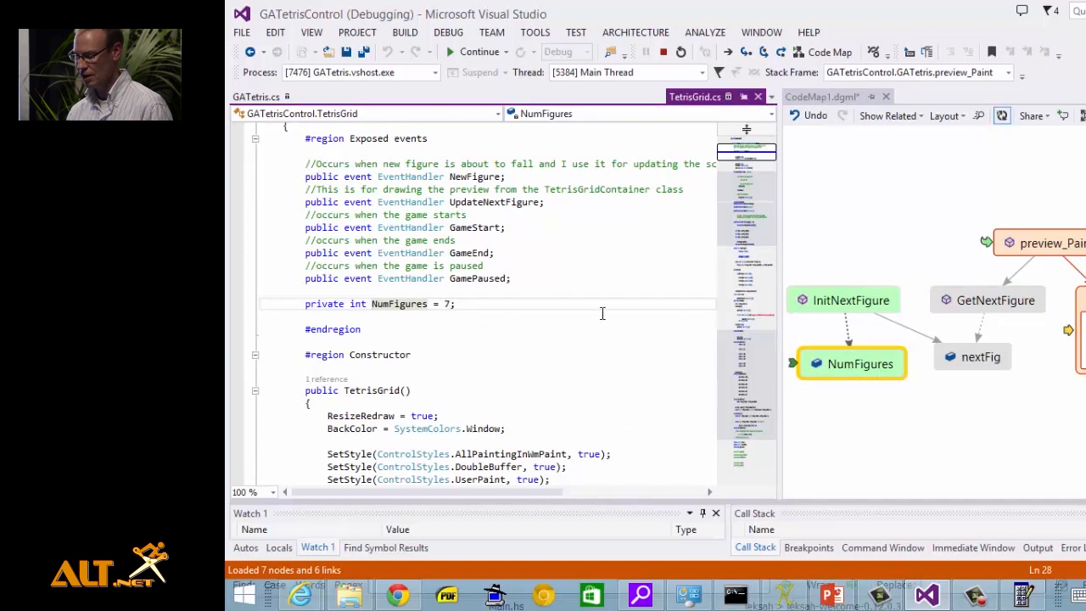
pyautogui.click(987, 299)
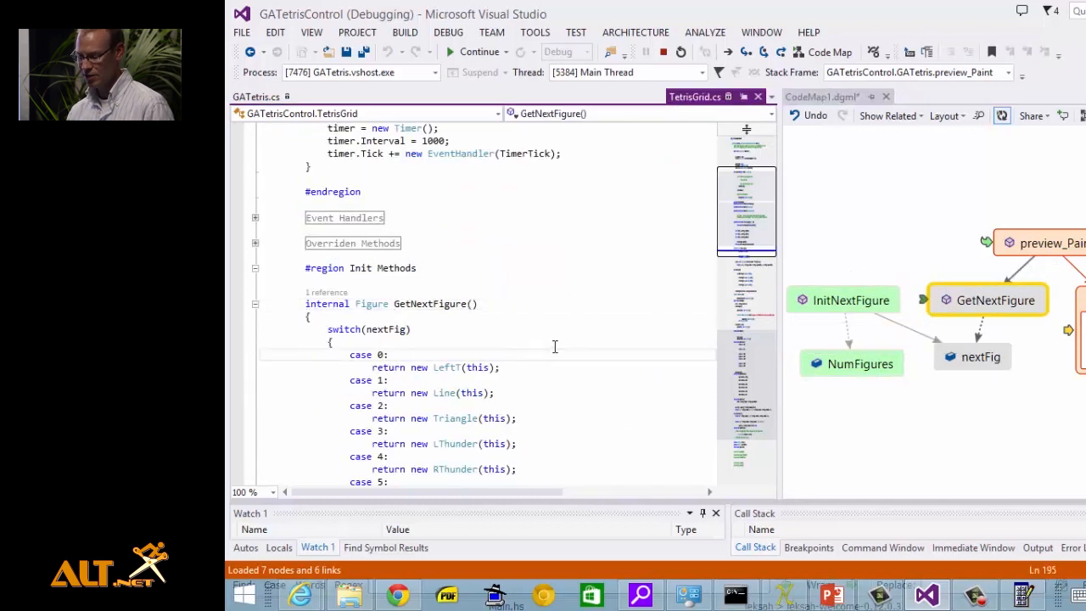
pyautogui.scroll(-3)
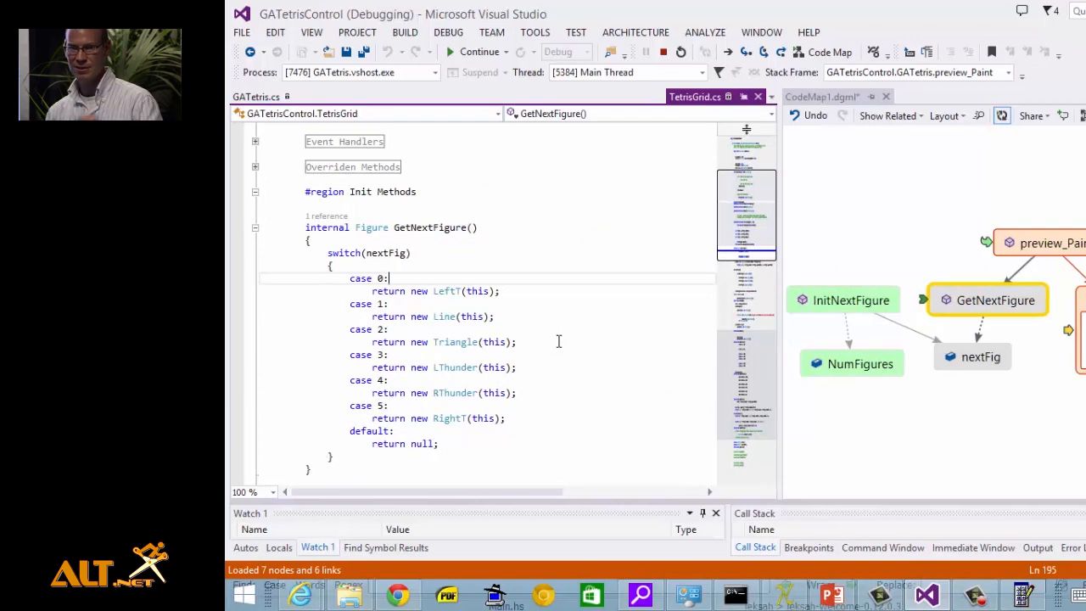
pyautogui.moveTo(475, 280)
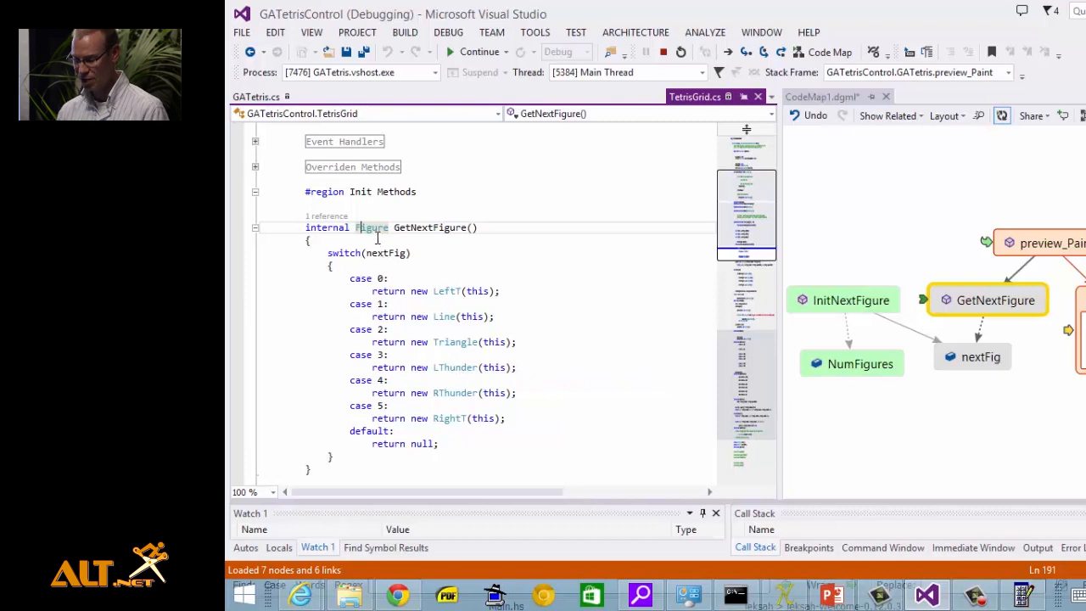
# Step: Bring up options for GetNextFigure's Figure return type to add it to the code map
pyautogui.rightClick(370, 228)
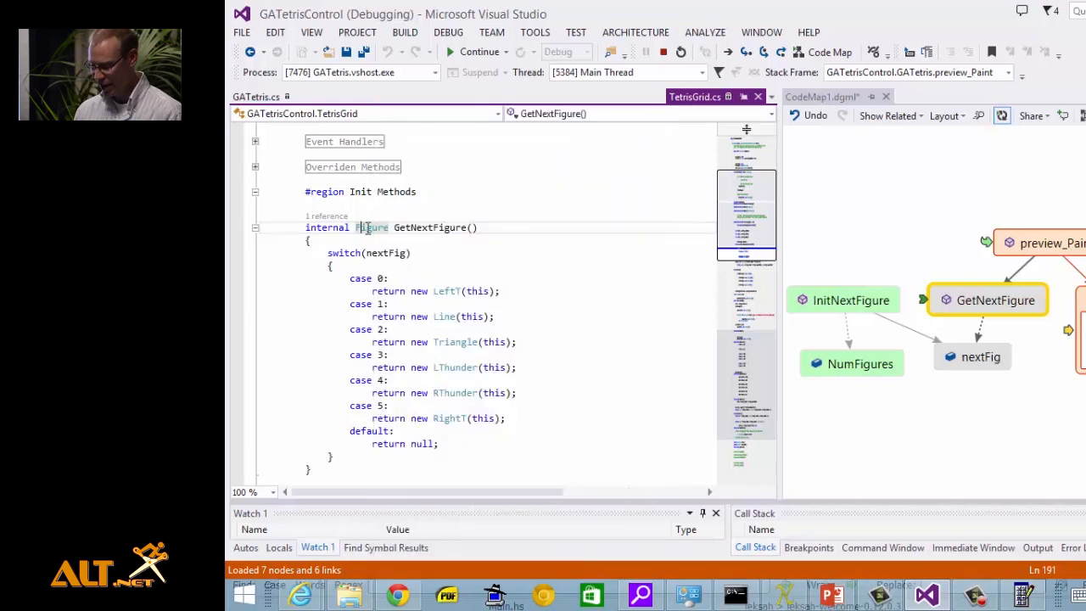
pyautogui.moveTo(374, 228)
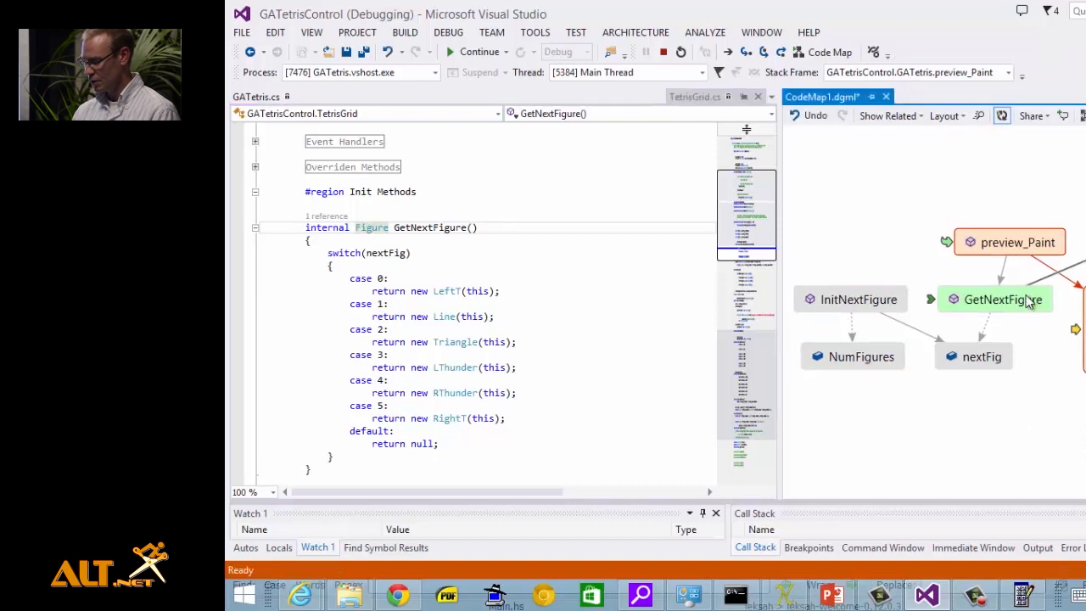
pyautogui.moveTo(1059, 280)
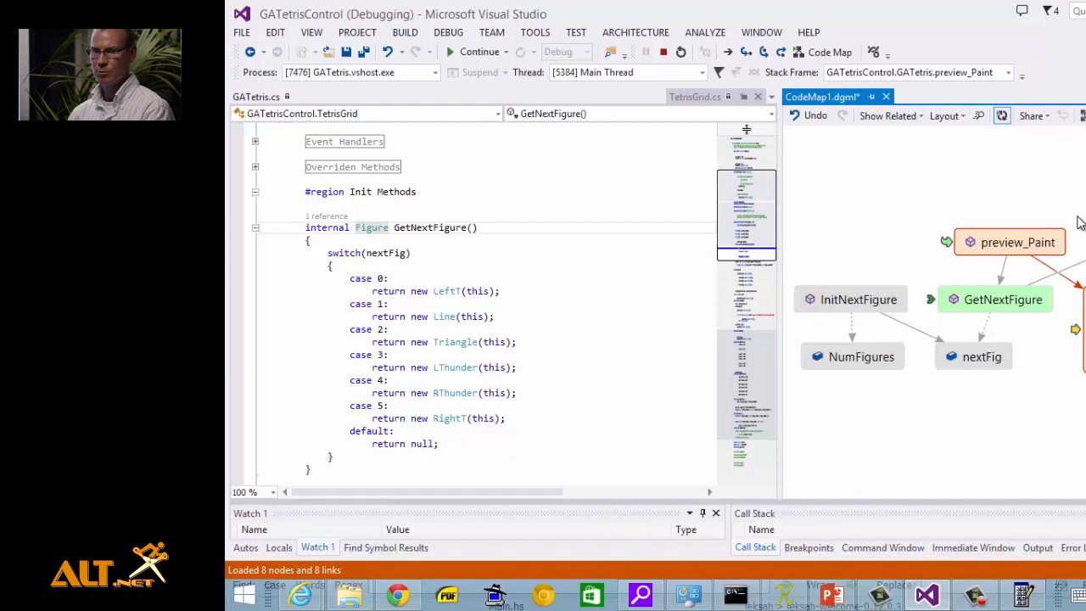
pyautogui.moveTo(1021, 312)
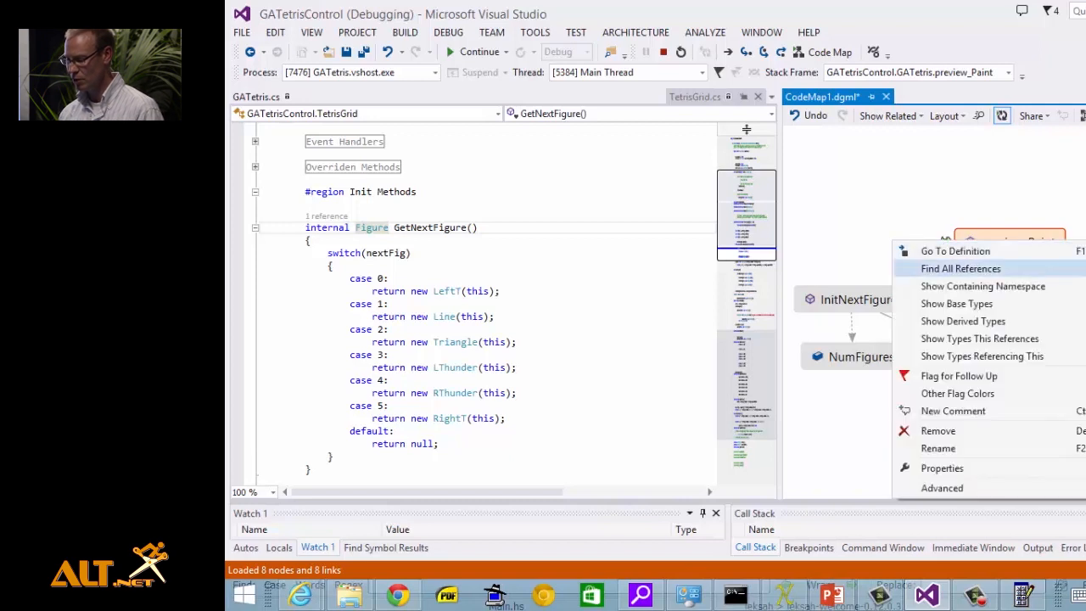
pyautogui.moveTo(964, 321)
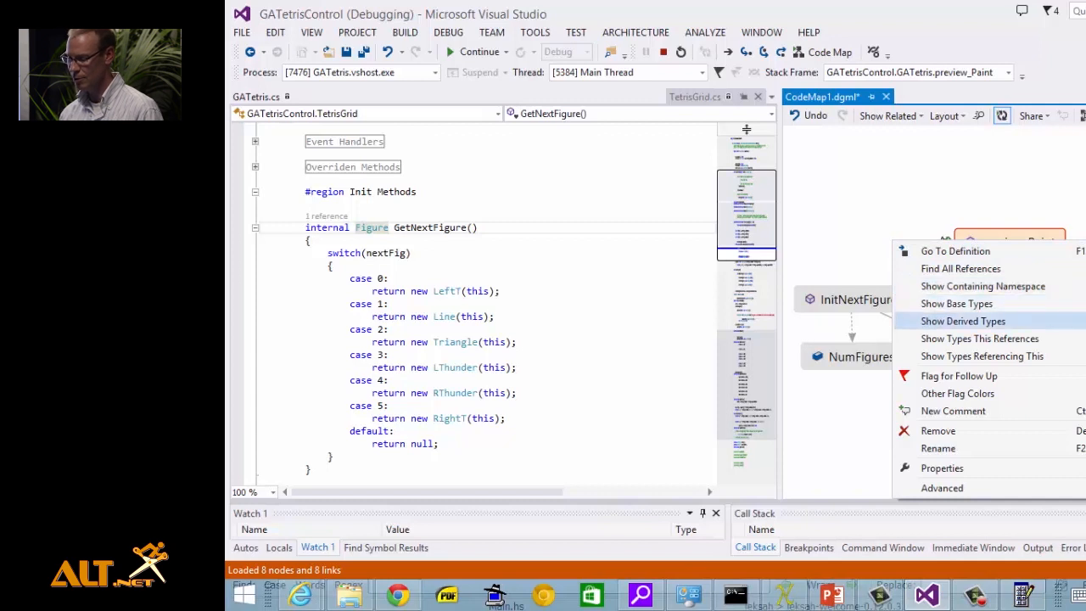
# Step: Show the shape classes derived from Figure and arrange the map in a left-to-right layout
pyautogui.click(962, 321)
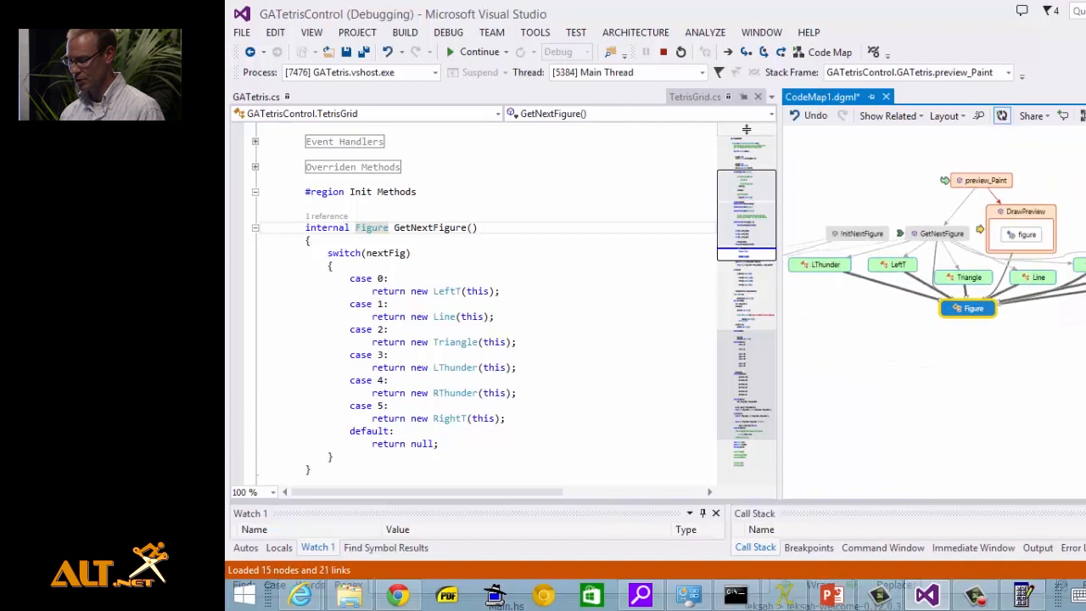
pyautogui.click(948, 116)
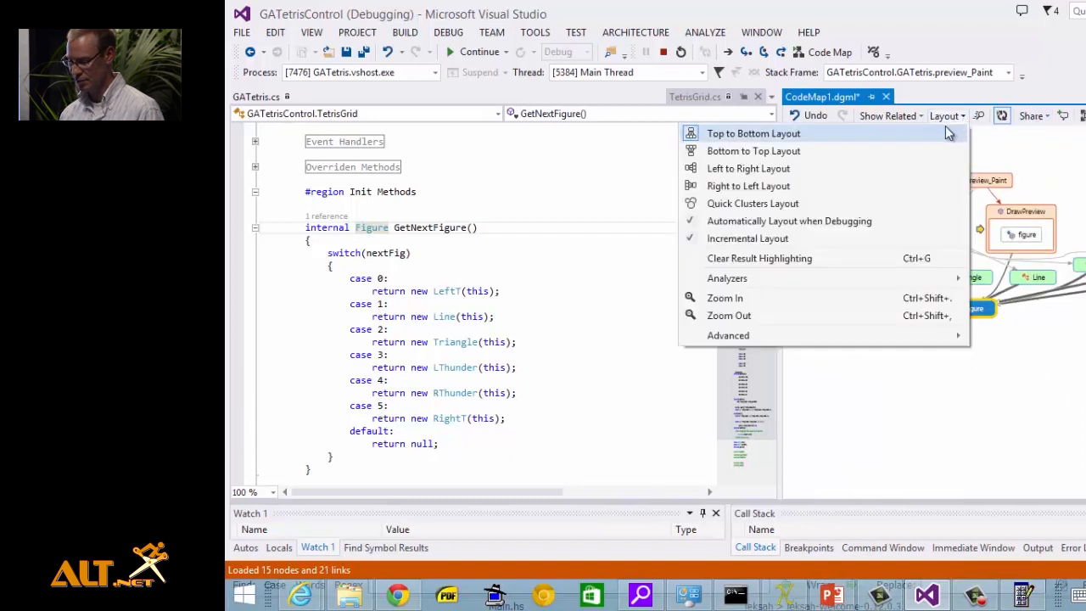
pyautogui.click(754, 133)
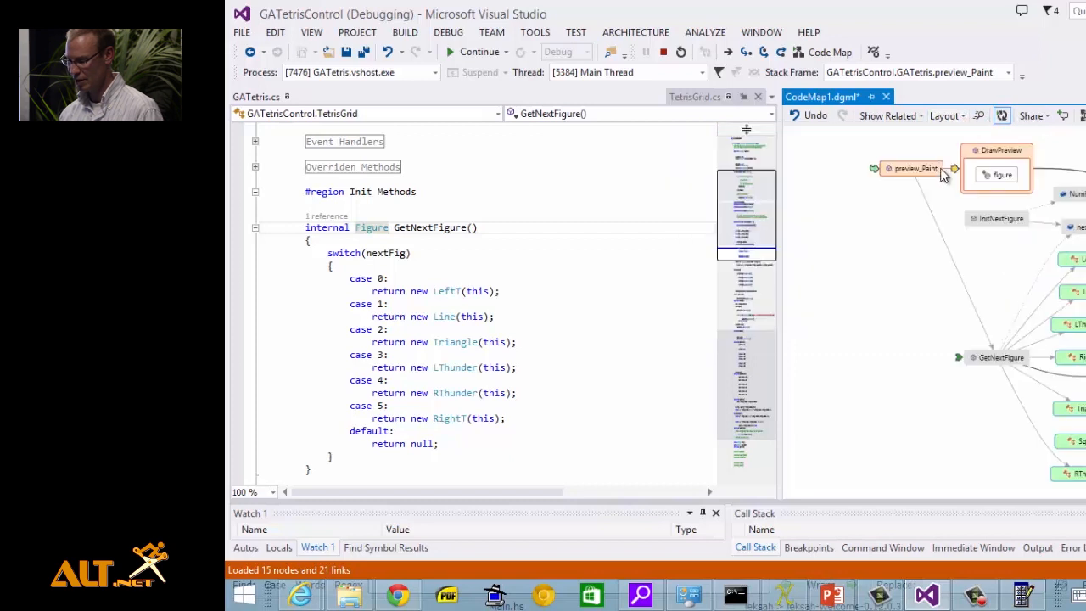
pyautogui.moveTo(886, 389)
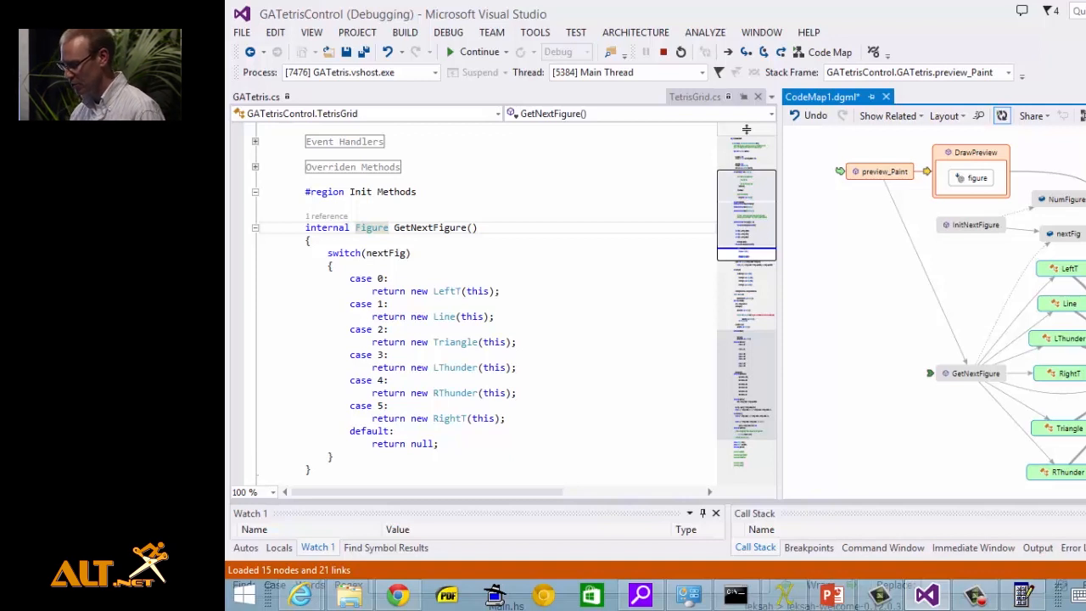
# Step: Show GetNextFigure's related shape classes linked to Figure via the node's context menu
pyautogui.rightClick(977, 178)
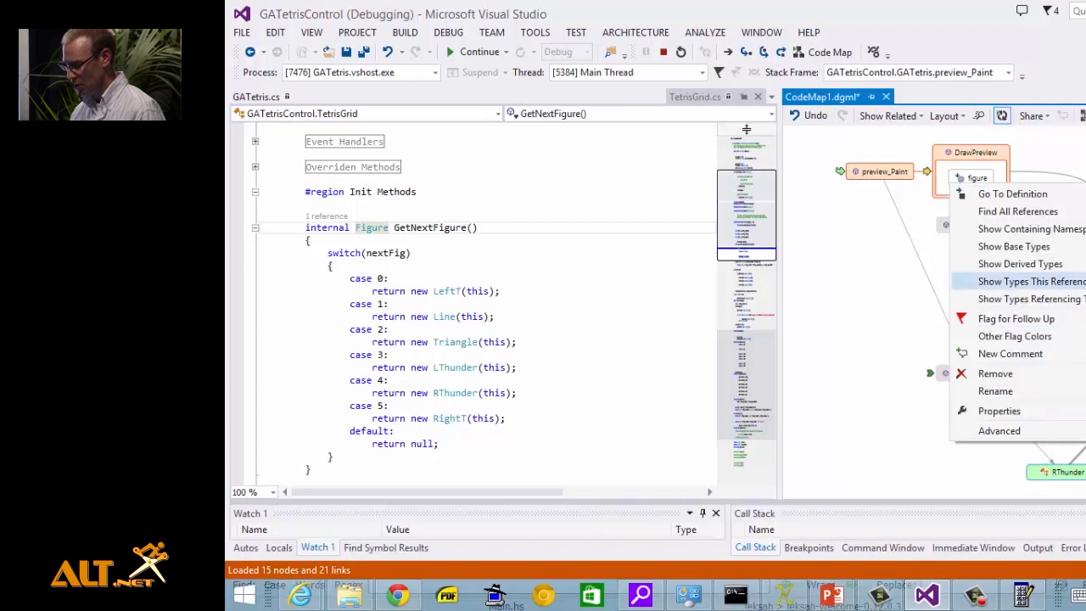
pyautogui.moveTo(1015, 319)
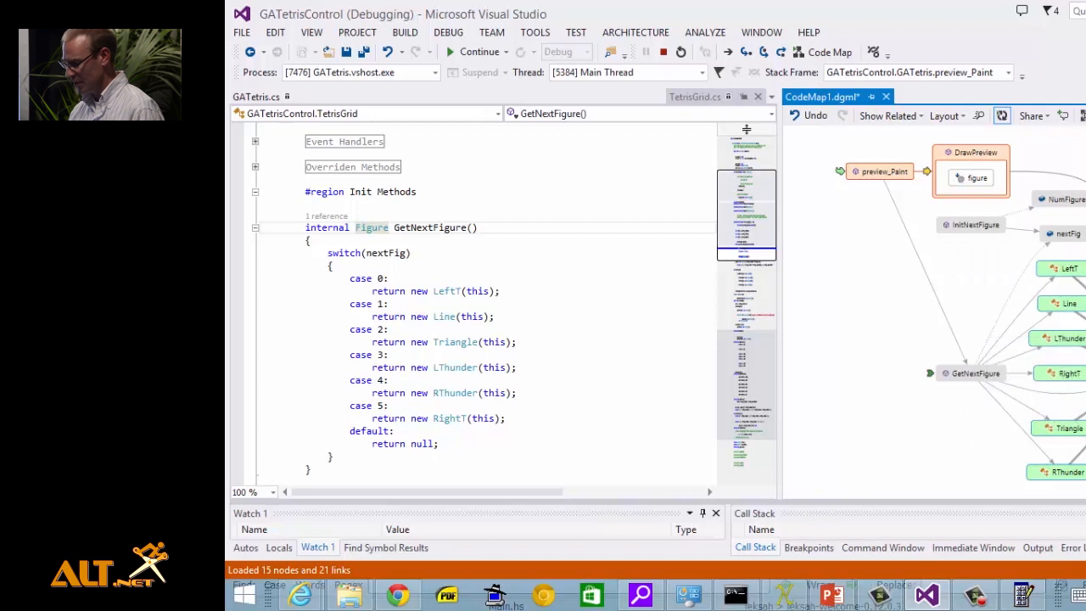
pyautogui.rightClick(978, 179)
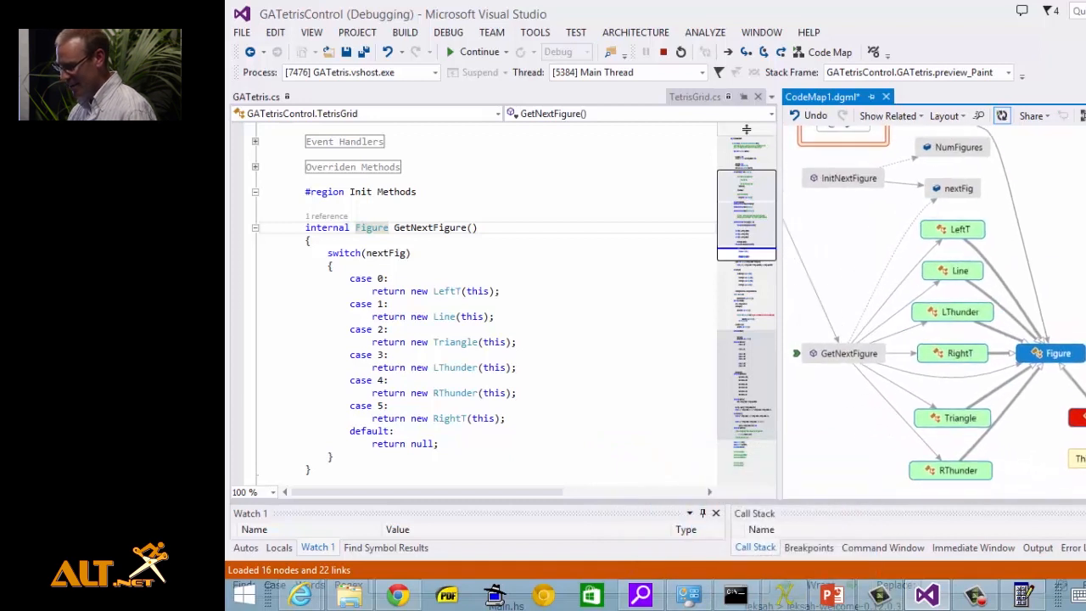
# Step: Show the Share options for the code map
pyautogui.click(1032, 116)
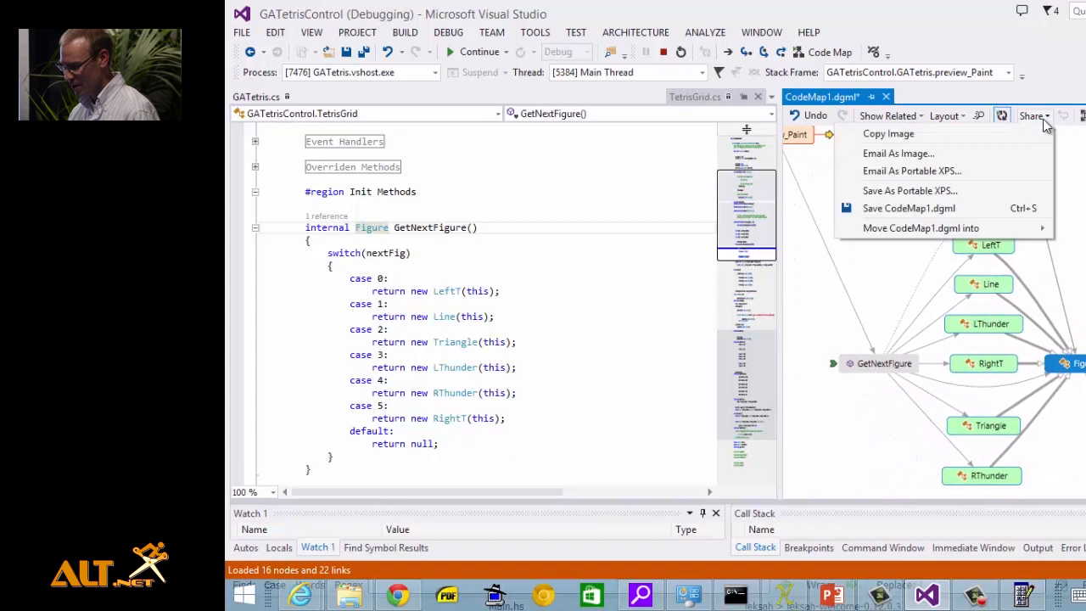
pyautogui.moveTo(1018, 142)
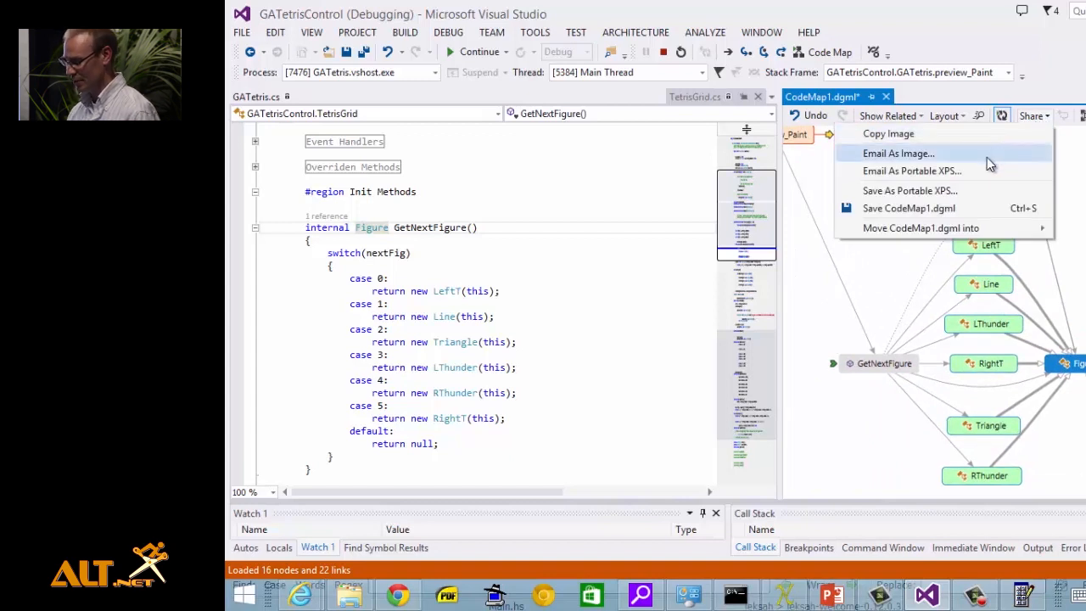
pyautogui.moveTo(971, 170)
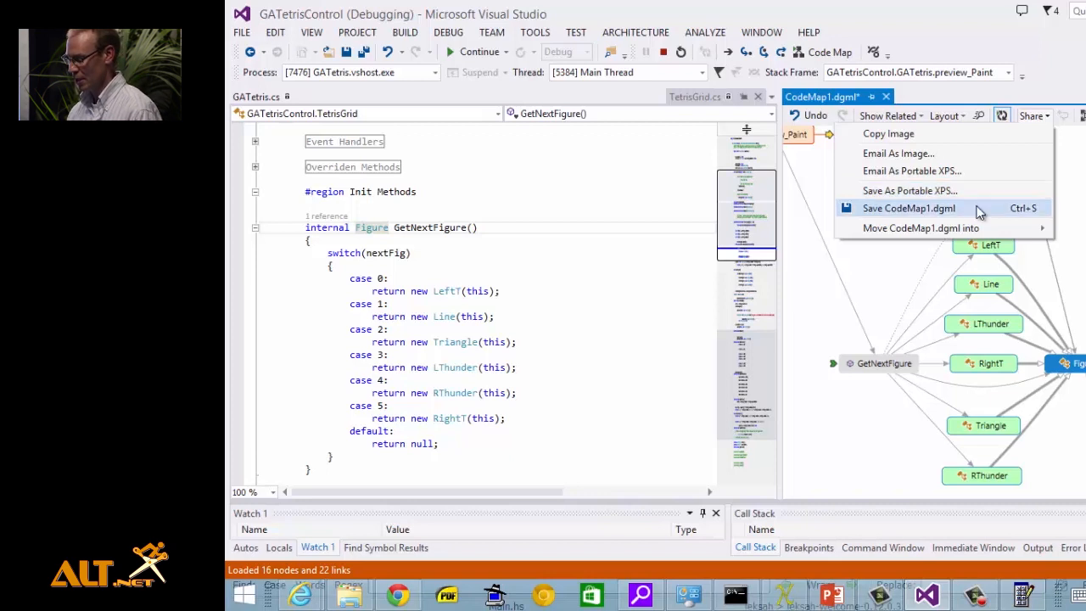
pyautogui.moveTo(924, 217)
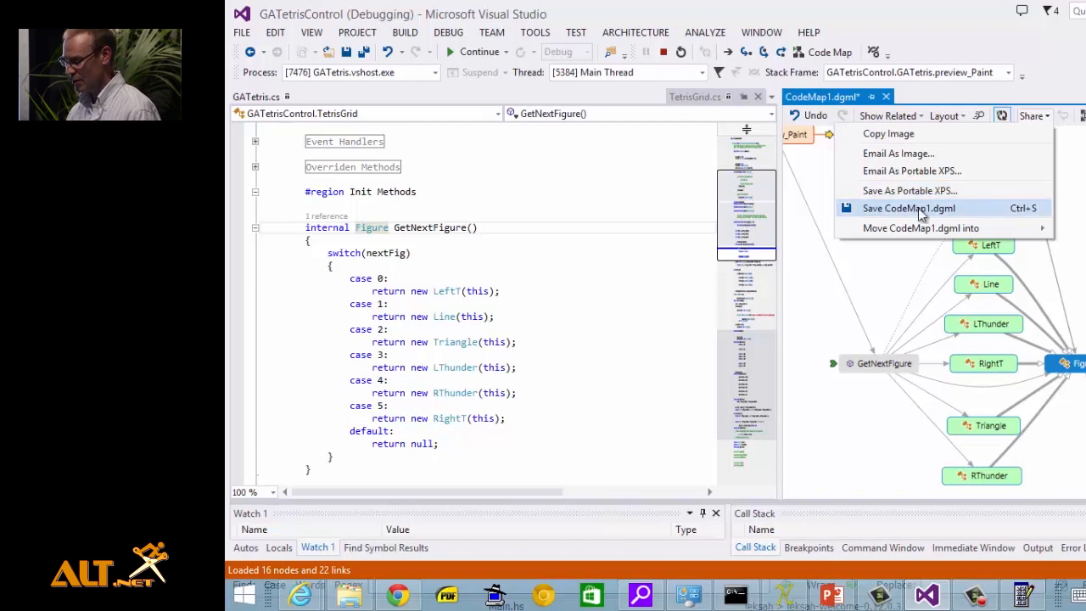
pyautogui.moveTo(944, 213)
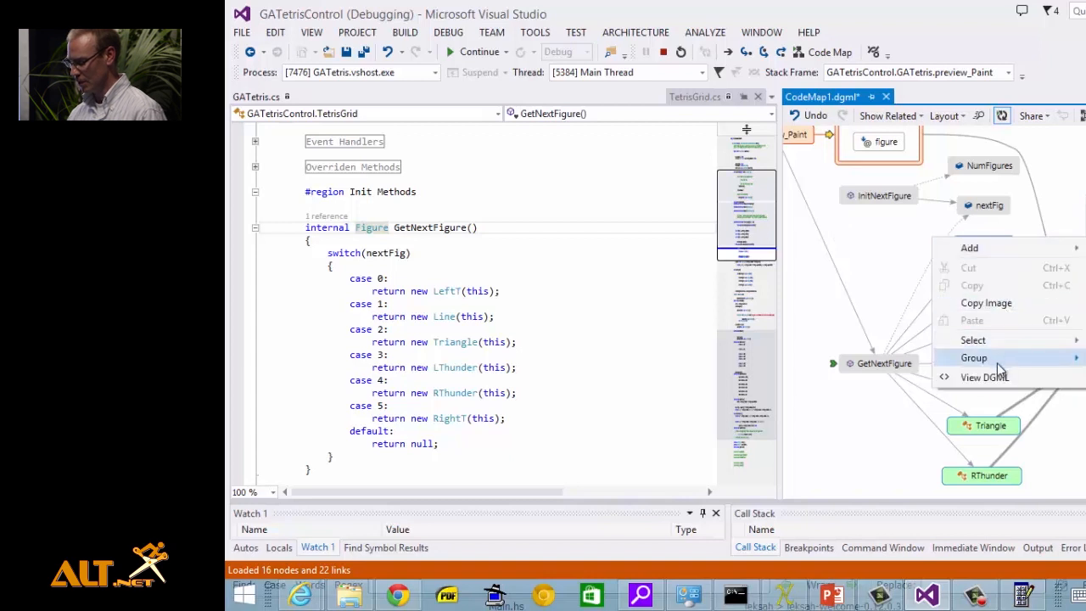
# Step: View the code map as raw DGML XML and scroll through its Nodes and Links
pyautogui.click(984, 377)
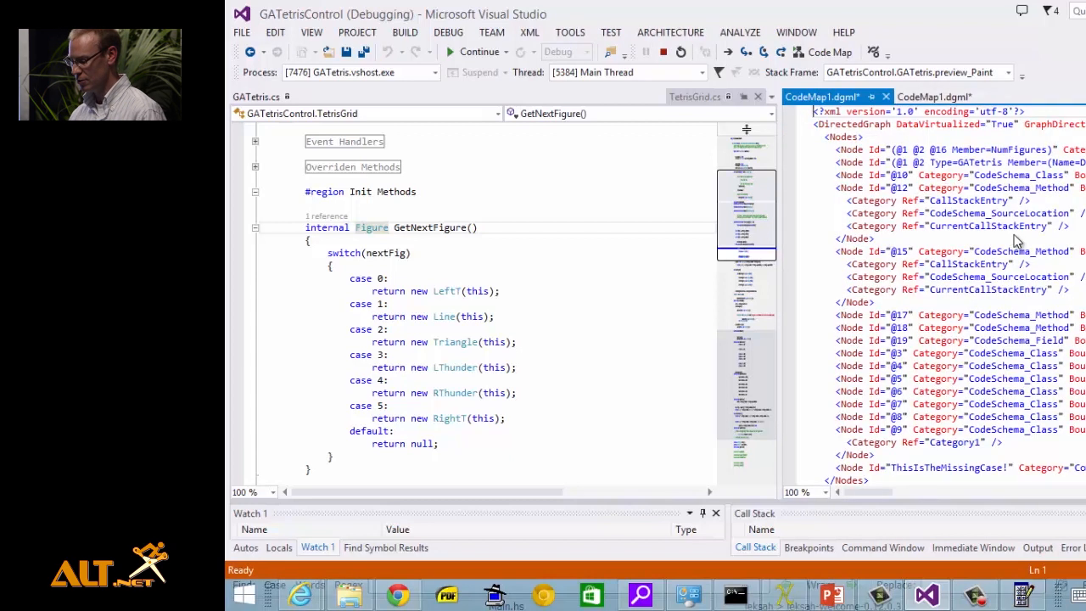
pyautogui.scroll(-3)
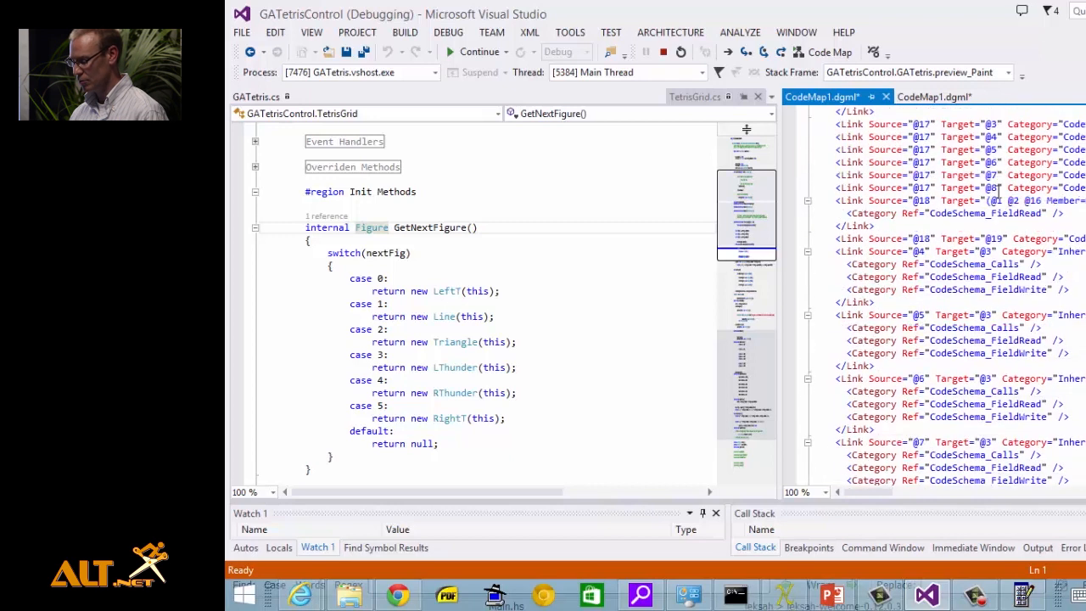
pyautogui.scroll(-3)
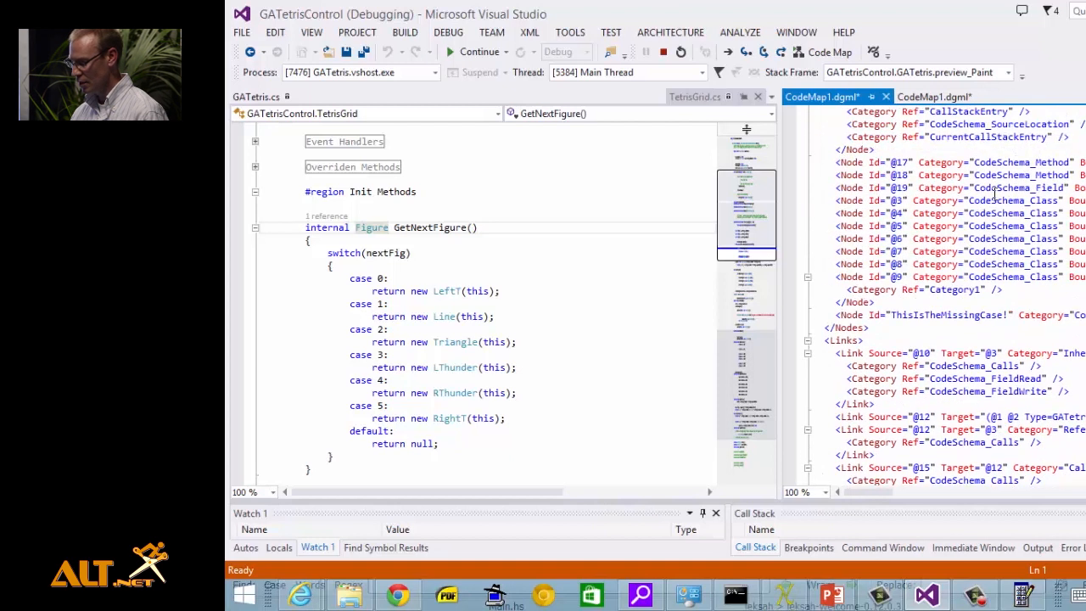
pyautogui.click(934, 95)
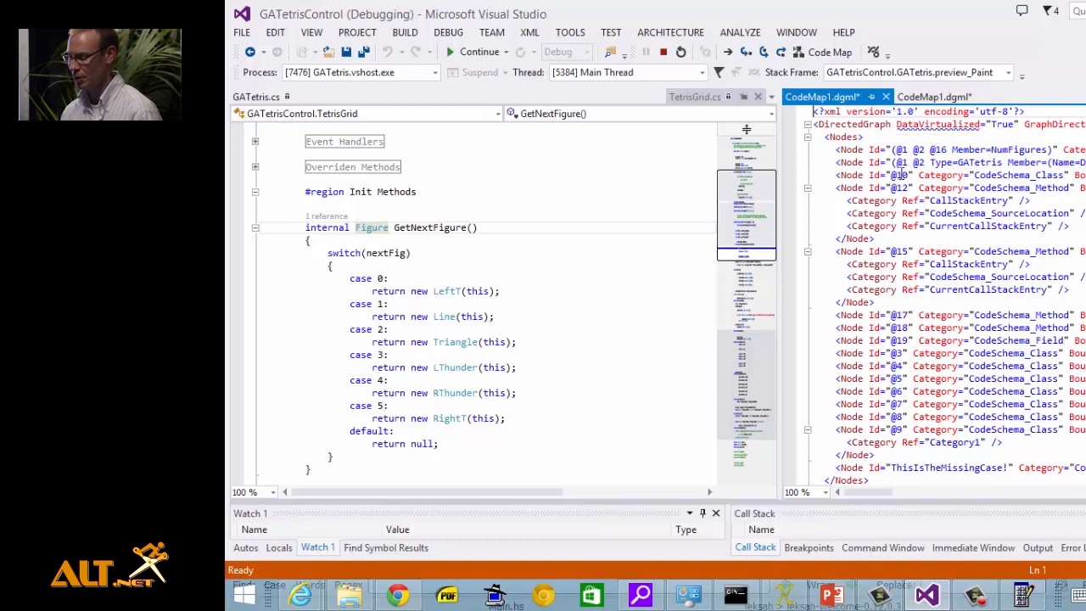
pyautogui.click(933, 95)
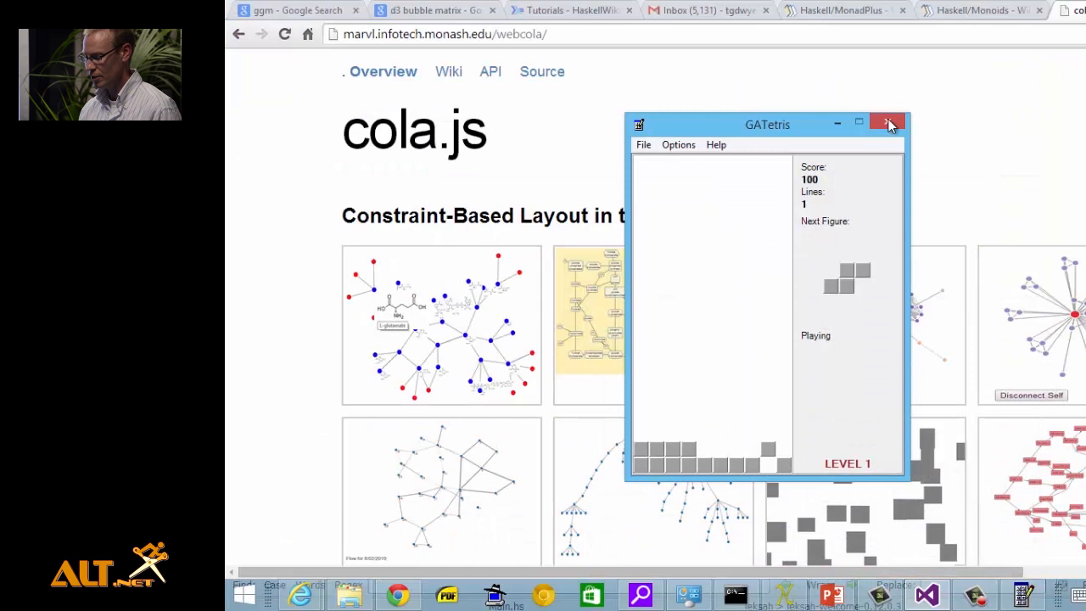
pyautogui.moveTo(898, 125)
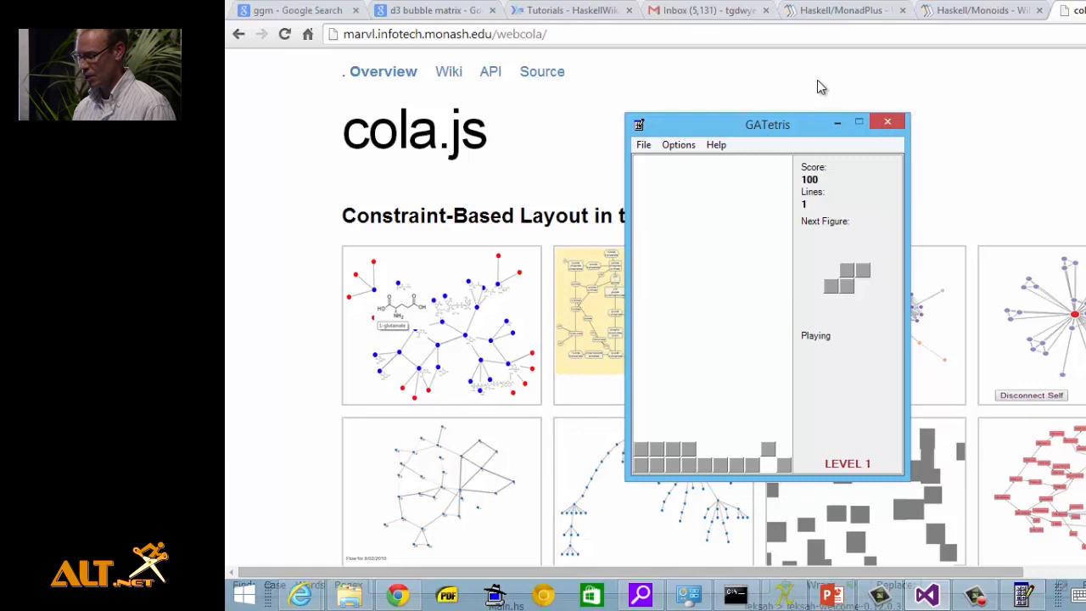
# Step: Close GATetris, browse the cola.js gallery and open the Sucrose Breakdown example
pyautogui.click(887, 122)
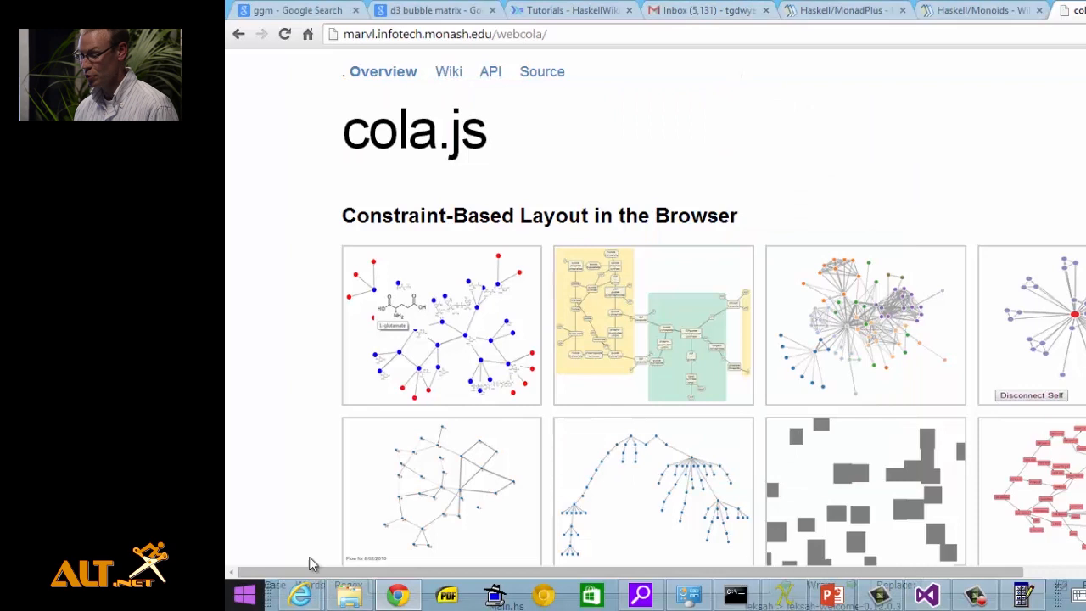
pyautogui.moveTo(790, 92)
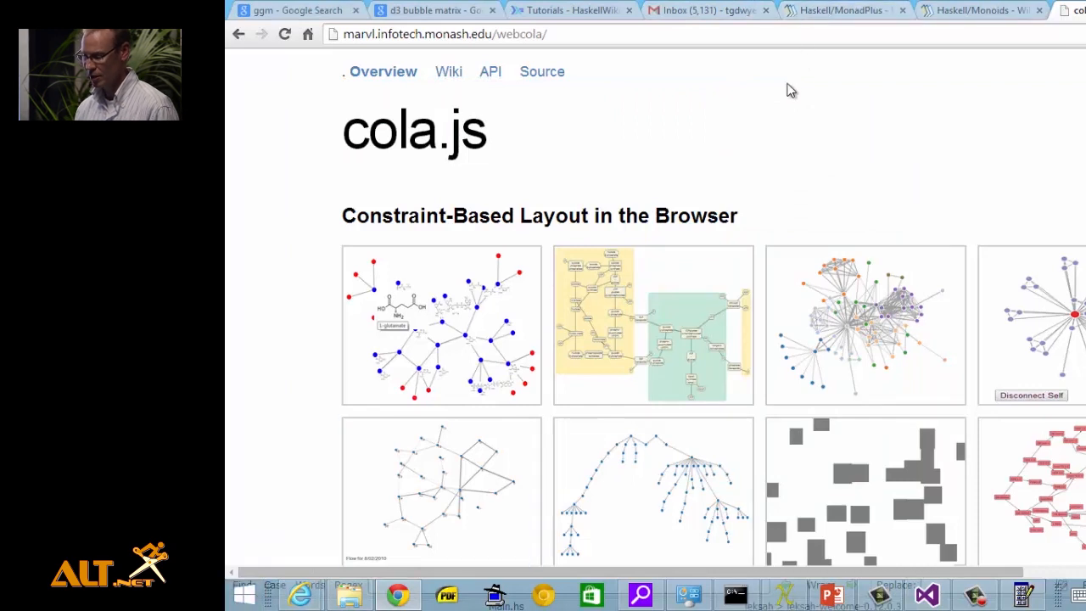
pyautogui.moveTo(770, 109)
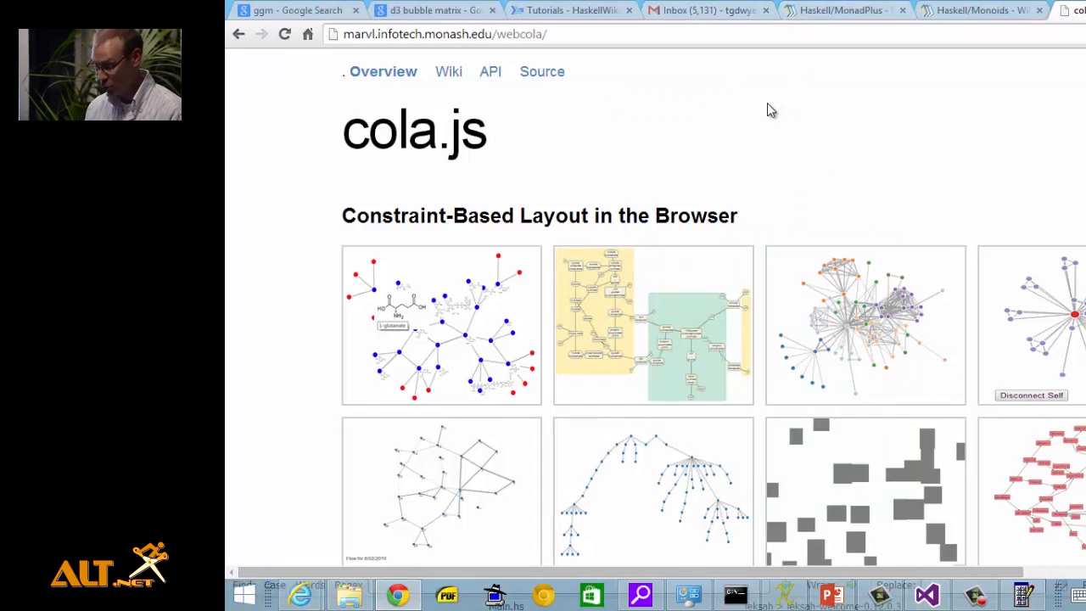
pyautogui.scroll(-3)
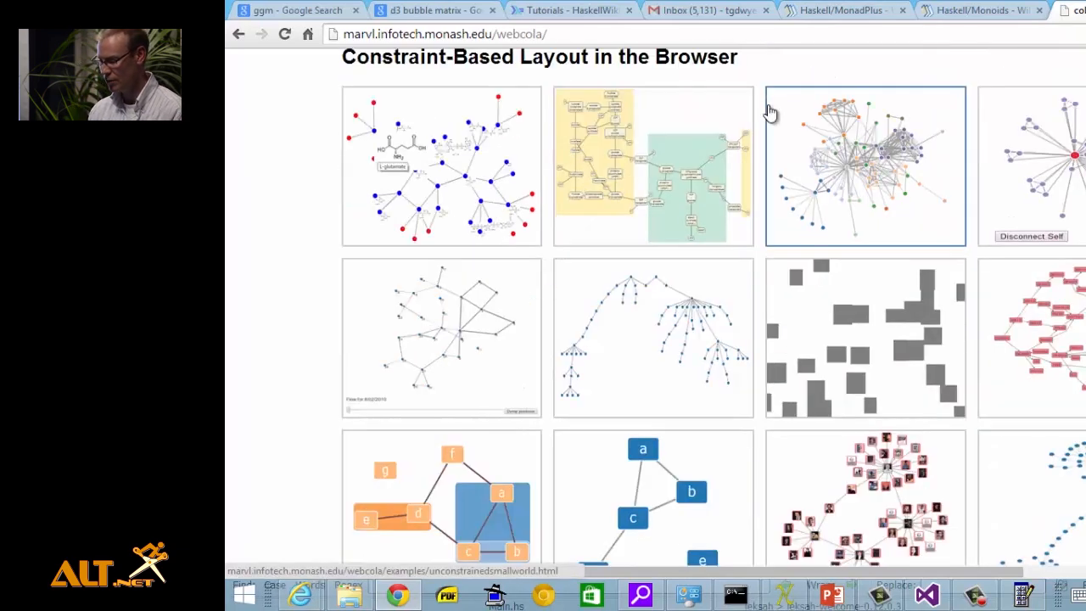
pyautogui.scroll(3)
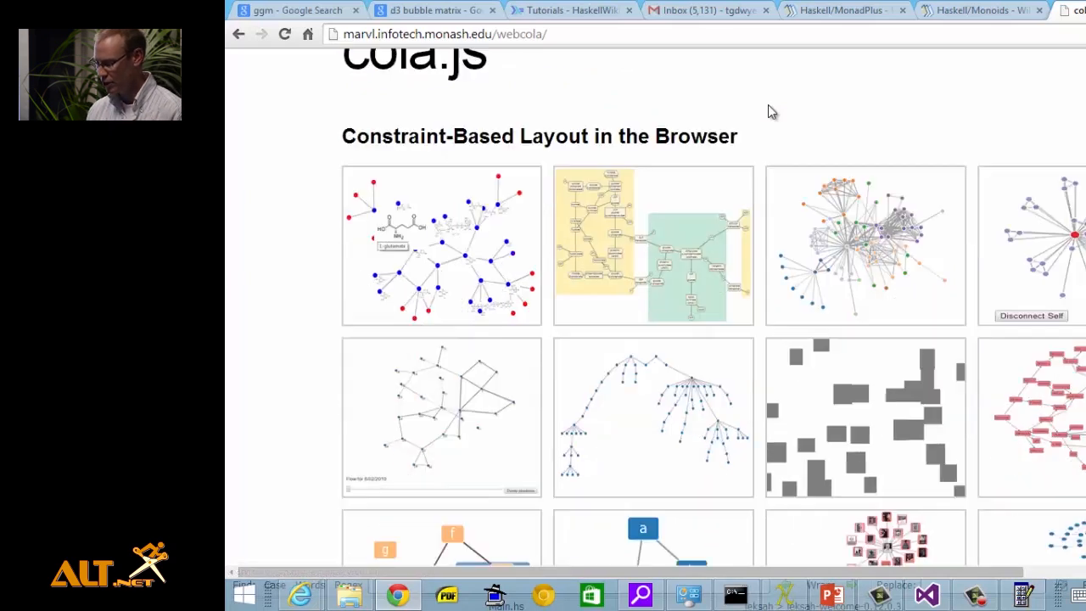
pyautogui.moveTo(721, 132)
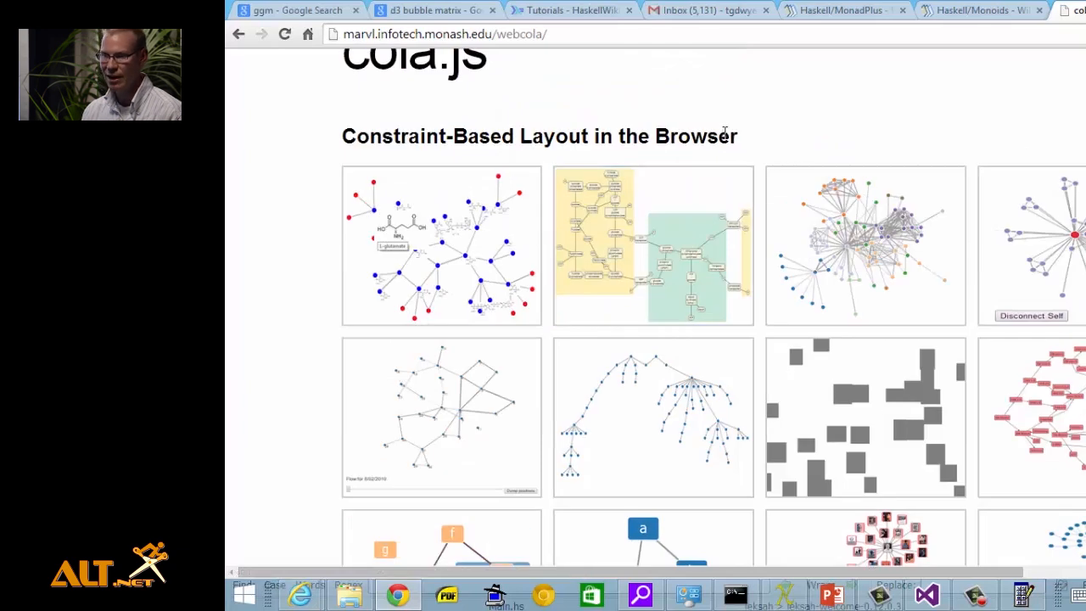
pyautogui.moveTo(798, 119)
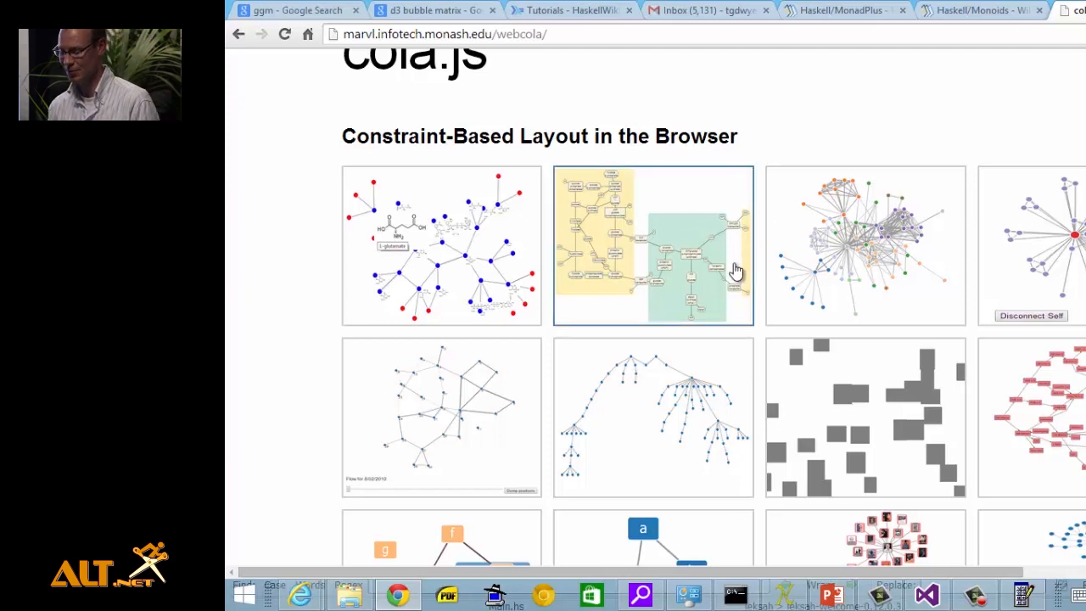
pyautogui.moveTo(830, 119)
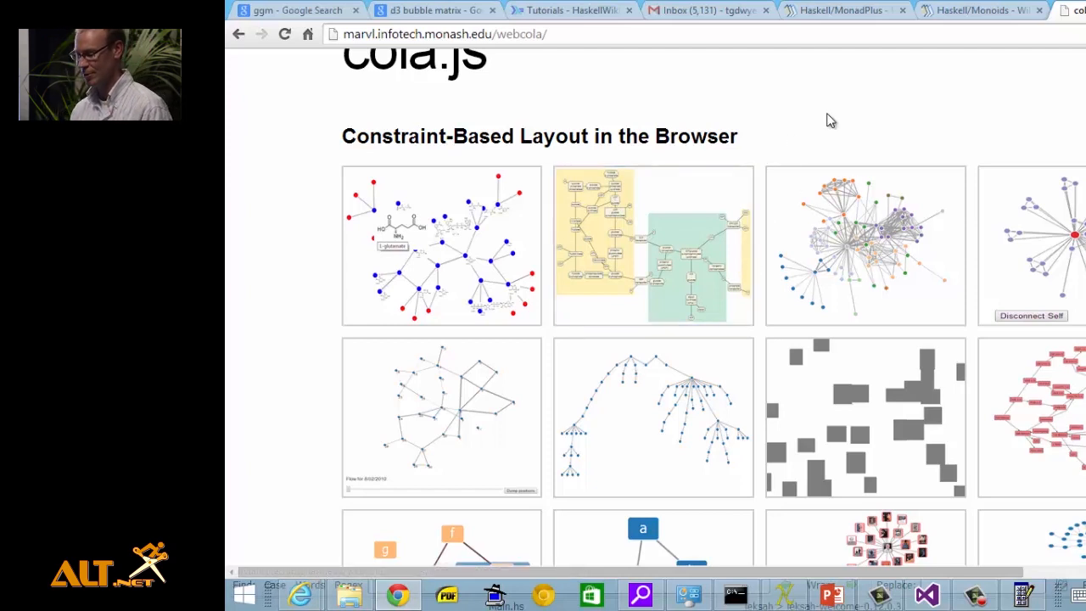
pyautogui.moveTo(777, 204)
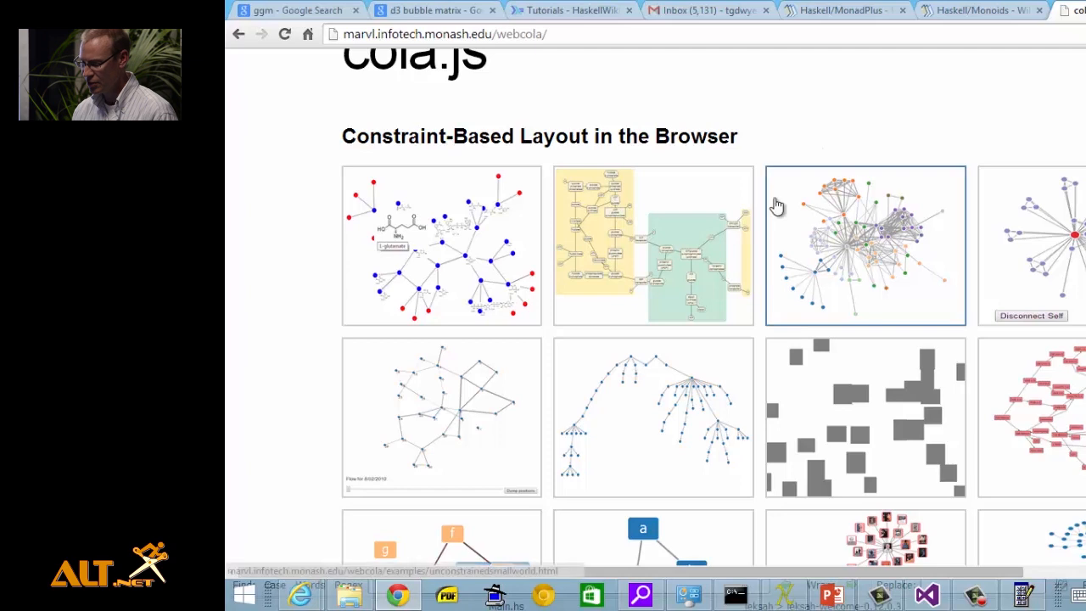
pyautogui.click(652, 246)
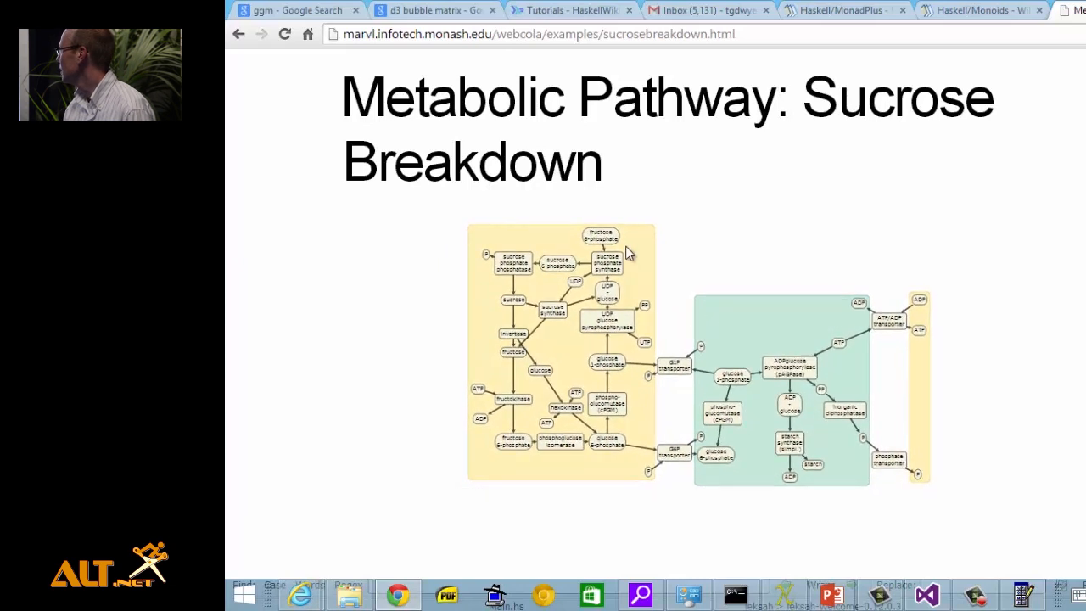
pyautogui.moveTo(573, 280)
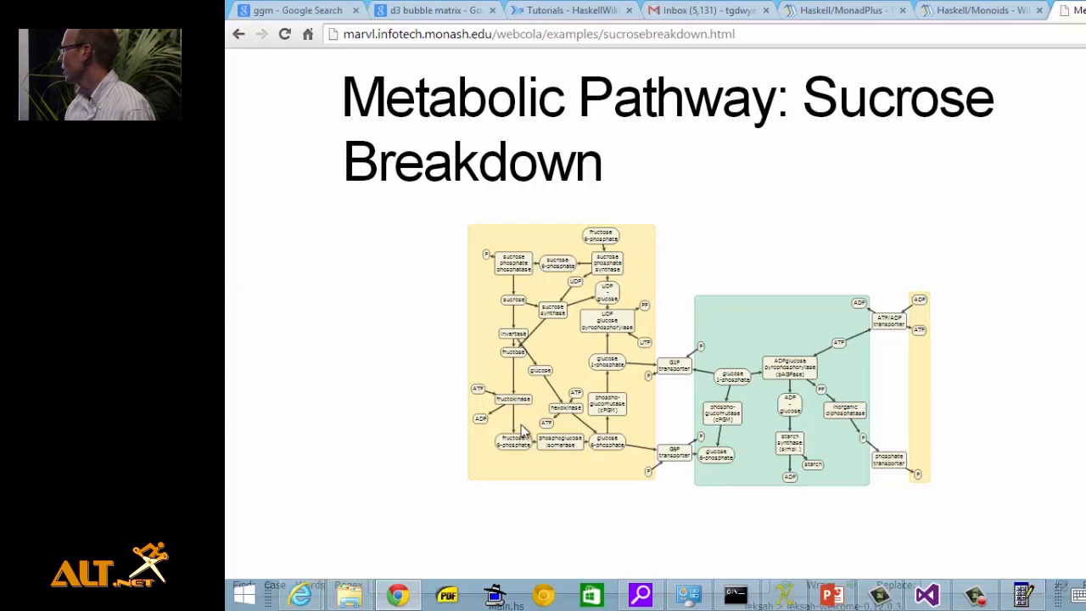
pyautogui.moveTo(611, 350)
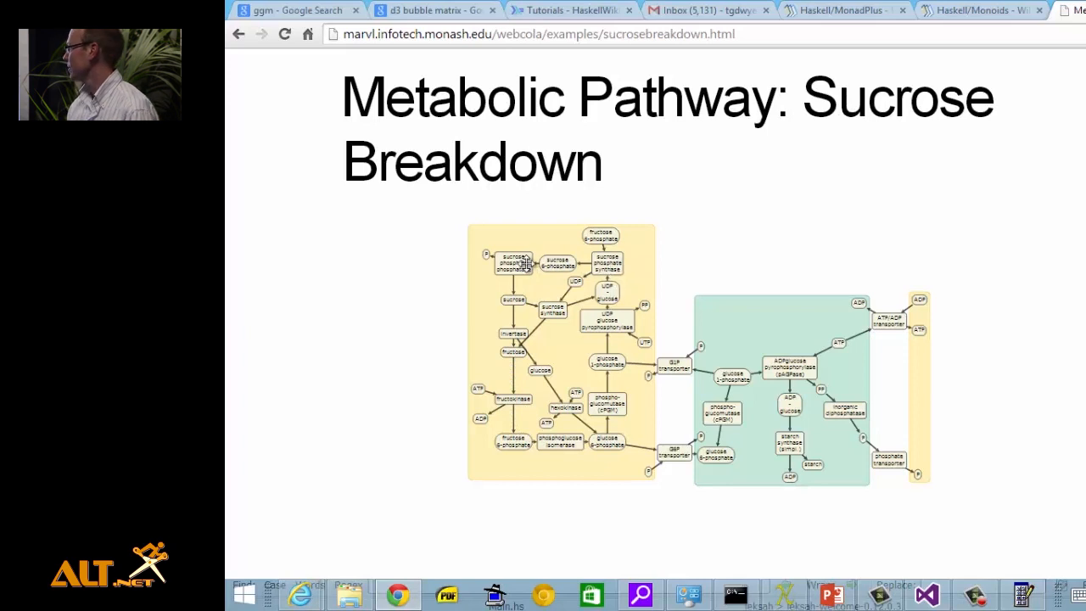
pyautogui.moveTo(574, 438)
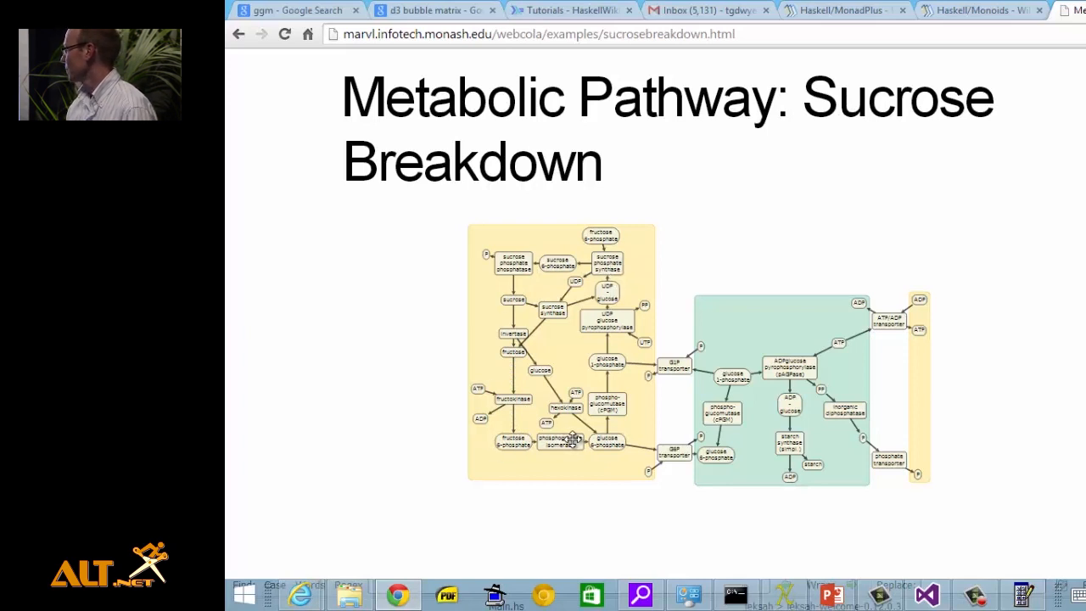
pyautogui.moveTo(543, 507)
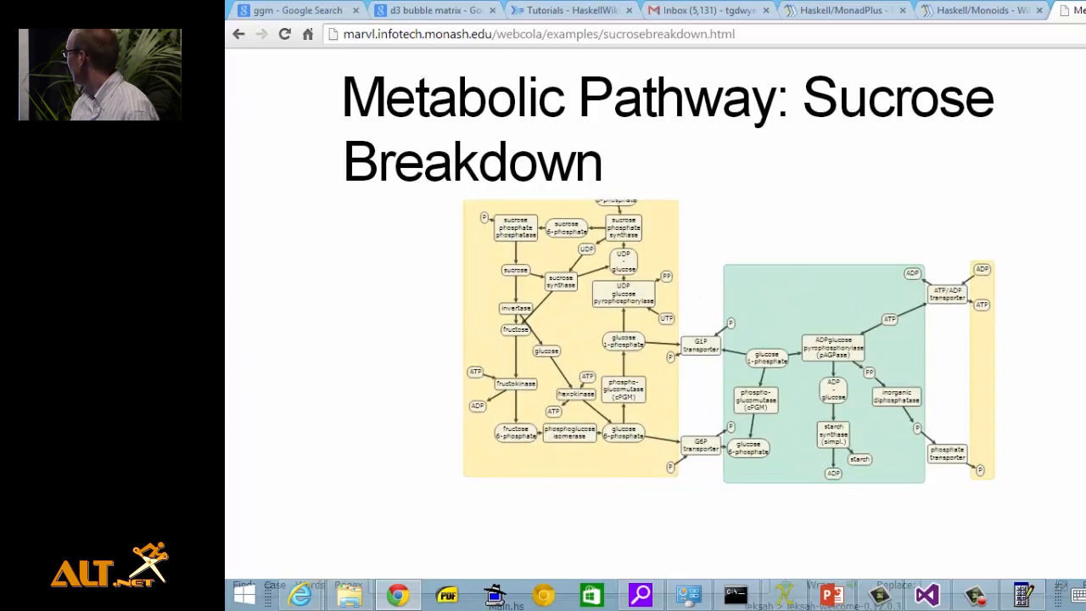
# Step: Navigate from the sucrose breakdown page to the WilmaScope 3D layout example
pyautogui.scroll(-3)
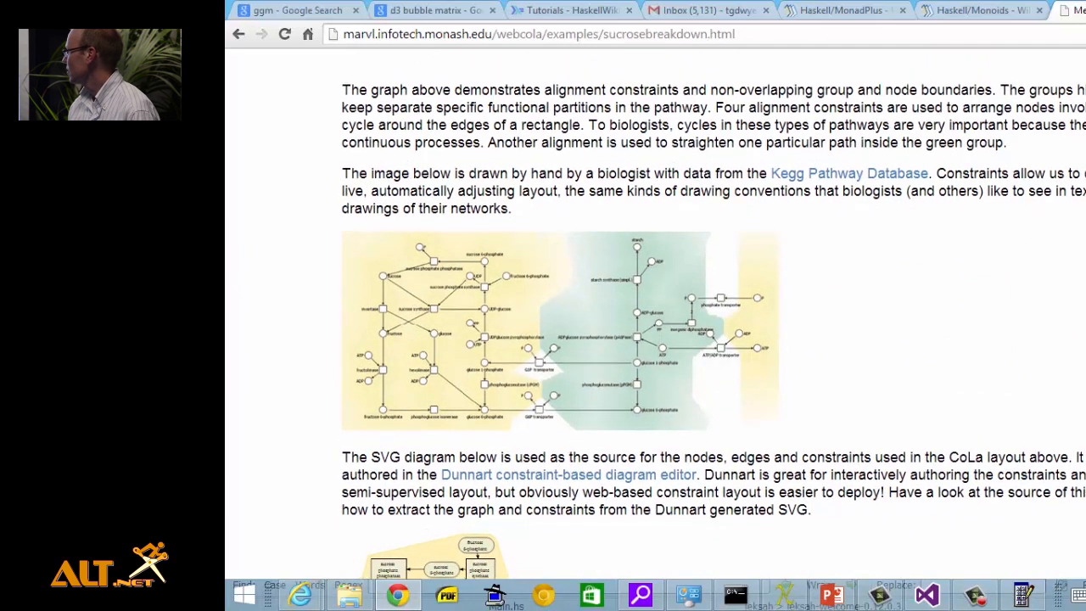
pyautogui.moveTo(573, 340)
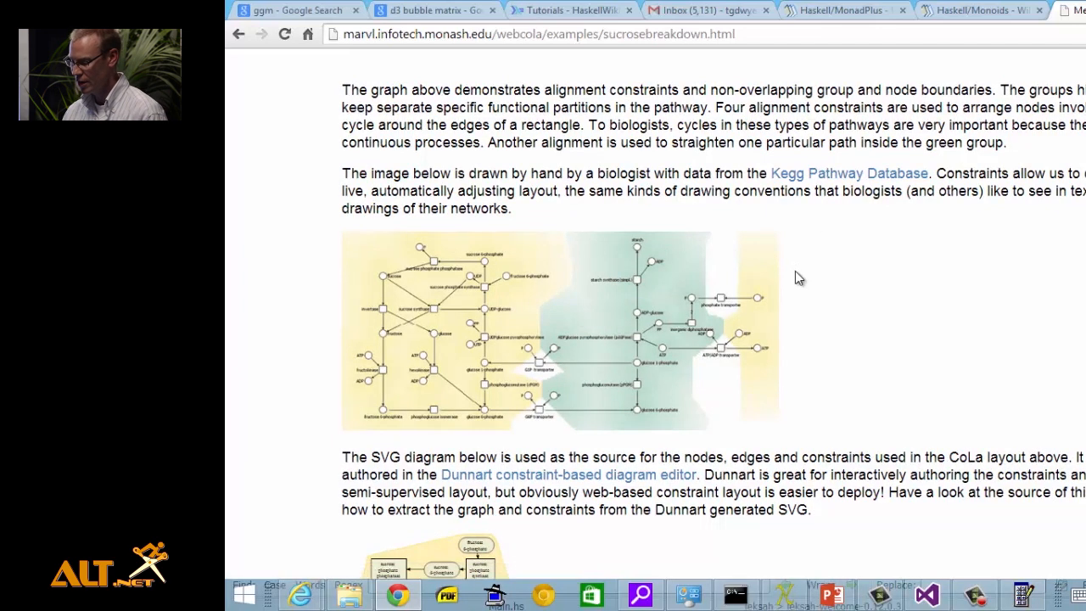
pyautogui.moveTo(747, 364)
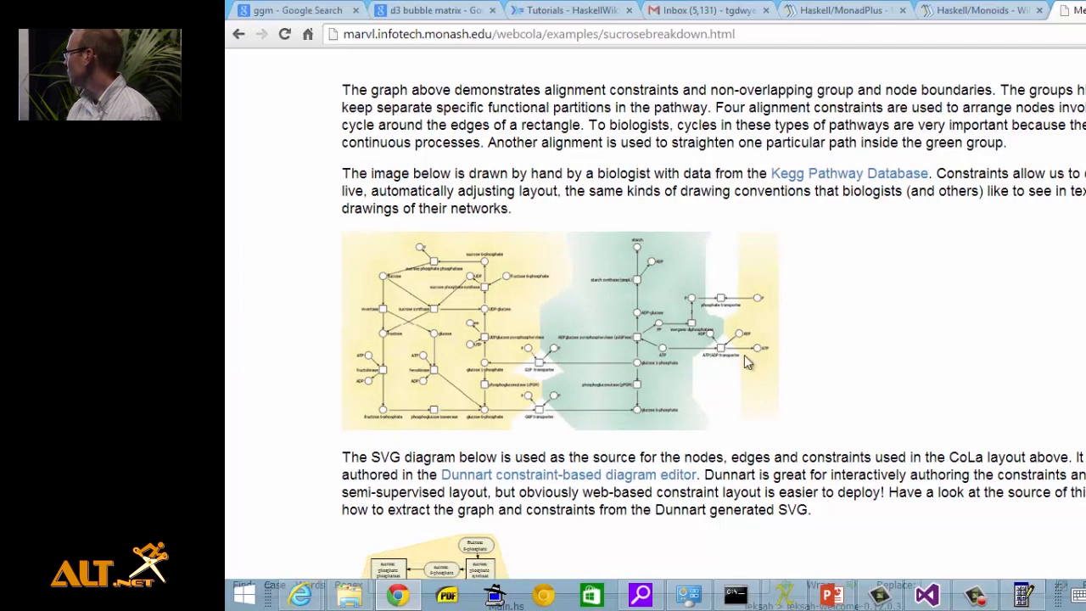
pyautogui.moveTo(513, 364)
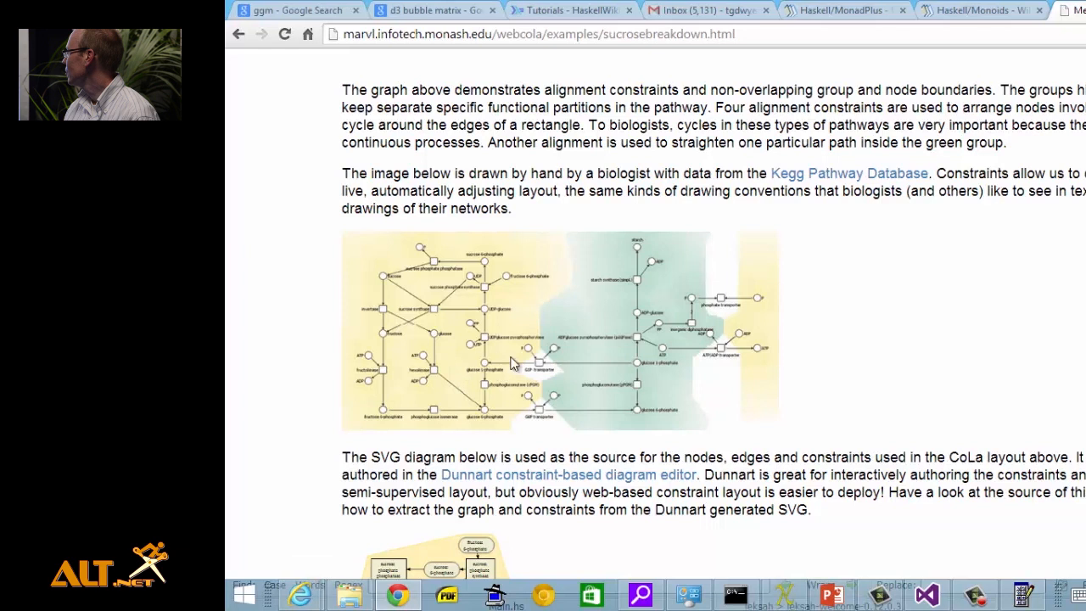
pyautogui.moveTo(584, 380)
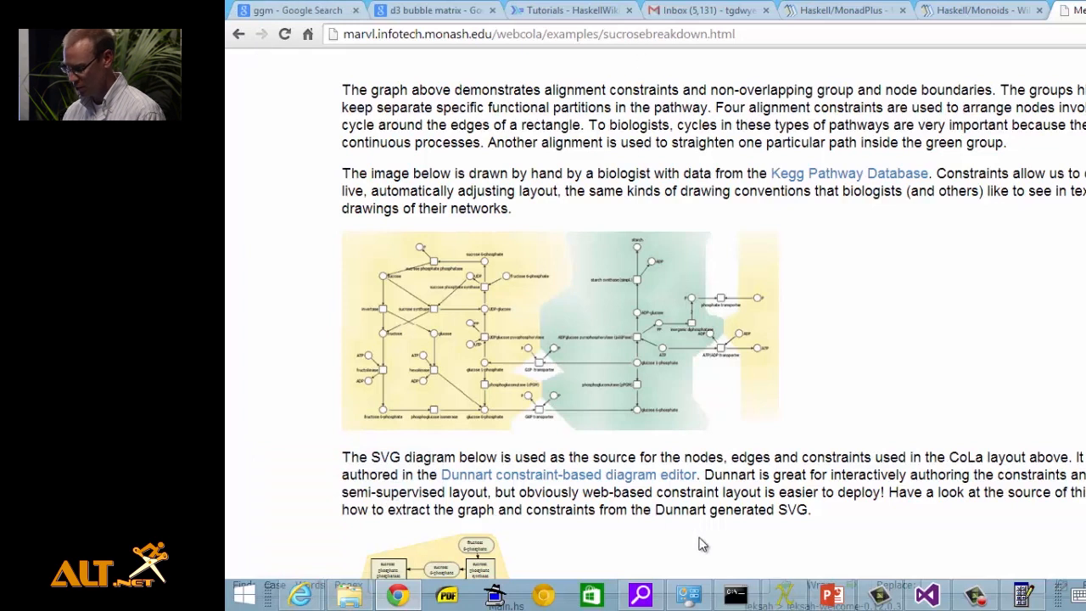
pyautogui.click(927, 594)
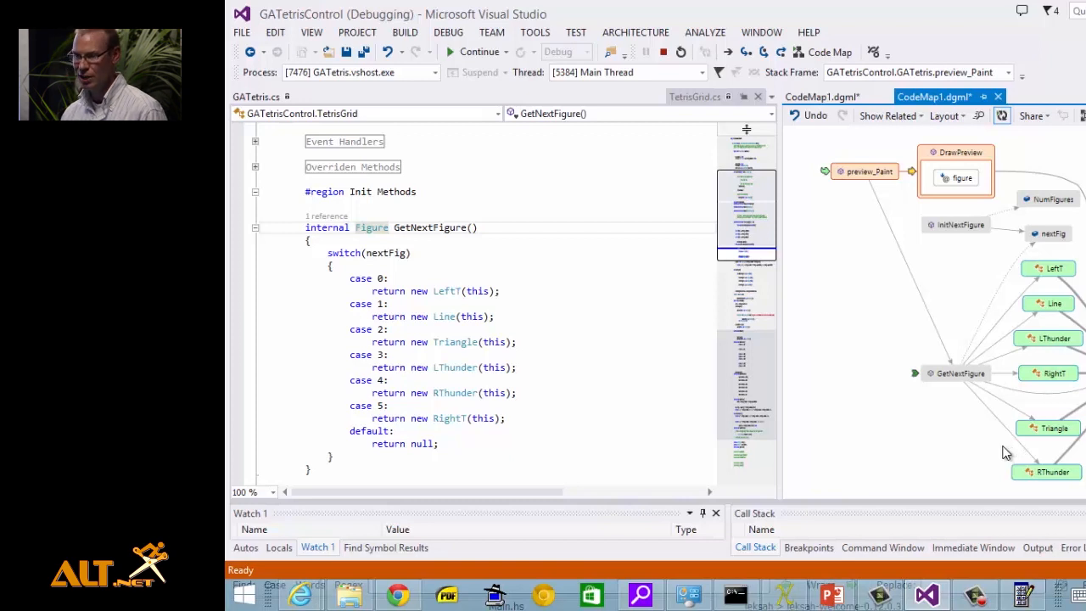
pyautogui.moveTo(959, 436)
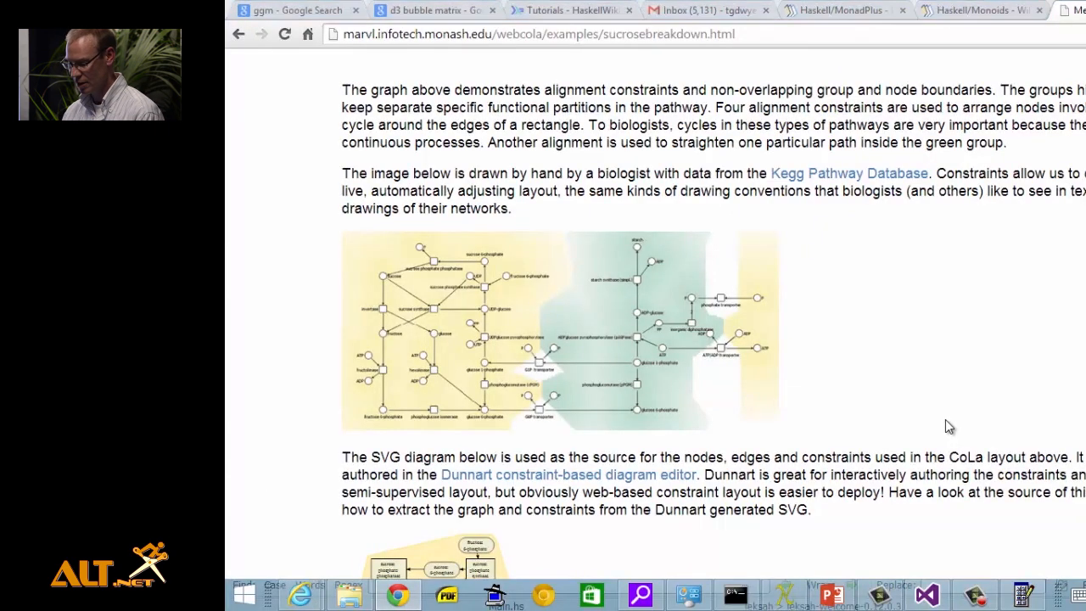
pyautogui.moveTo(567, 381)
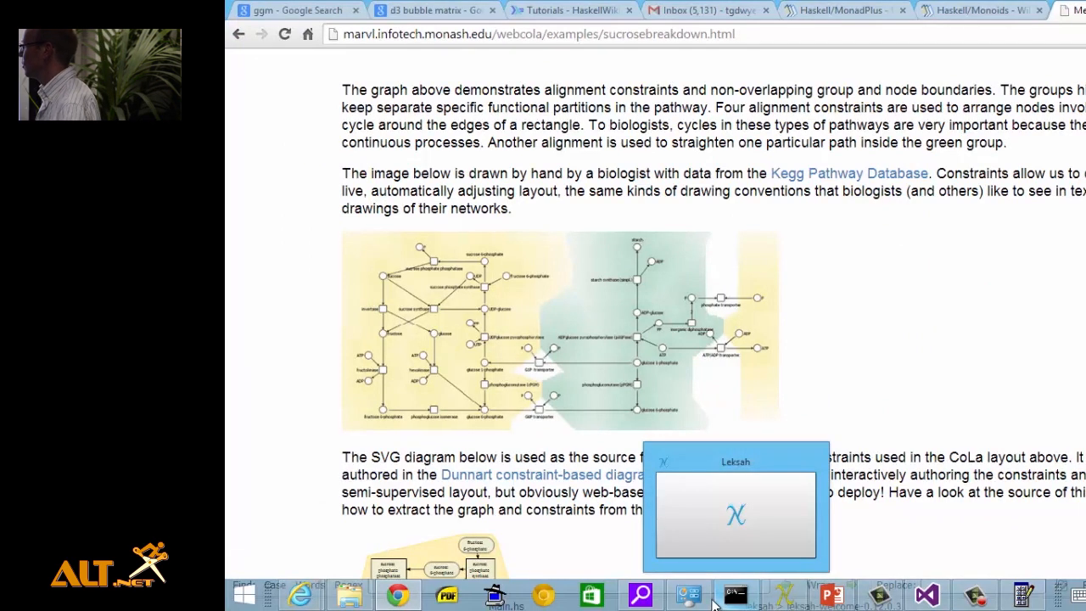
pyautogui.moveTo(881, 212)
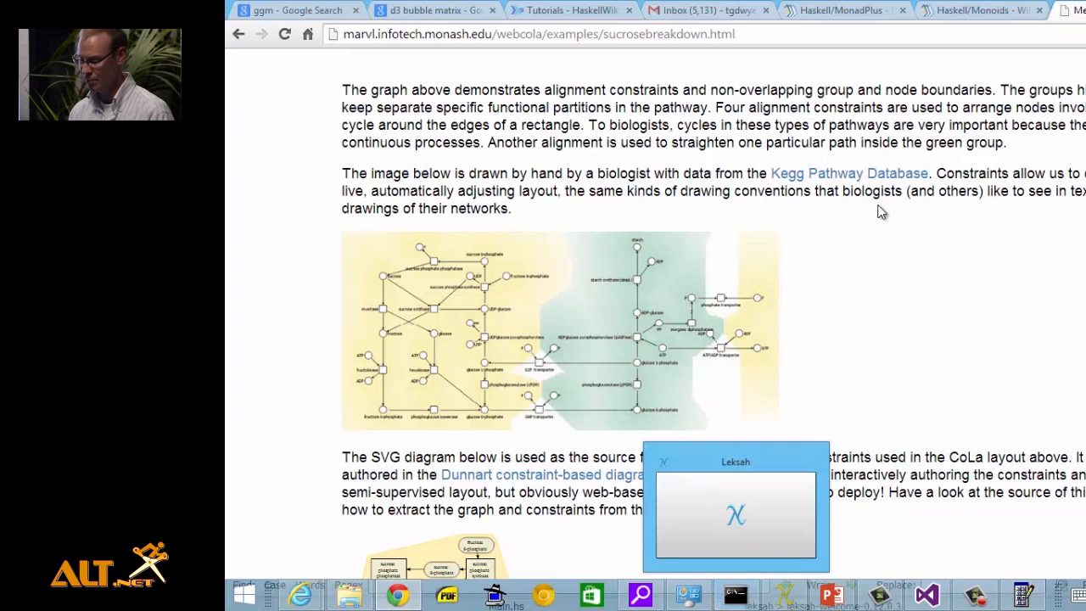
pyautogui.scroll(3)
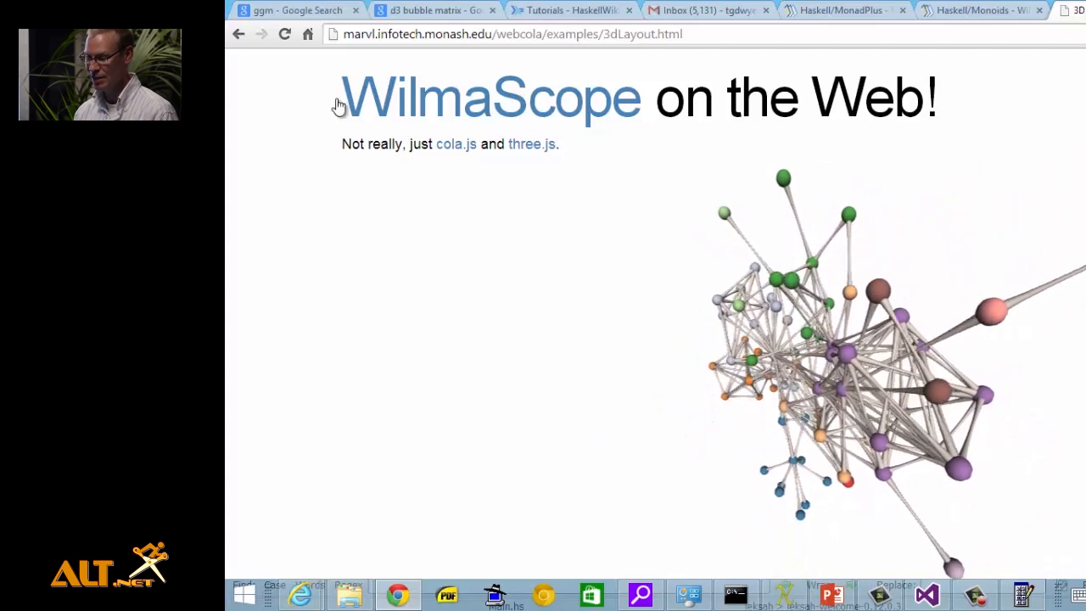
# Step: Return to the gallery, view the Unix Family Tree and alignment guideline examples, then head to browsemovies
pyautogui.click(238, 34)
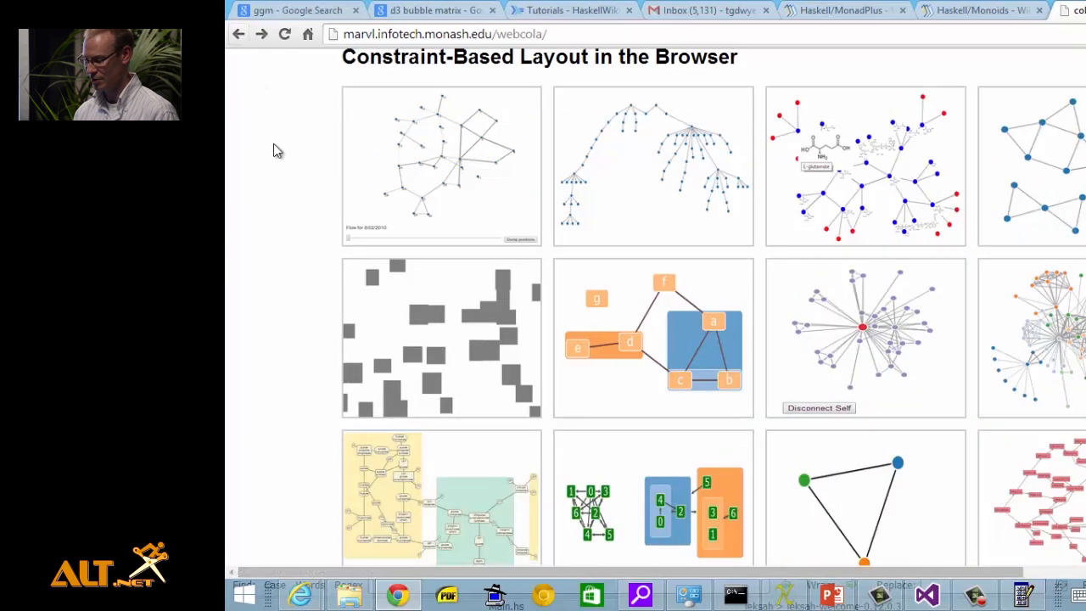
pyautogui.scroll(-3)
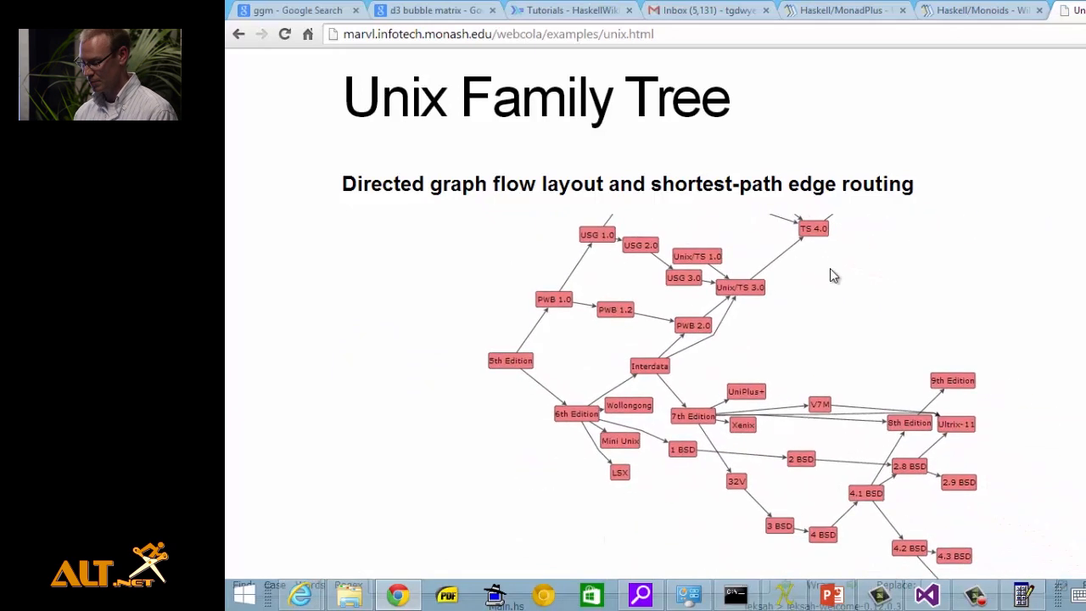
pyautogui.click(238, 34)
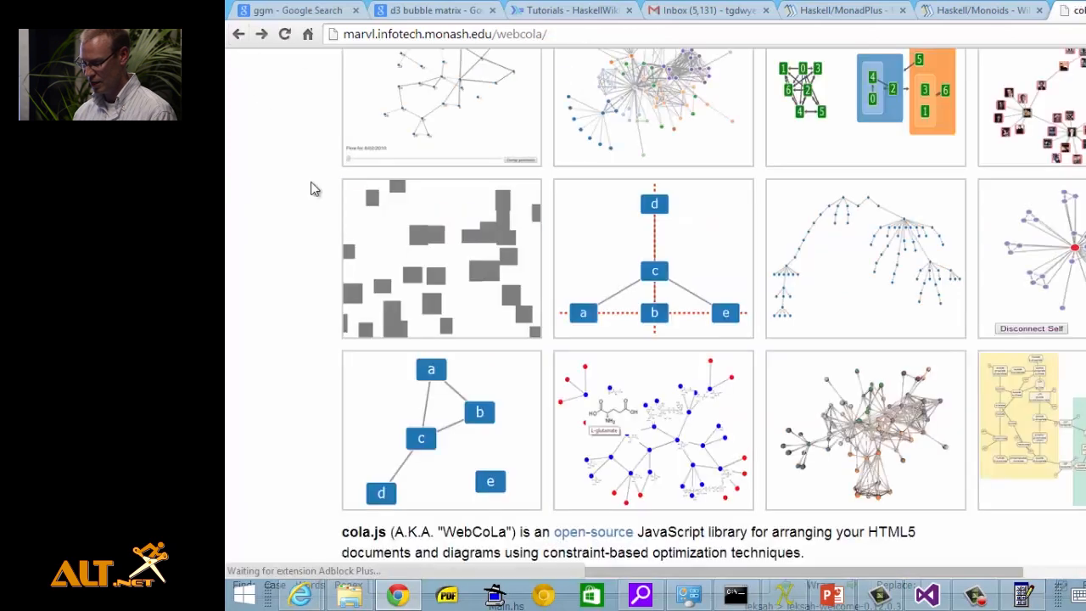
pyautogui.click(653, 258)
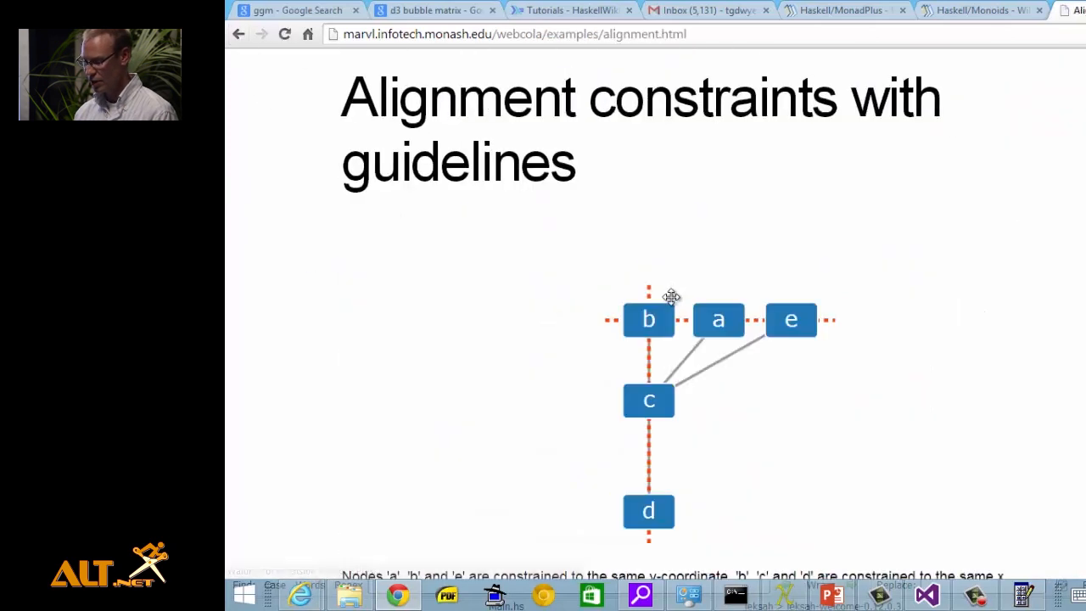
pyautogui.moveTo(648, 357)
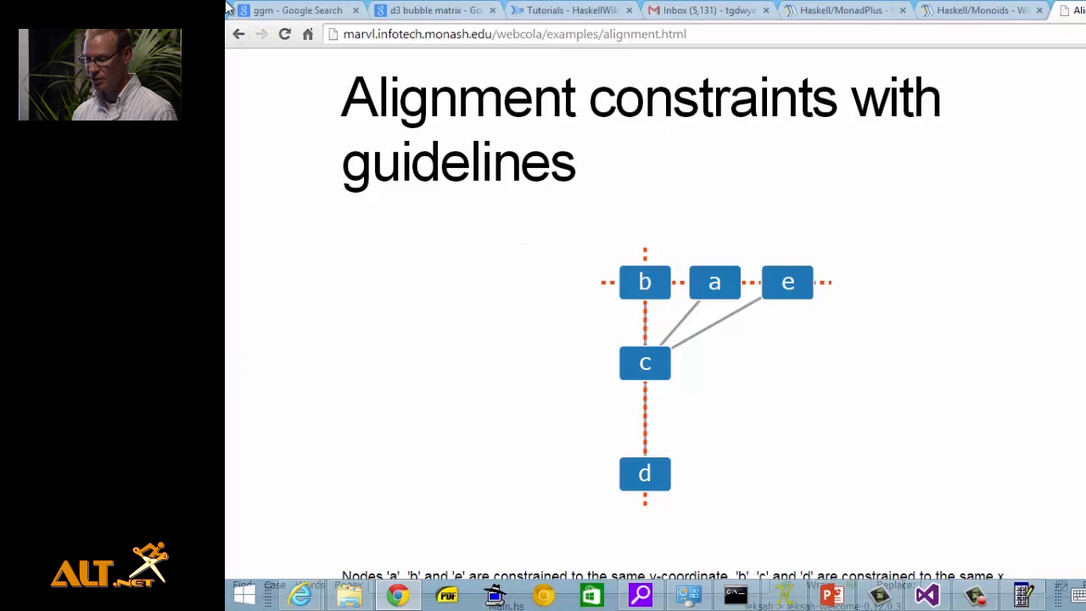
pyautogui.click(237, 34)
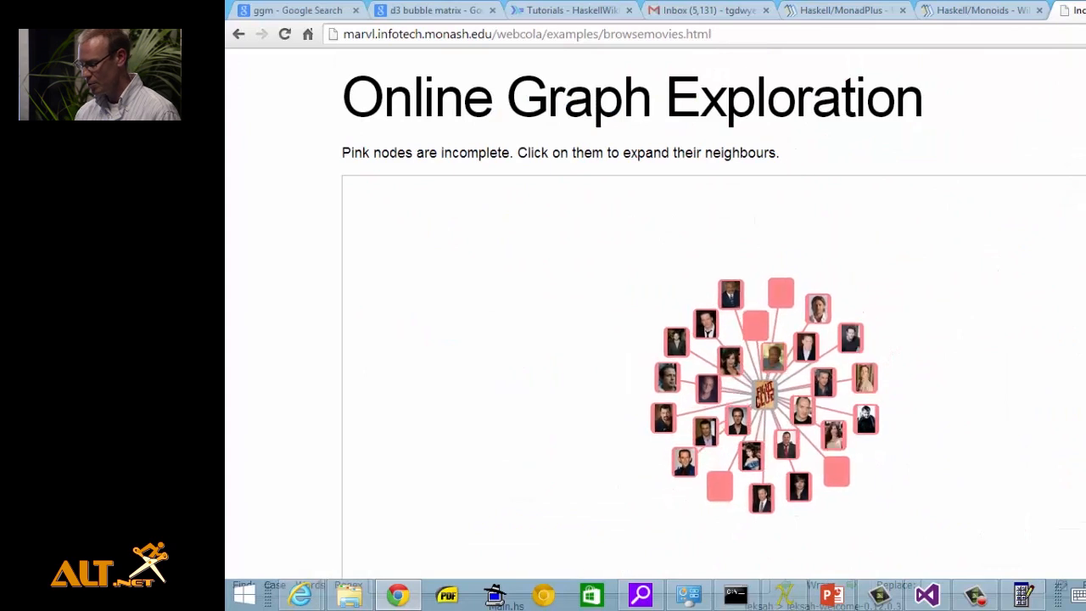
# Step: Expand a pink incomplete node in the movie graph to reveal its neighbours
pyautogui.scroll(-3)
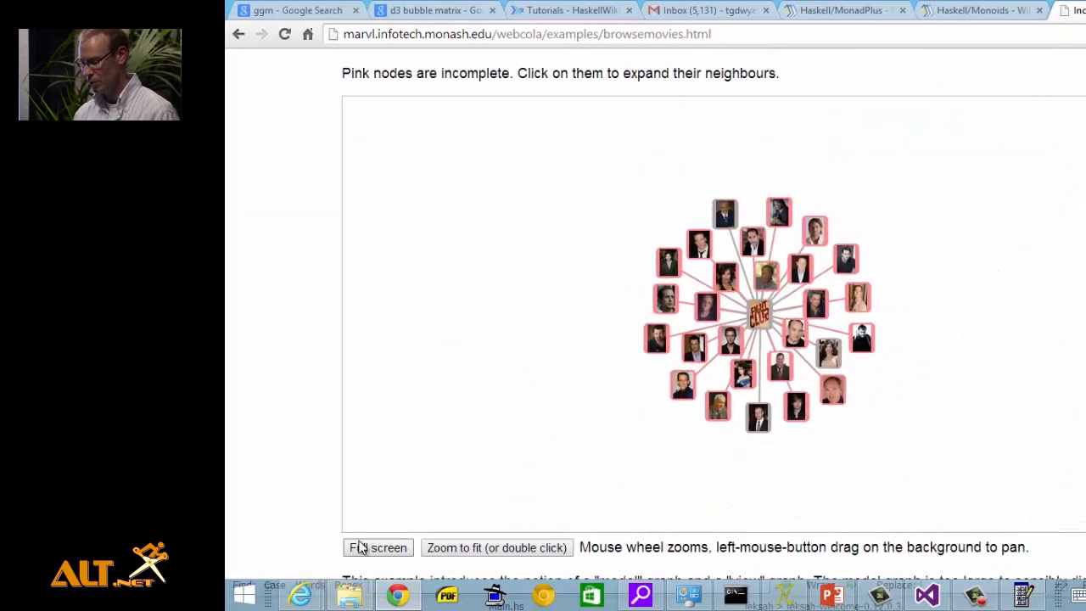
pyautogui.click(377, 547)
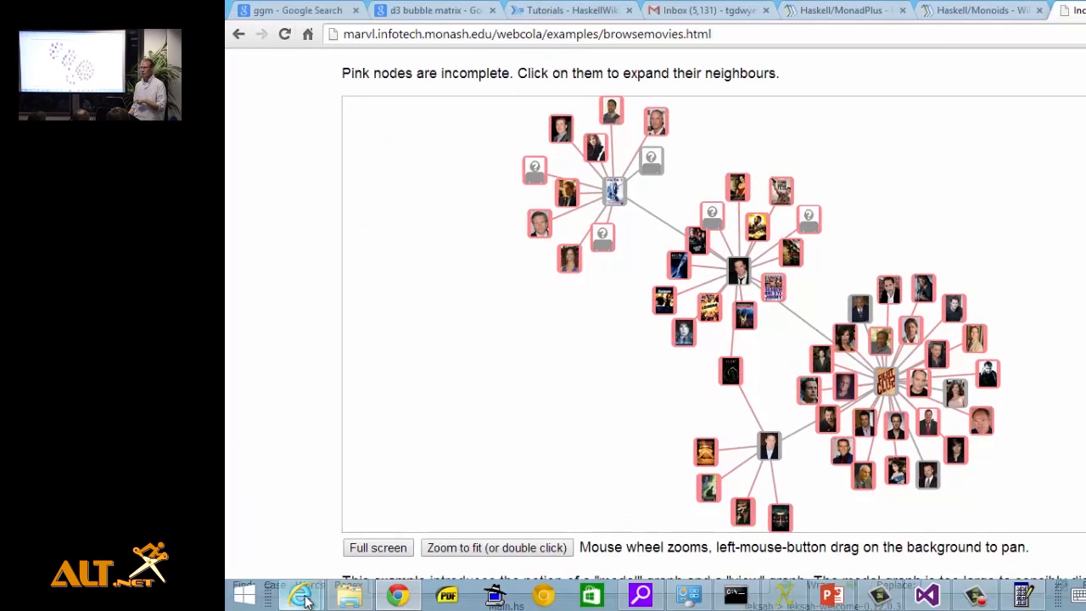
pyautogui.moveTo(302, 594)
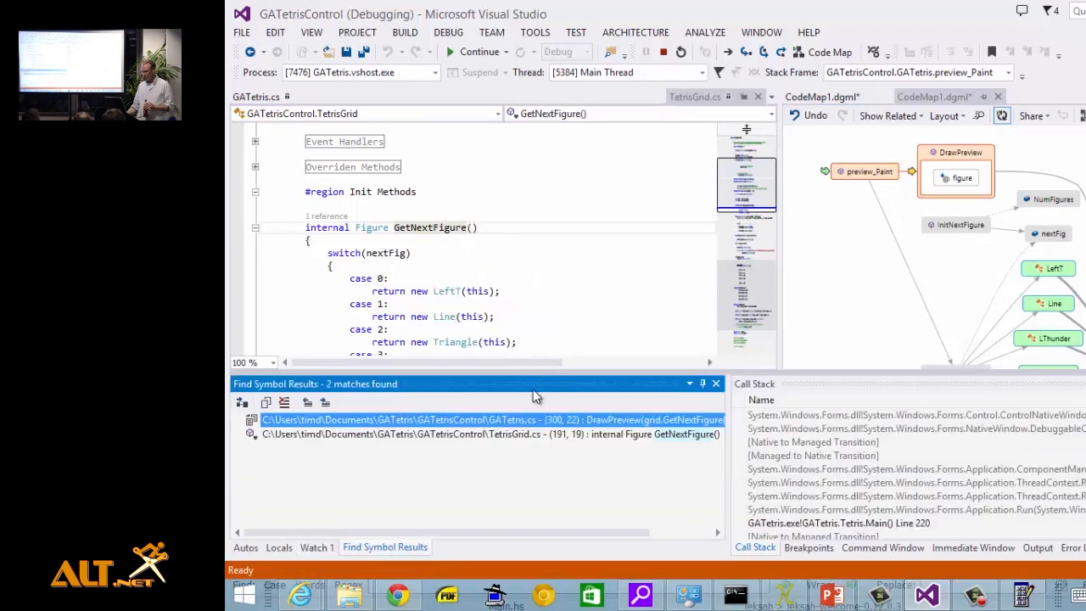
# Step: Jump to the DrawPreview(grid.GetNextFigure(), e.Graphics) call at GATetris.cs line 300
pyautogui.click(489, 434)
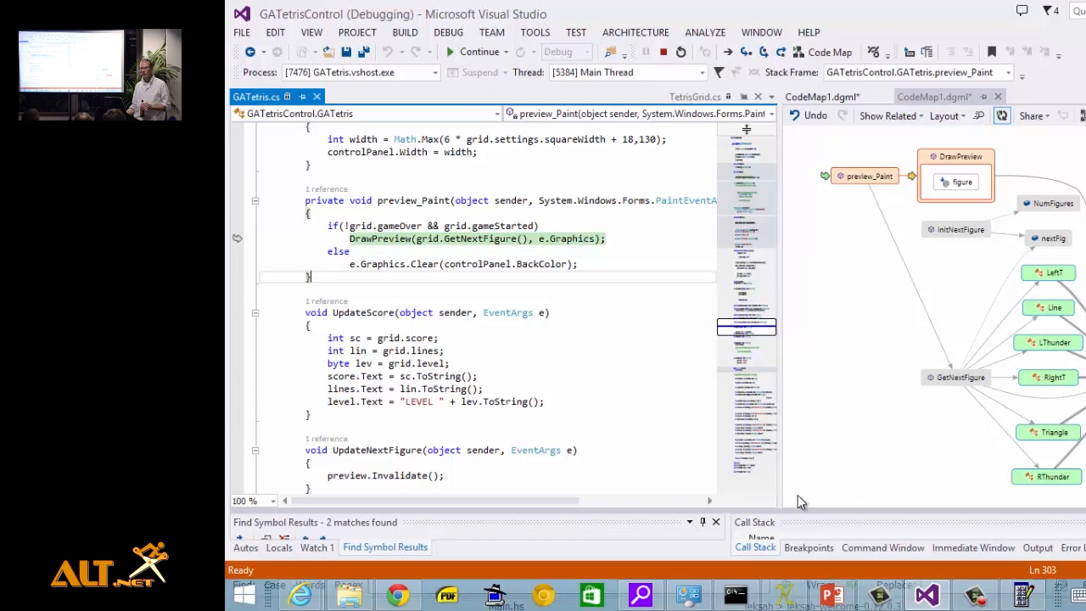
pyautogui.moveTo(1022, 414)
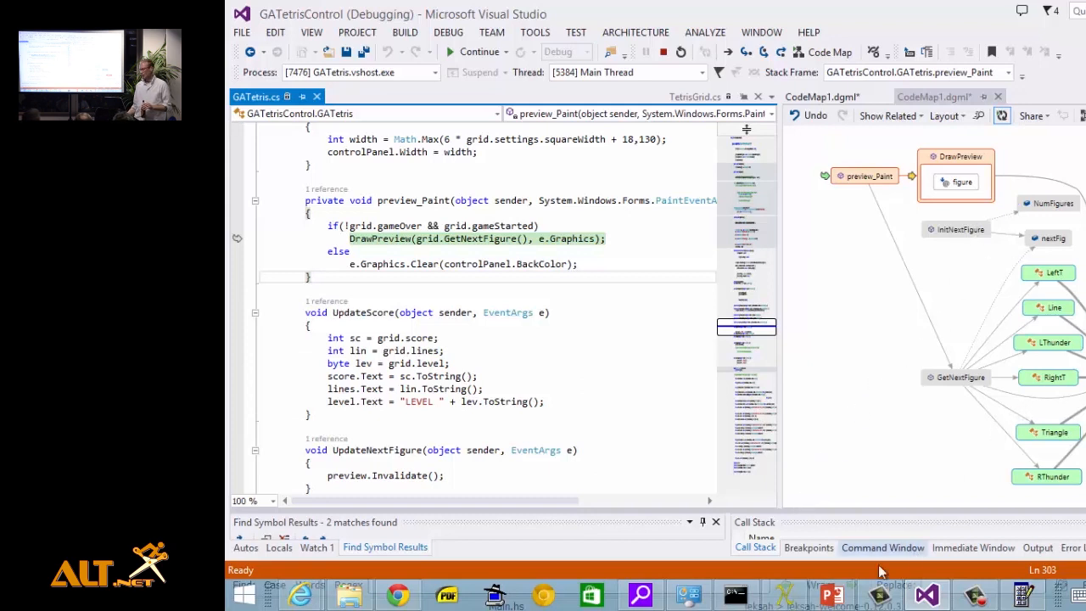
pyautogui.moveTo(927, 594)
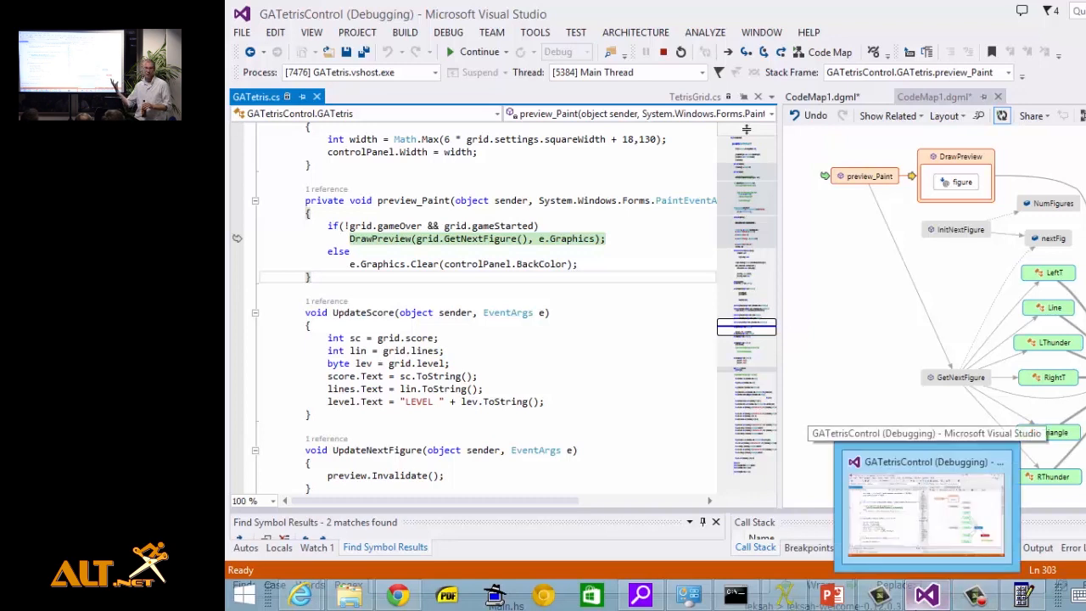